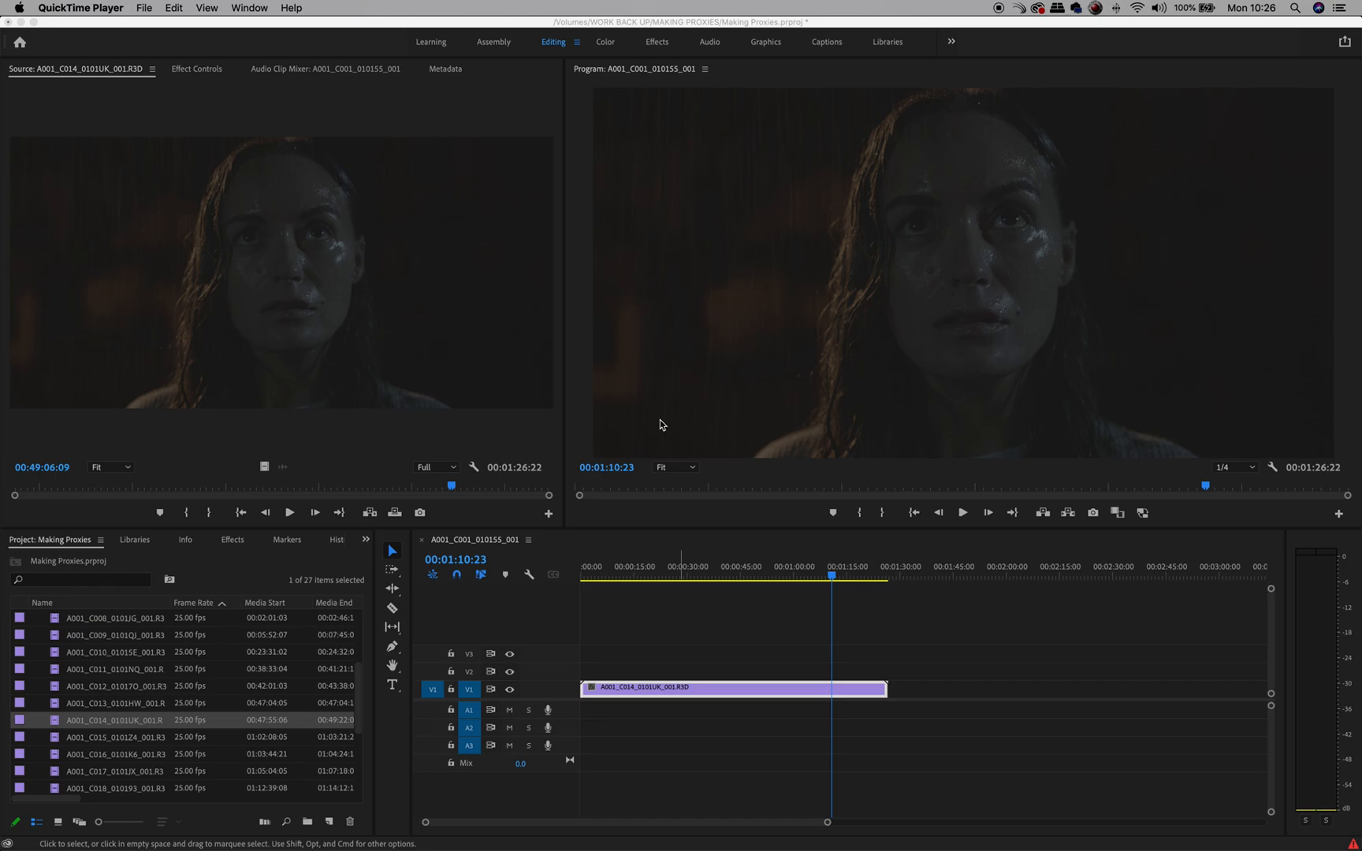
mouse_move(733, 243)
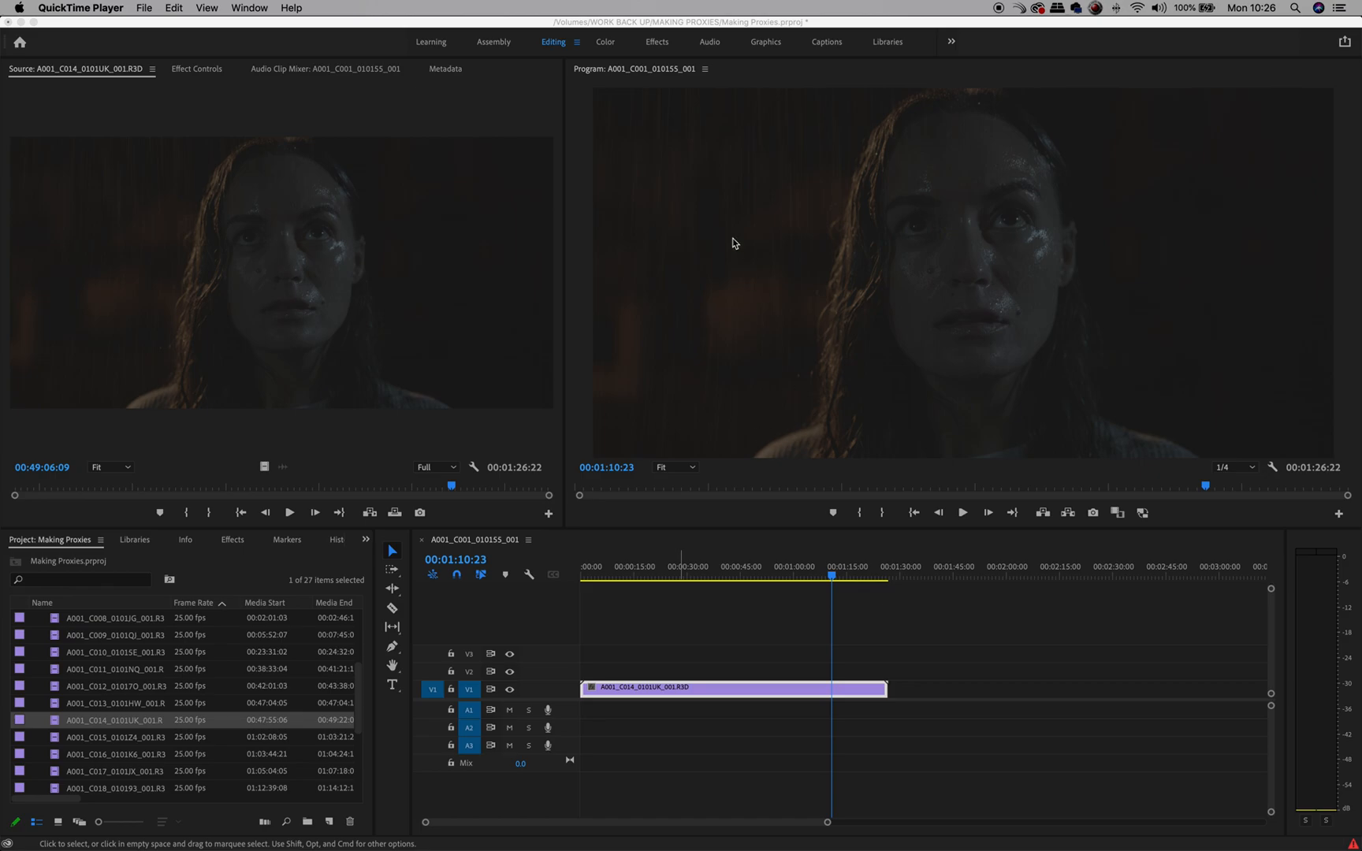
mouse_move(506, 70)
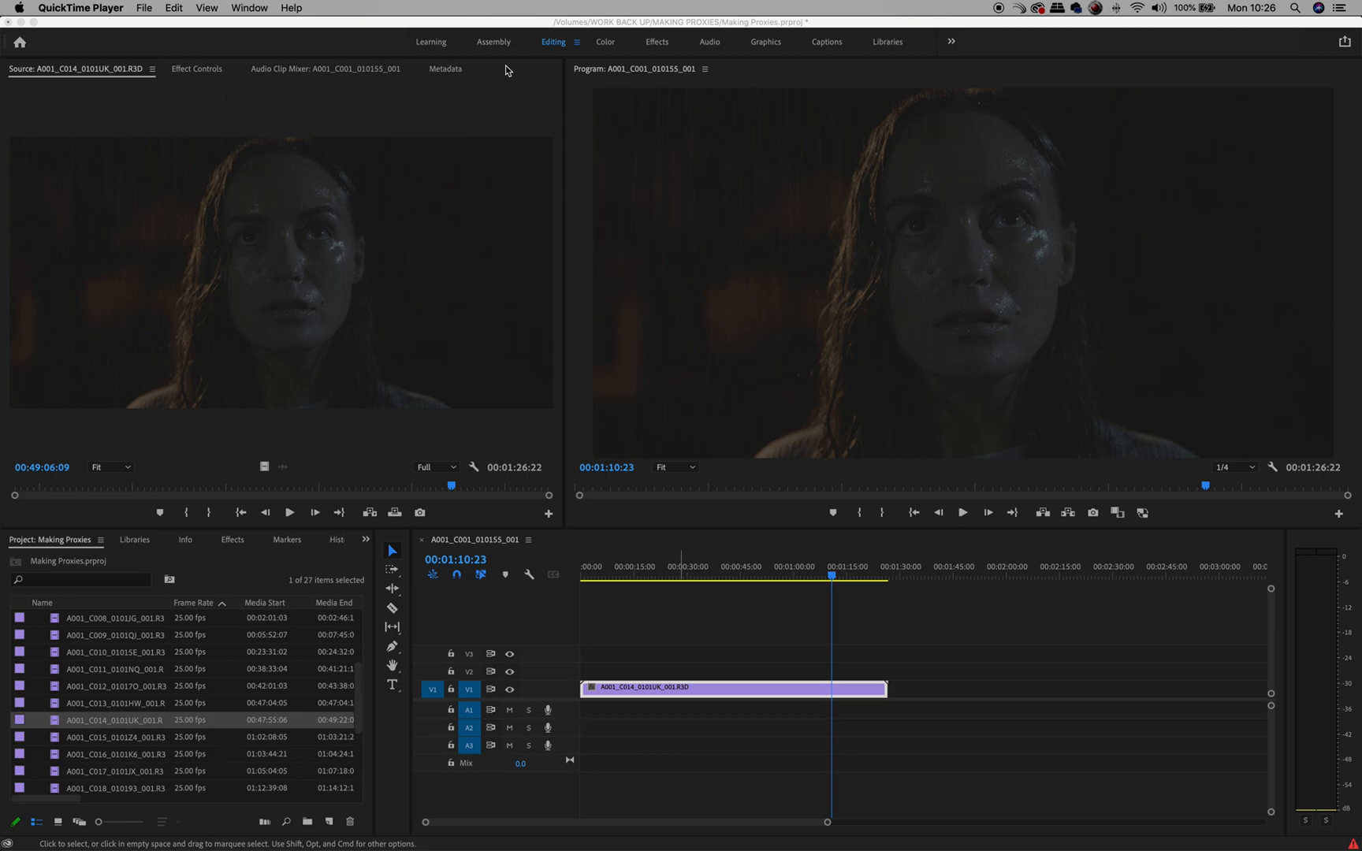
mouse_move(406, 304)
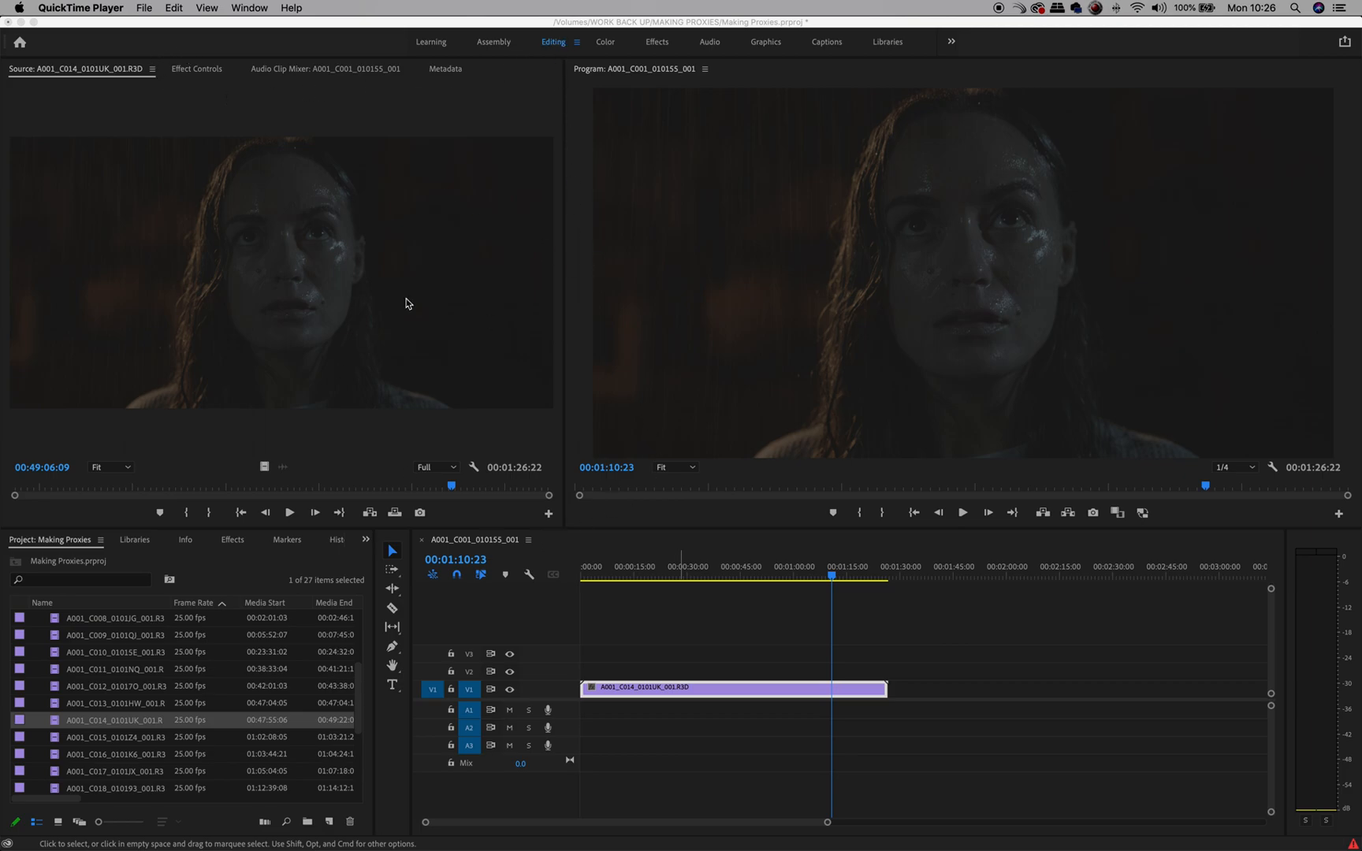
mouse_move(155, 663)
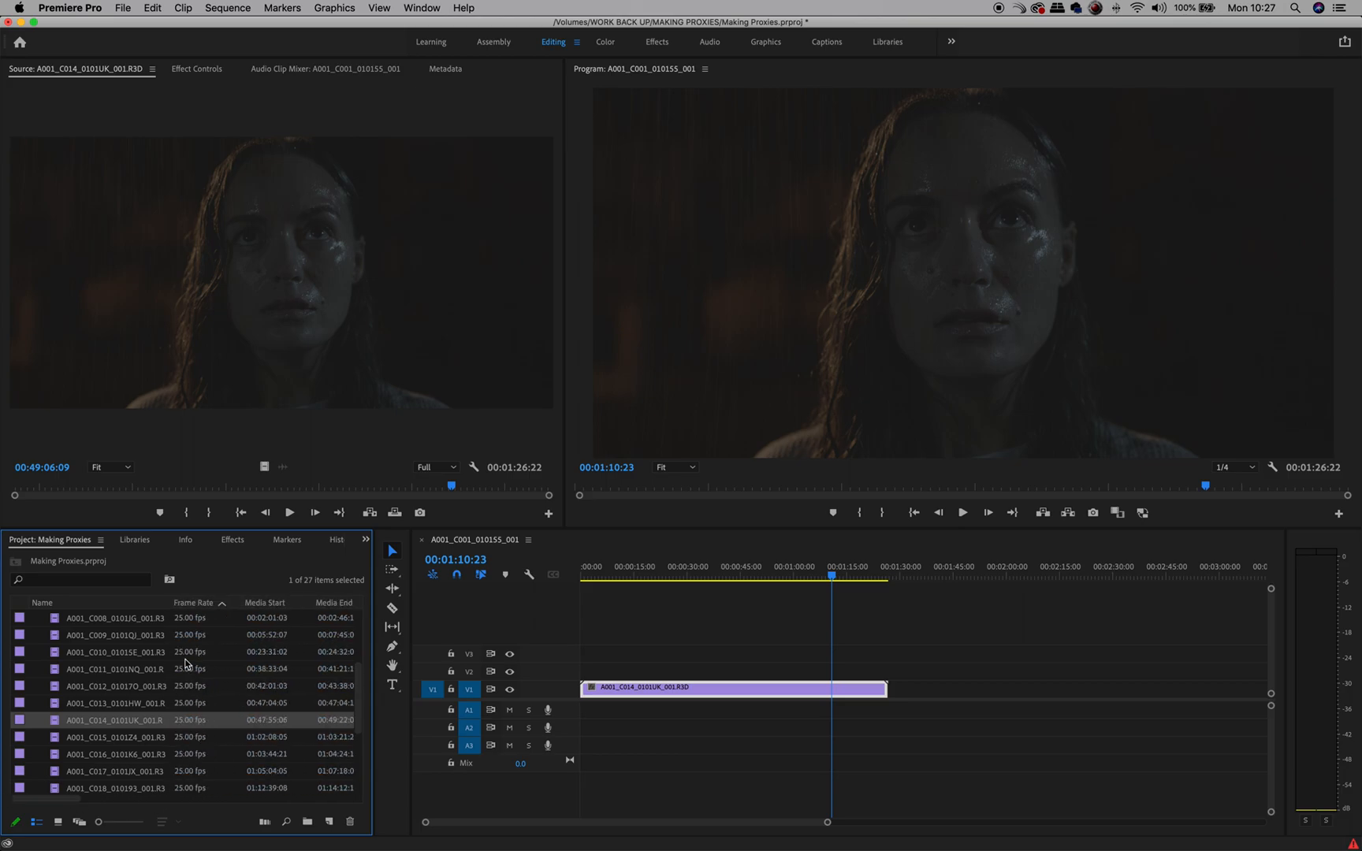
mouse_move(68, 278)
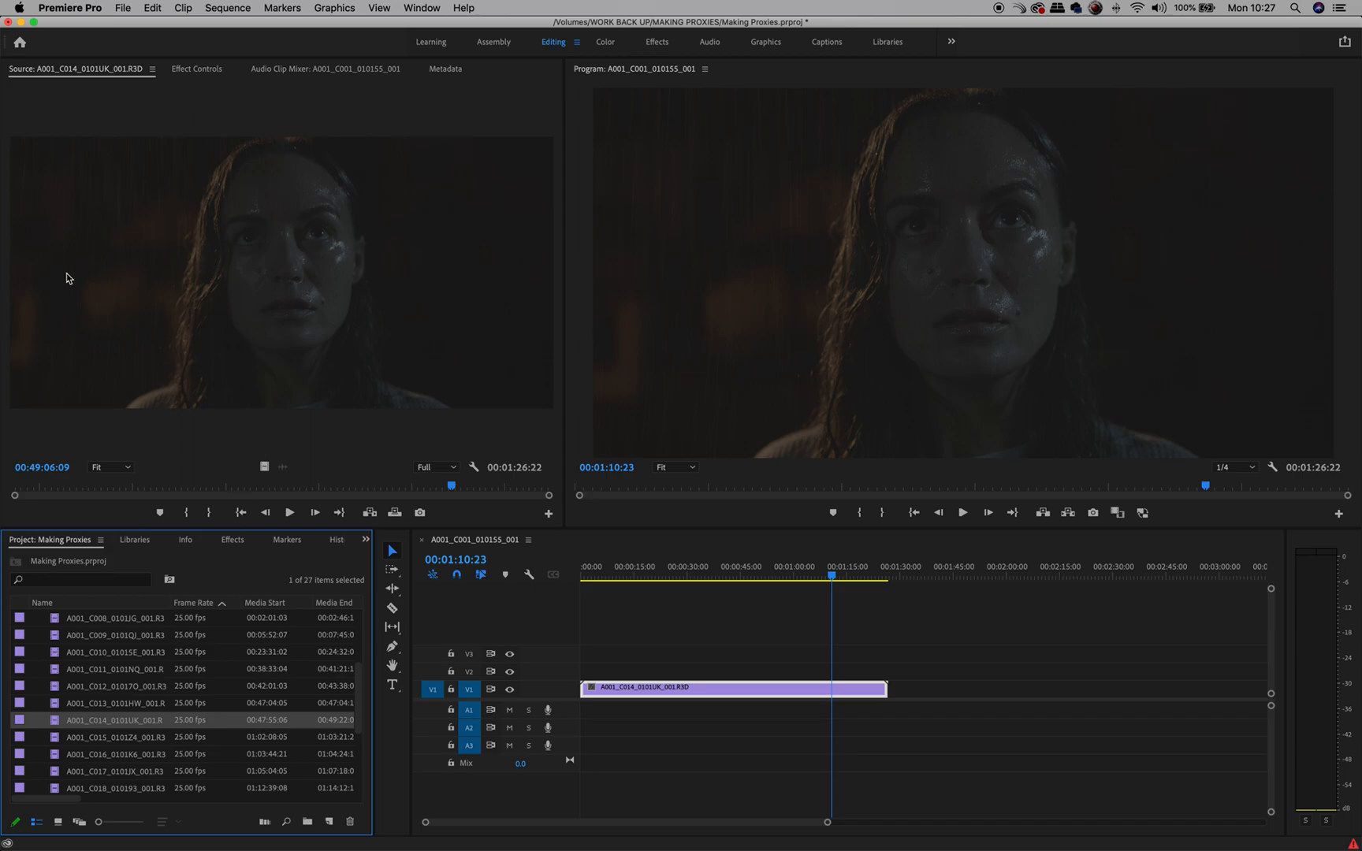
mouse_move(268, 194)
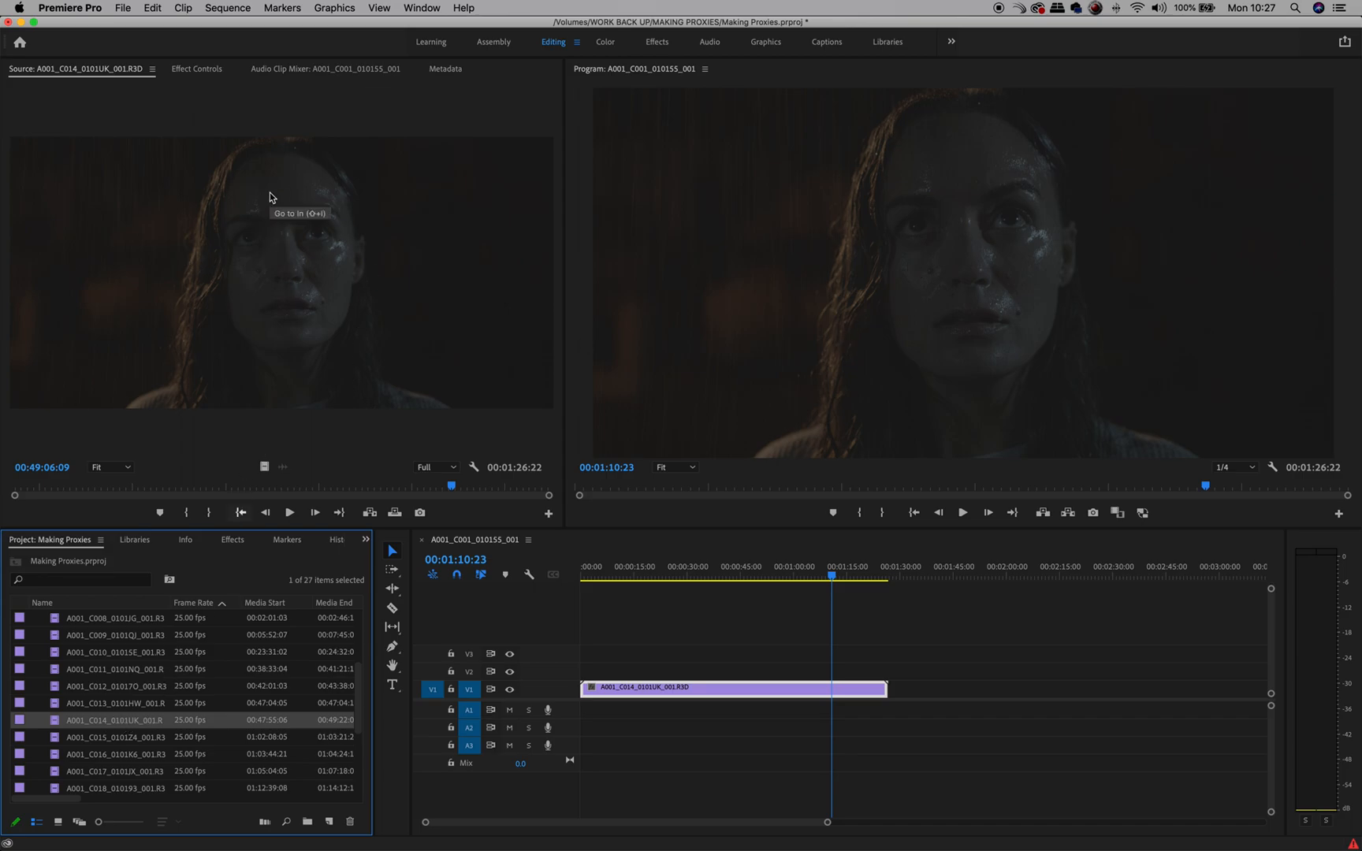
mouse_move(304, 248)
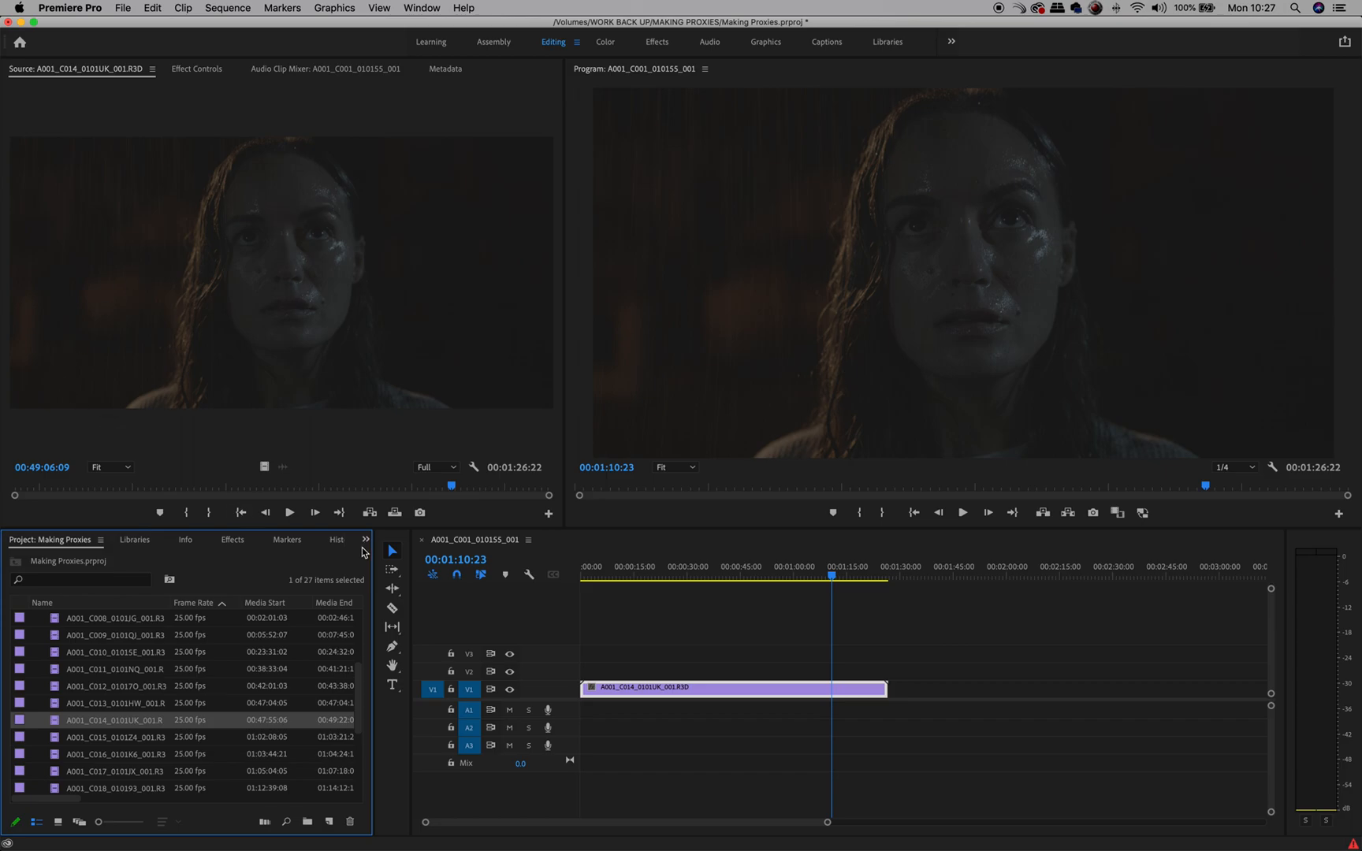
mouse_move(202, 230)
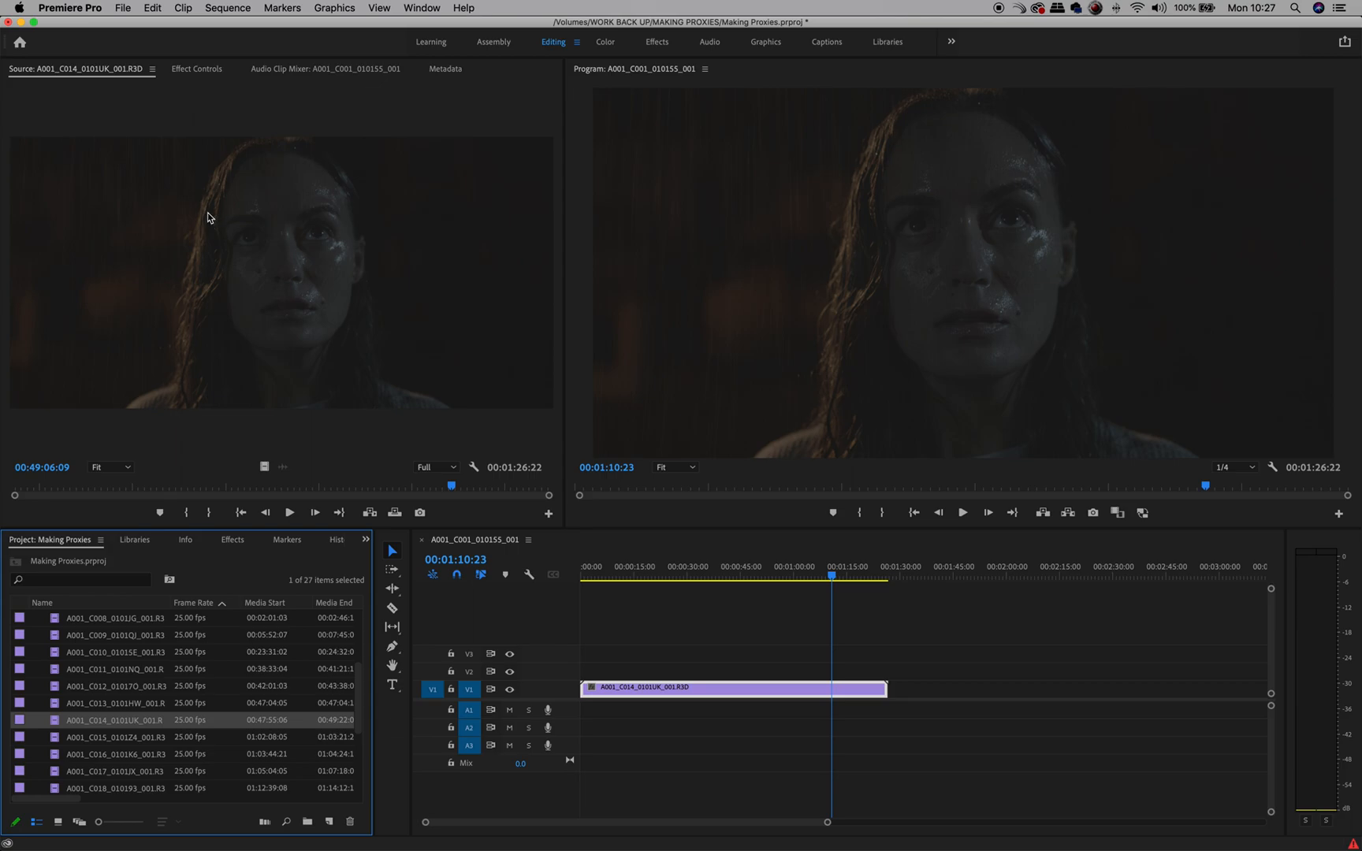
mouse_move(232, 328)
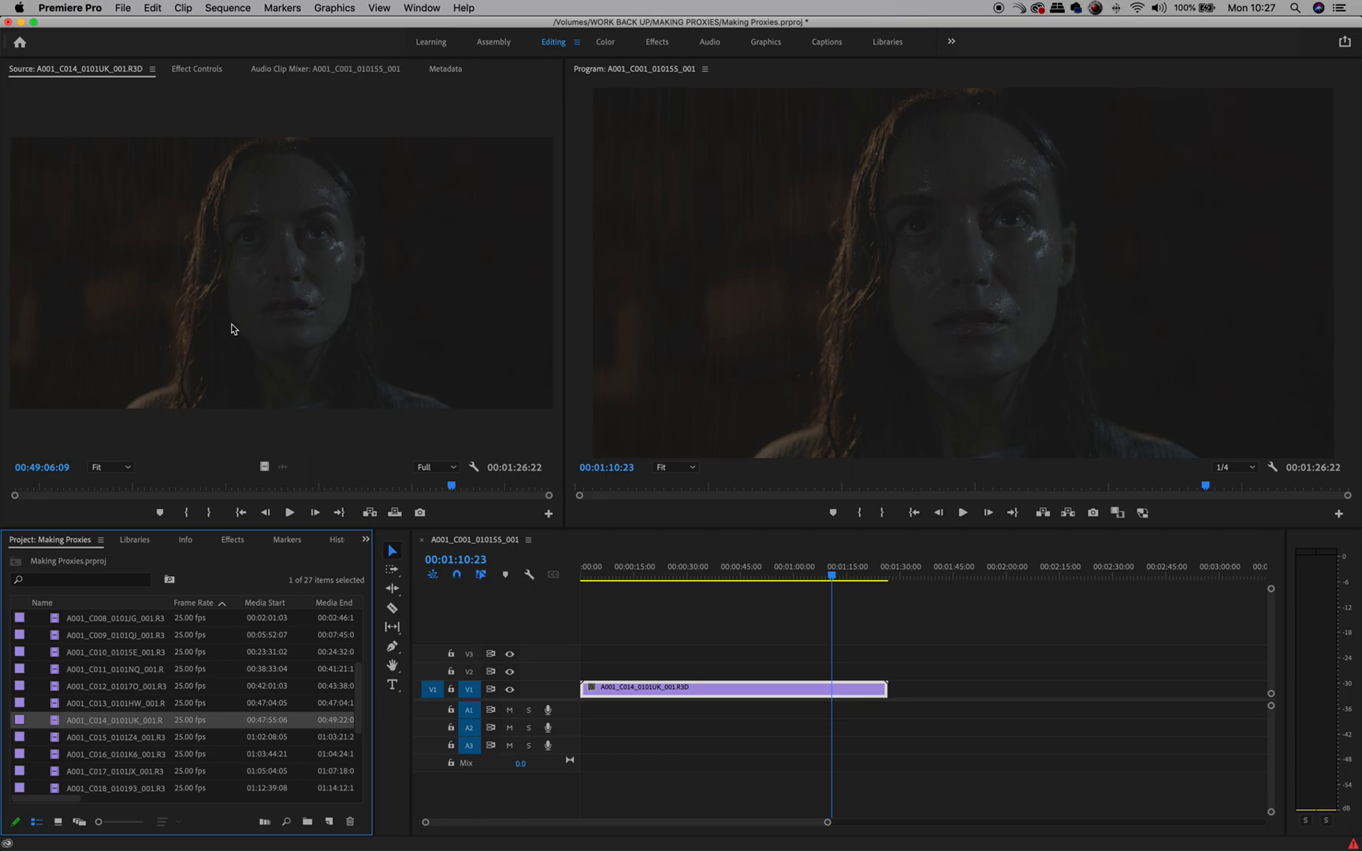
mouse_move(310, 278)
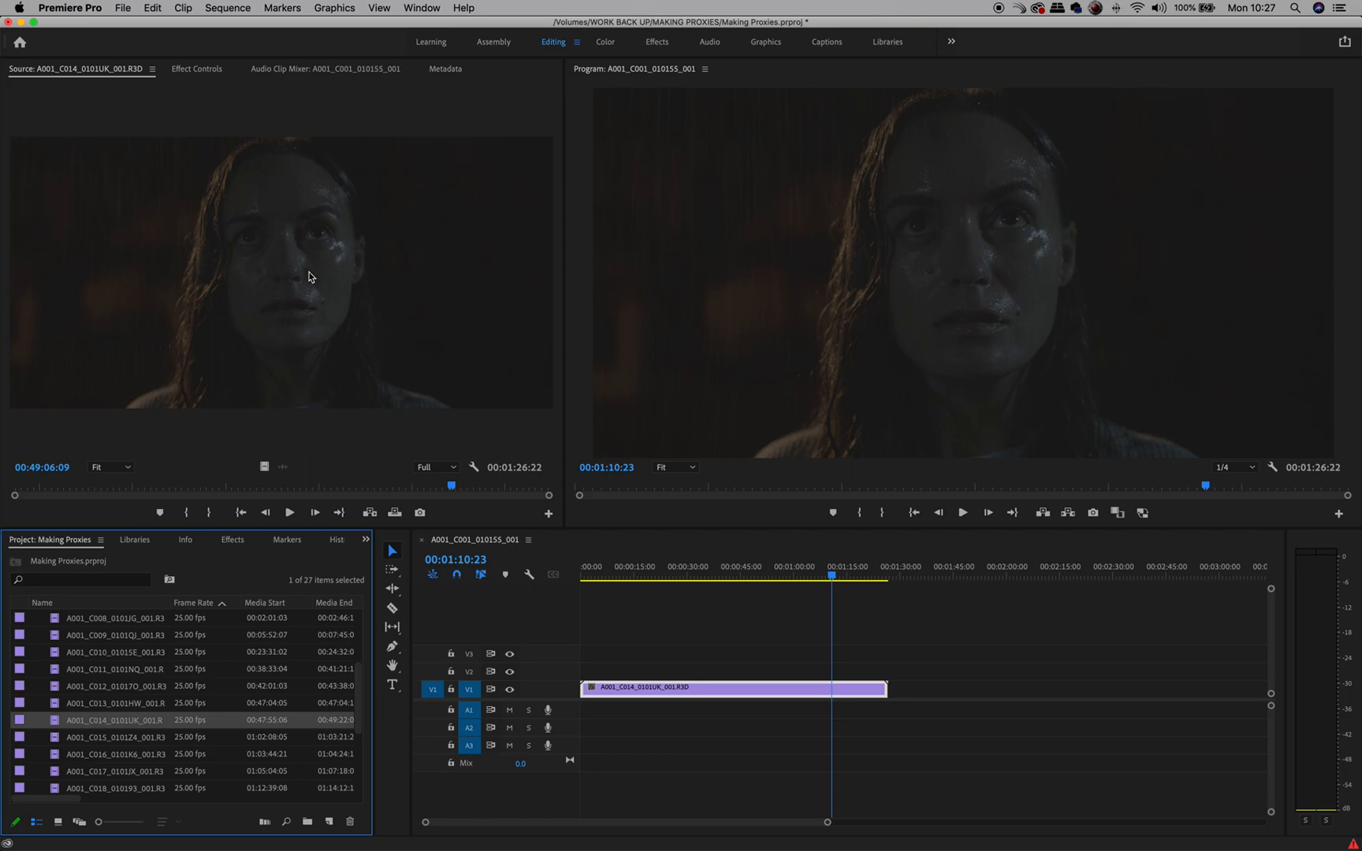
mouse_move(312, 221)
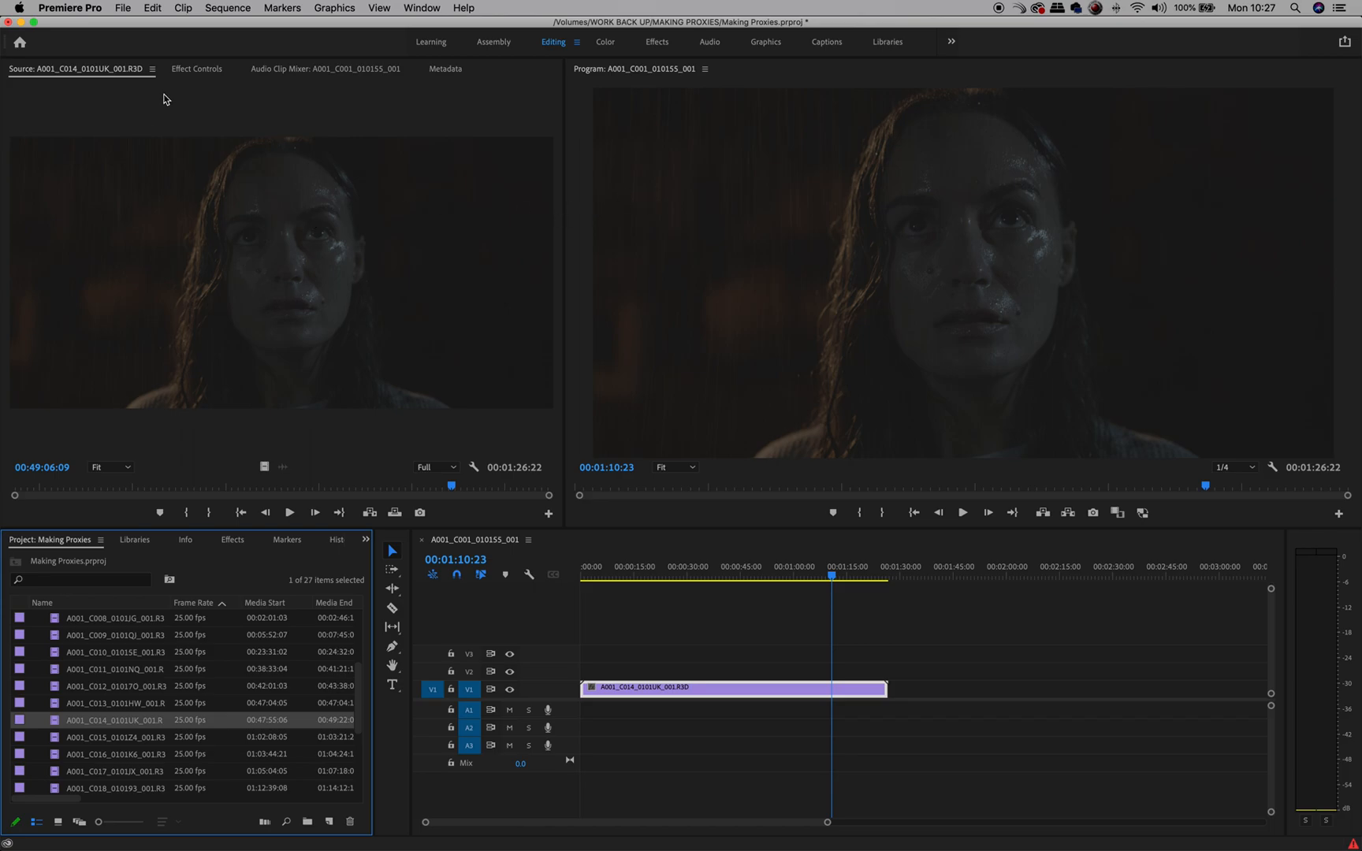
mouse_move(202, 72)
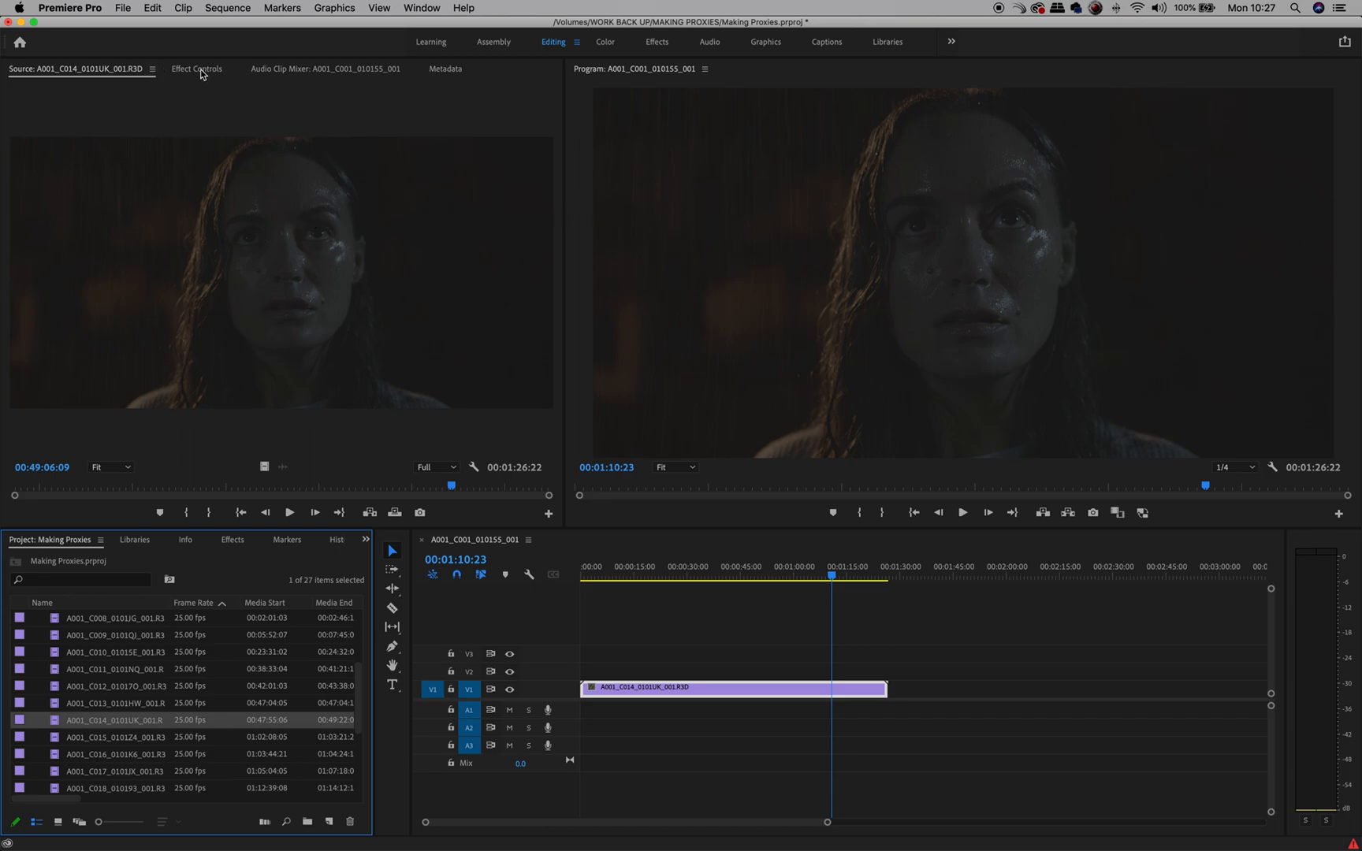
- Set the R3D clip's RED source settings to DRAGONcolor2 colour space and REDgamma2 gamma curve
left_click(197, 69)
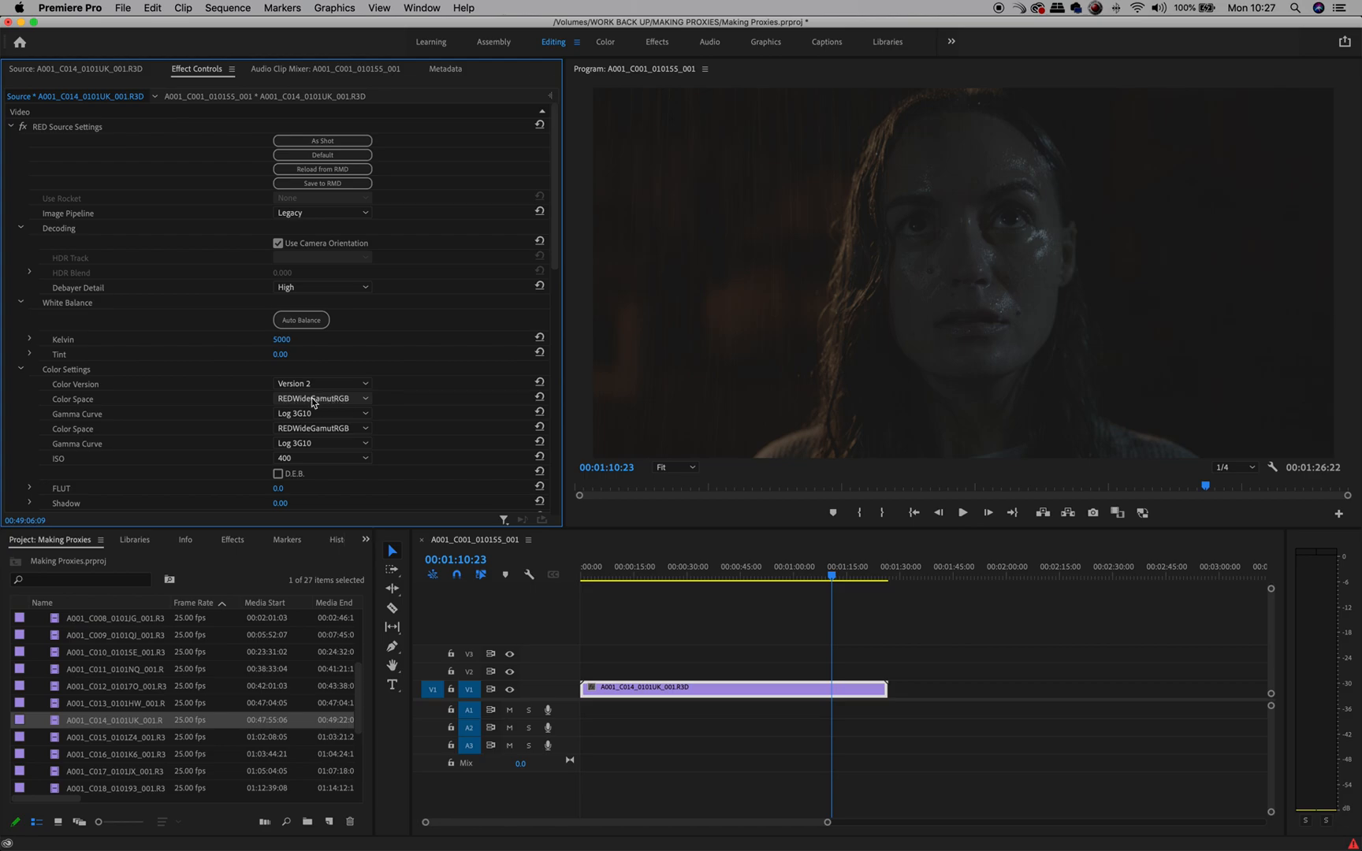
mouse_move(355, 403)
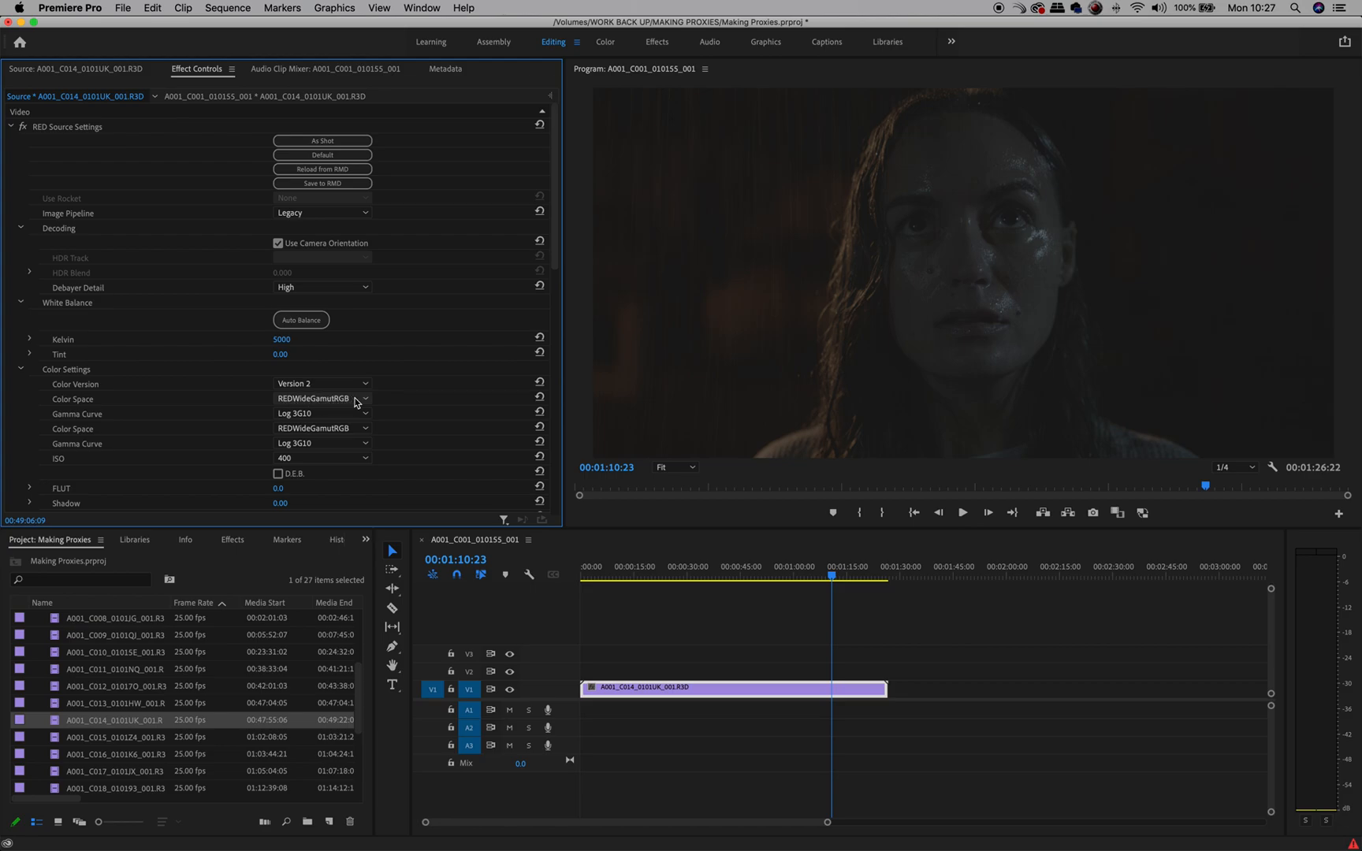
mouse_move(377, 420)
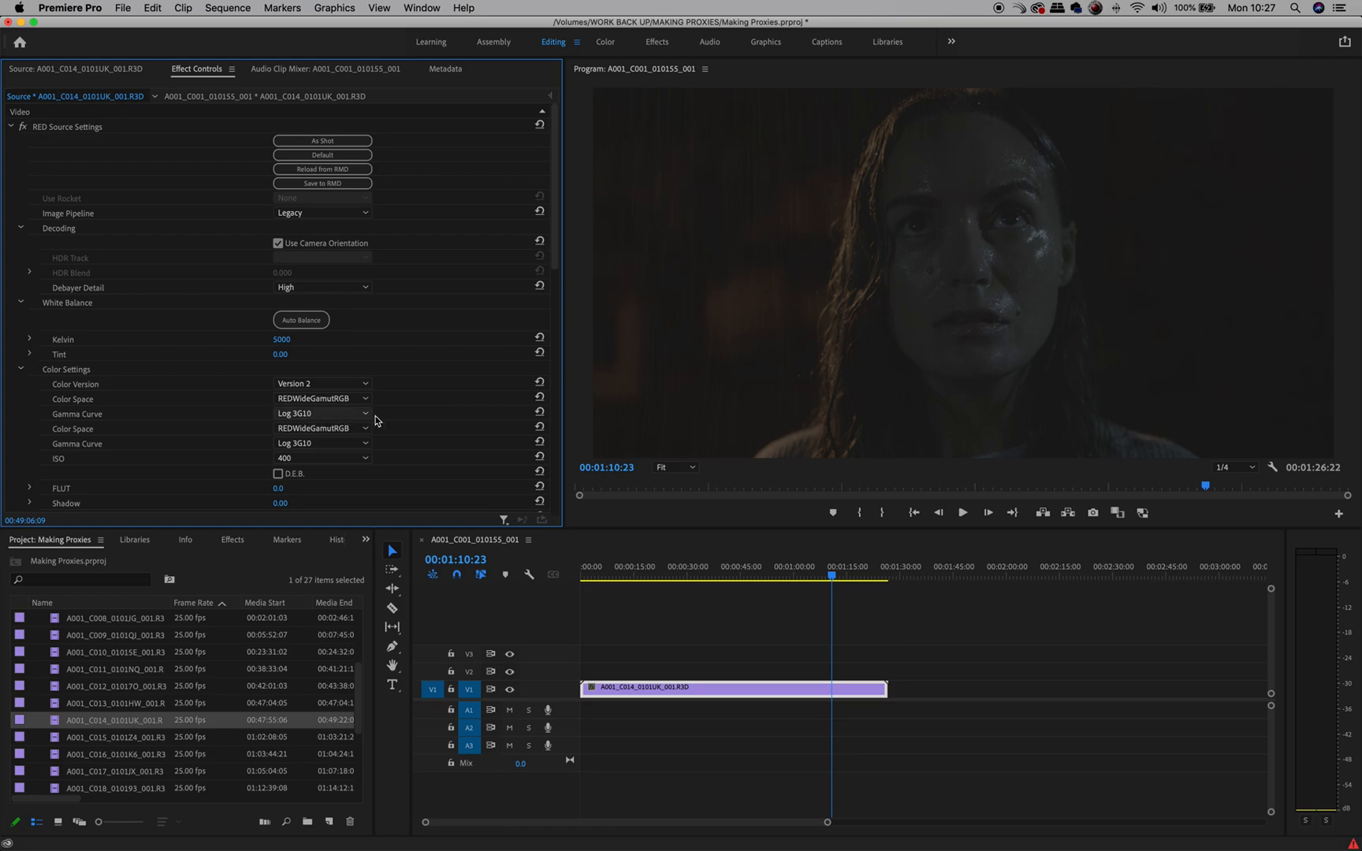
left_click(323, 413)
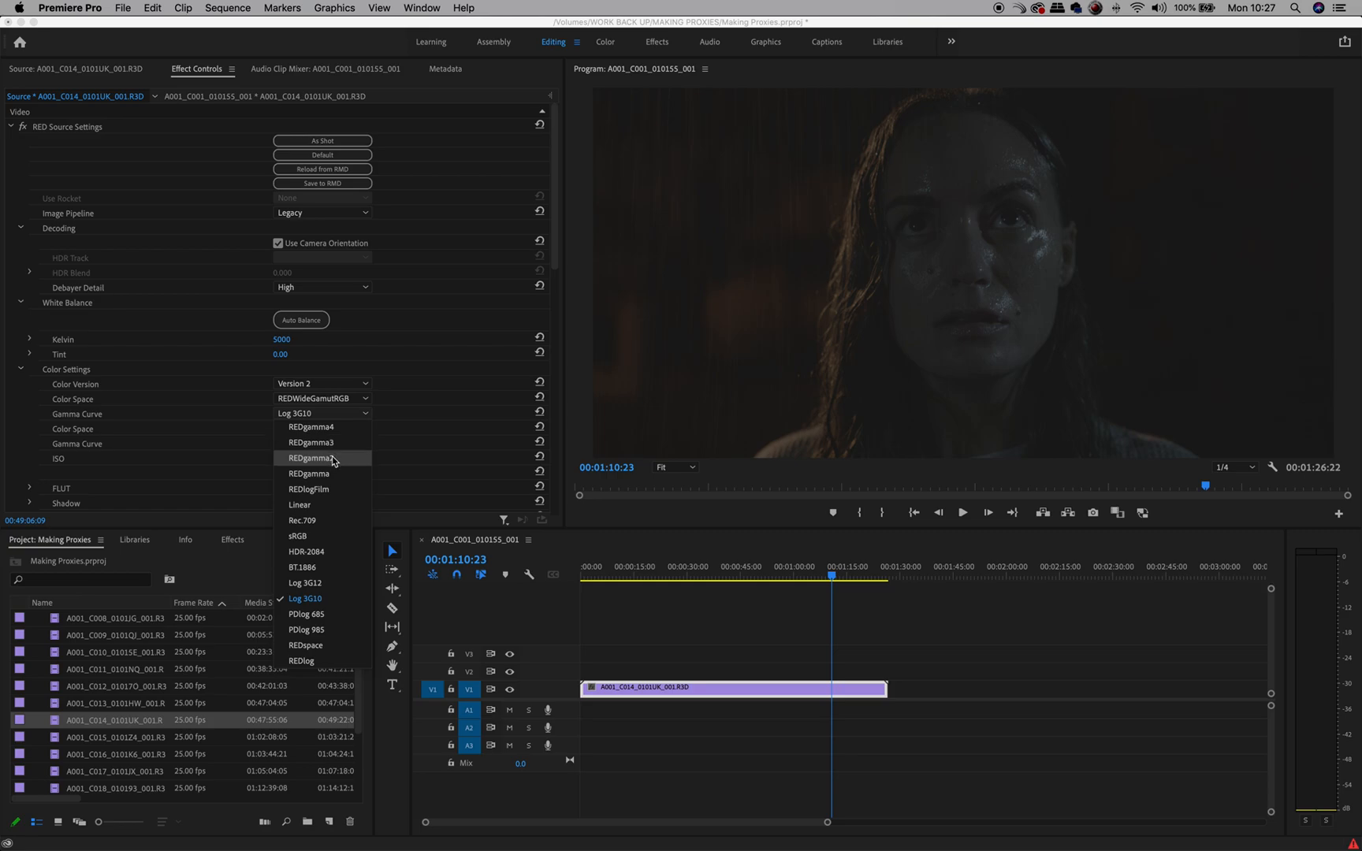
left_click(311, 459)
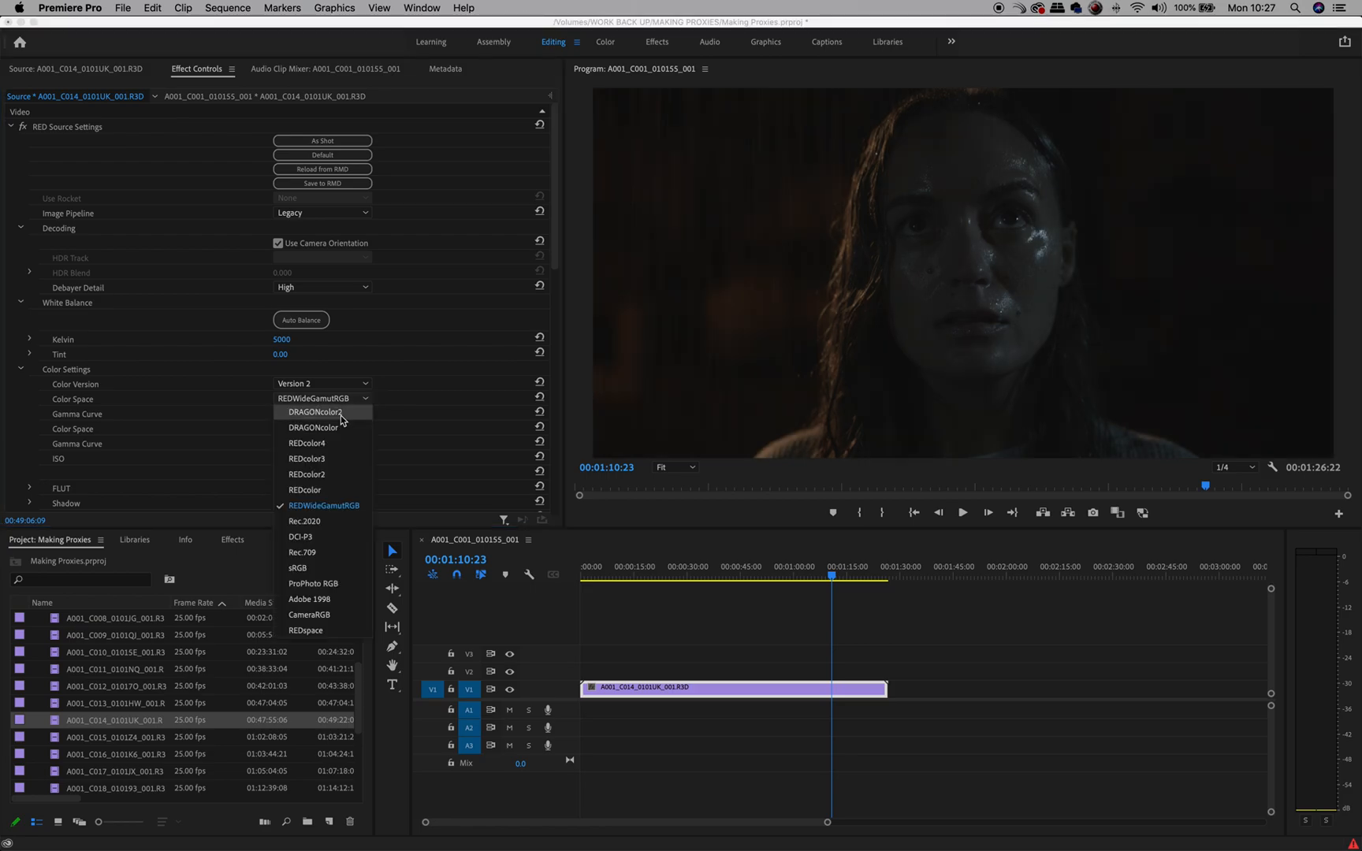
left_click(314, 411)
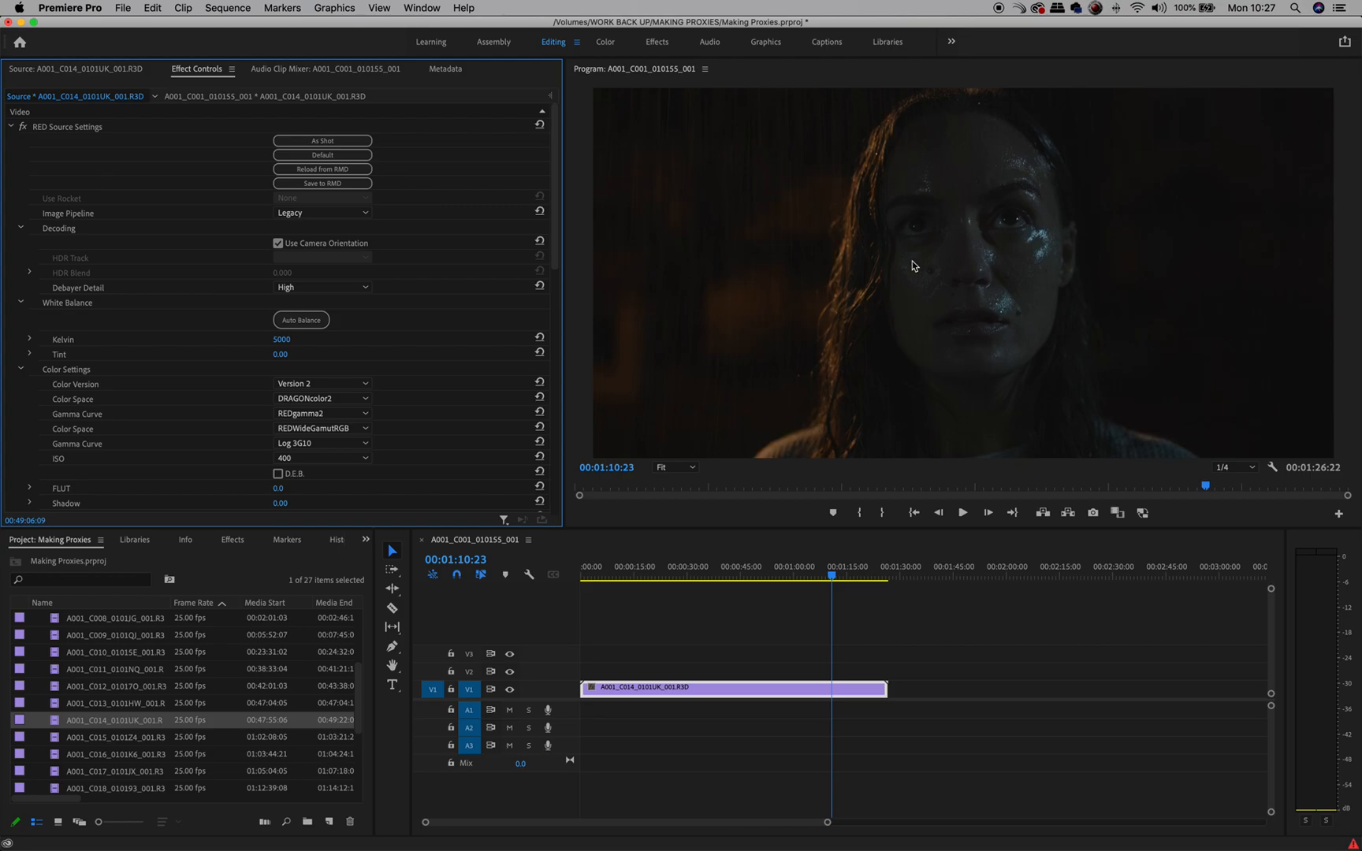
mouse_move(189, 290)
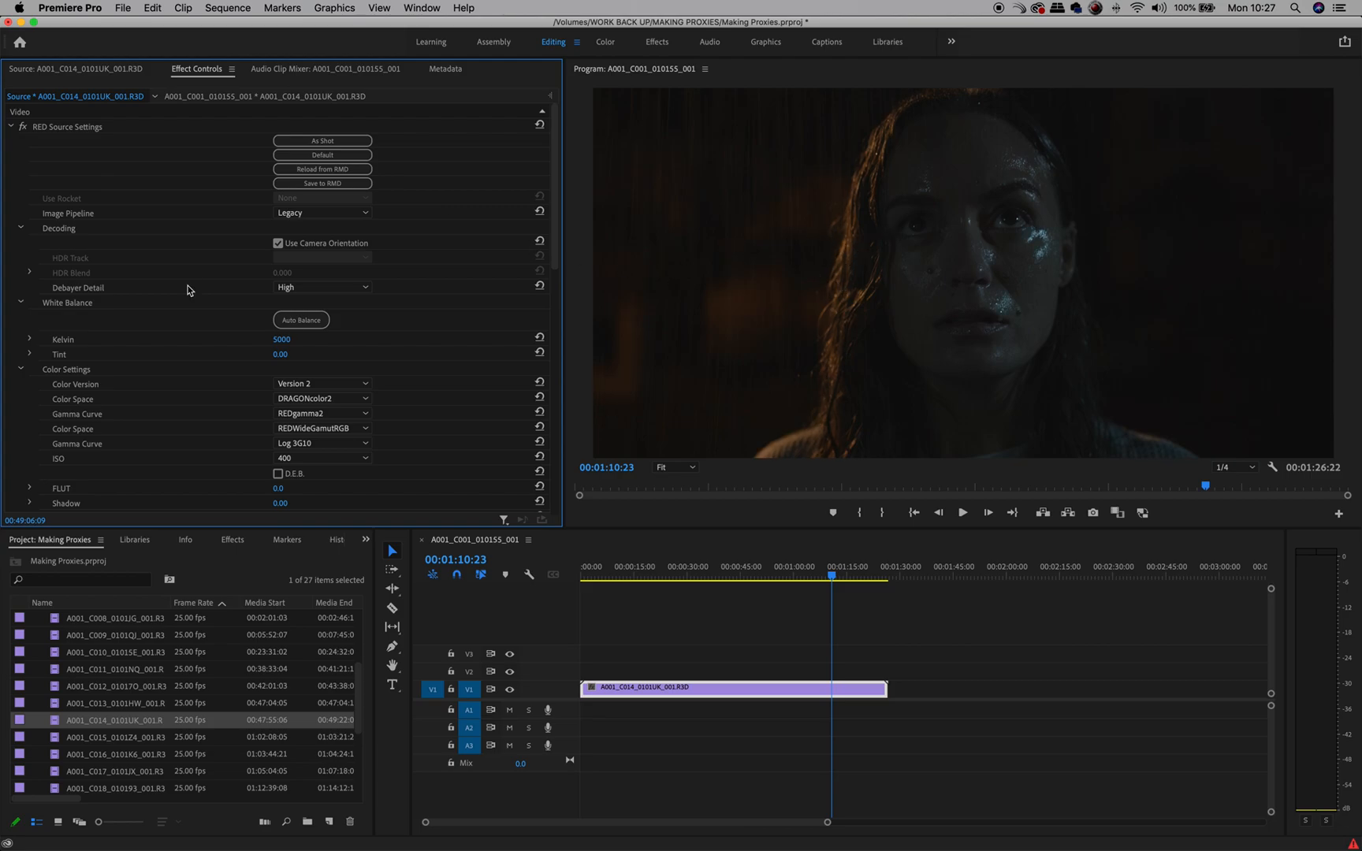
mouse_move(168, 326)
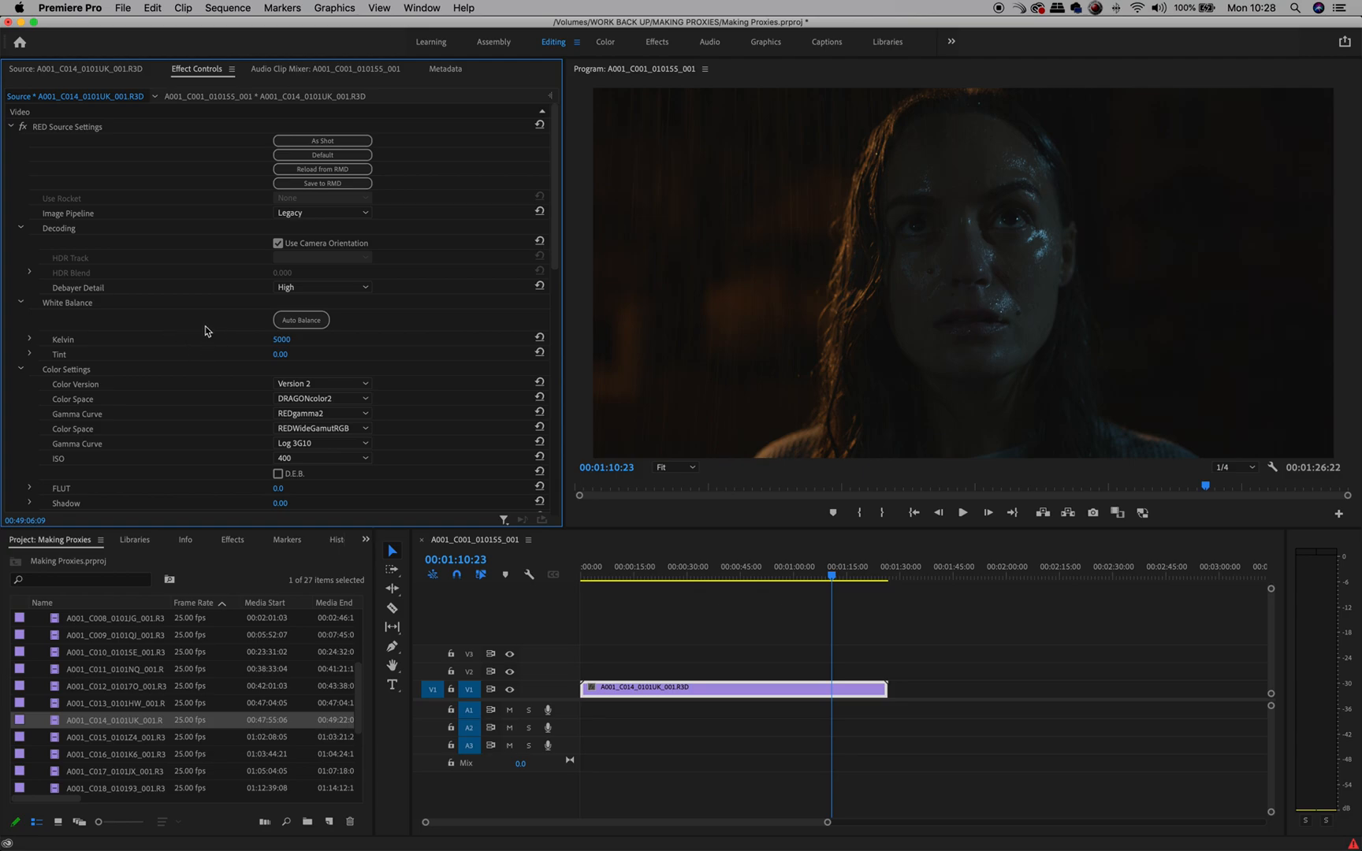
- Nudge the clip's contrast to -1 and lower the RED clip's ISO from 800 to 400
scroll("down", 3)
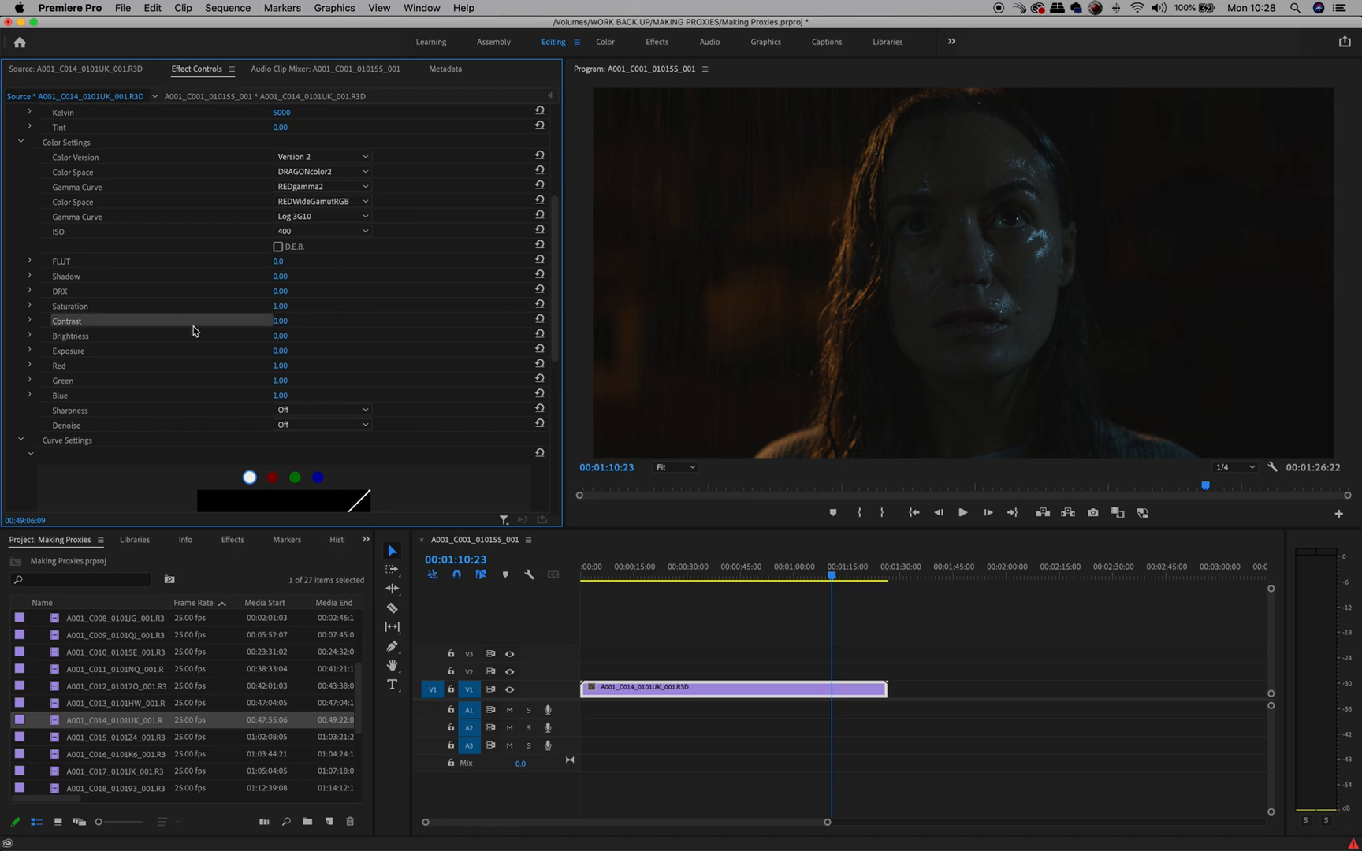
double_click(280, 321)
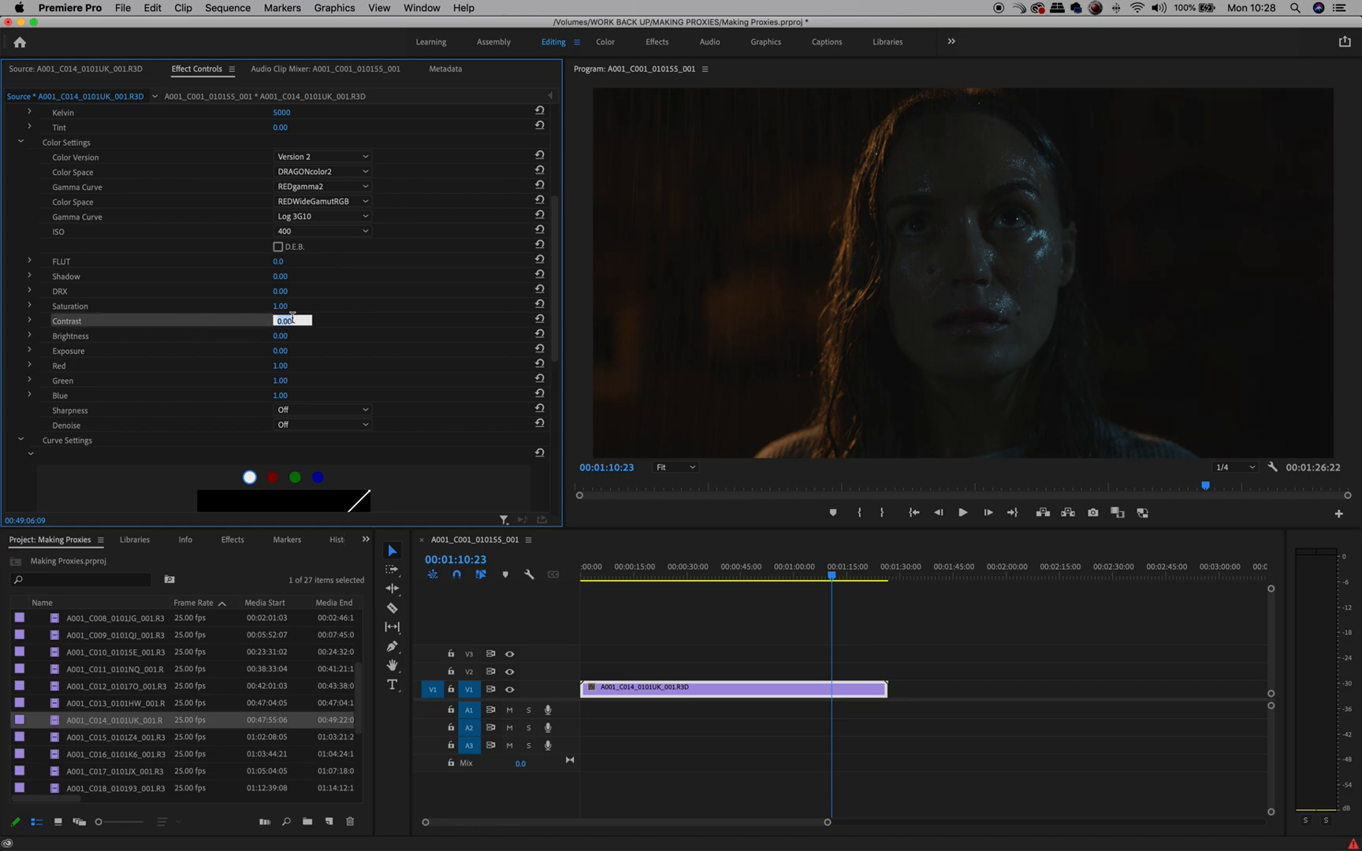
type("-1")
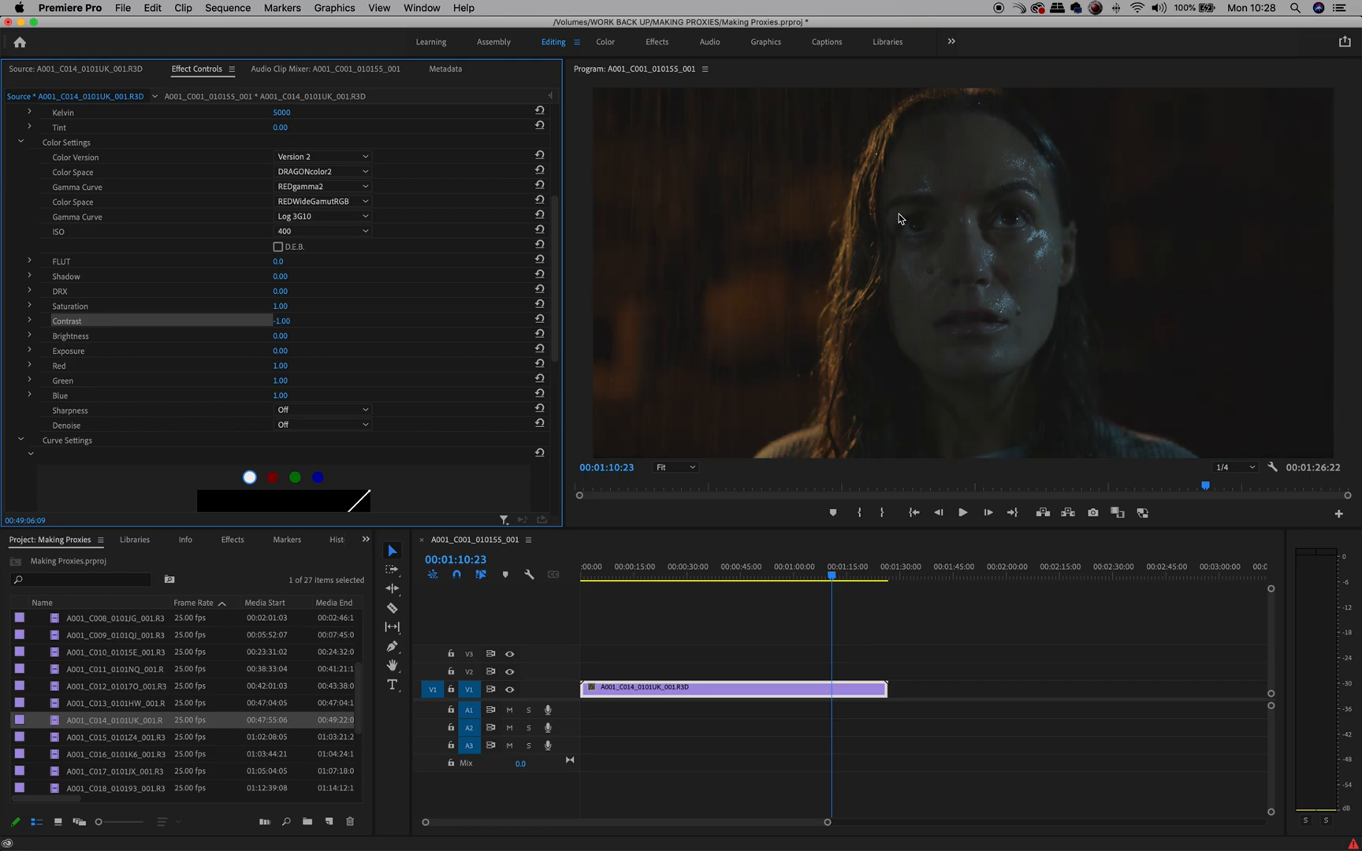
mouse_move(1012, 217)
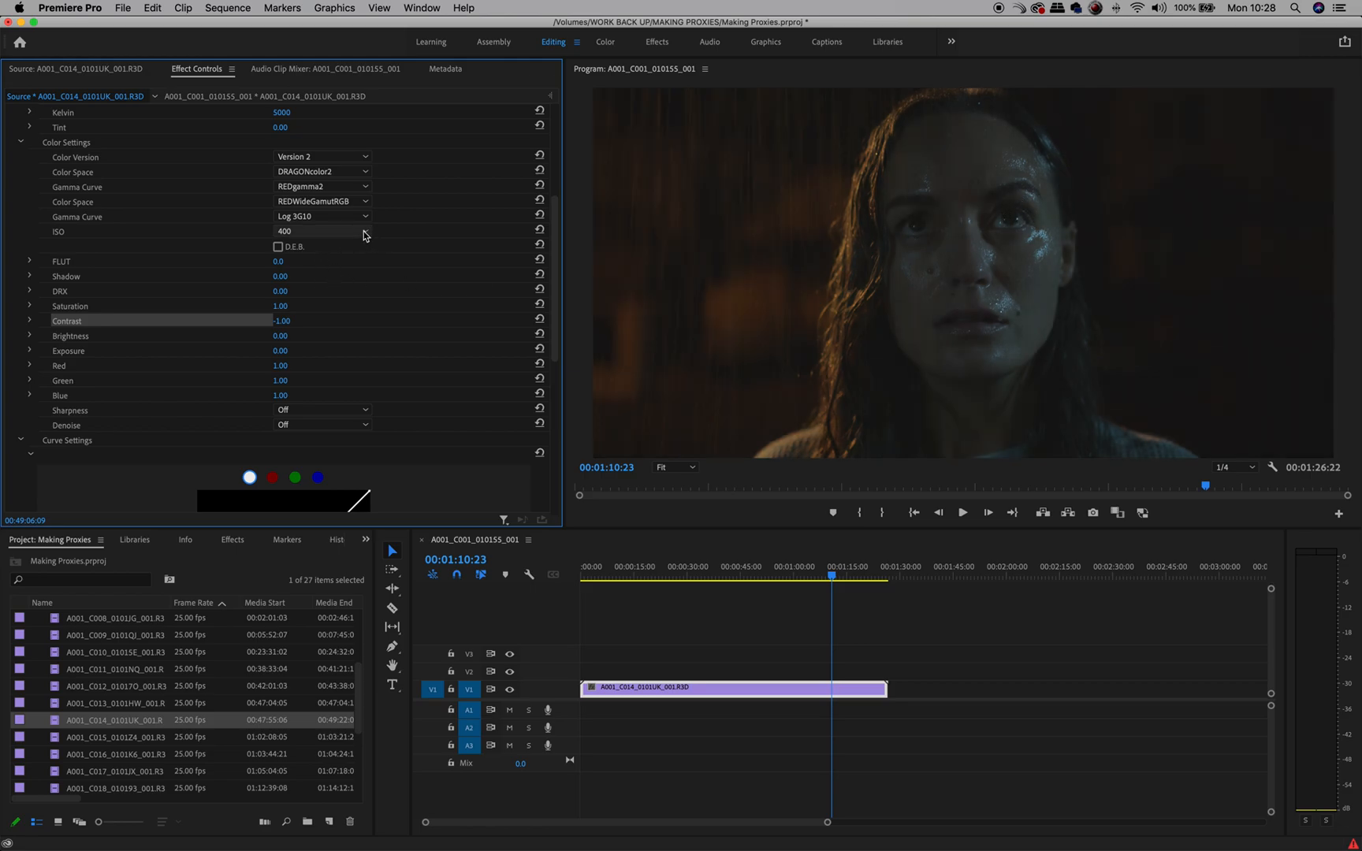
left_click(366, 230)
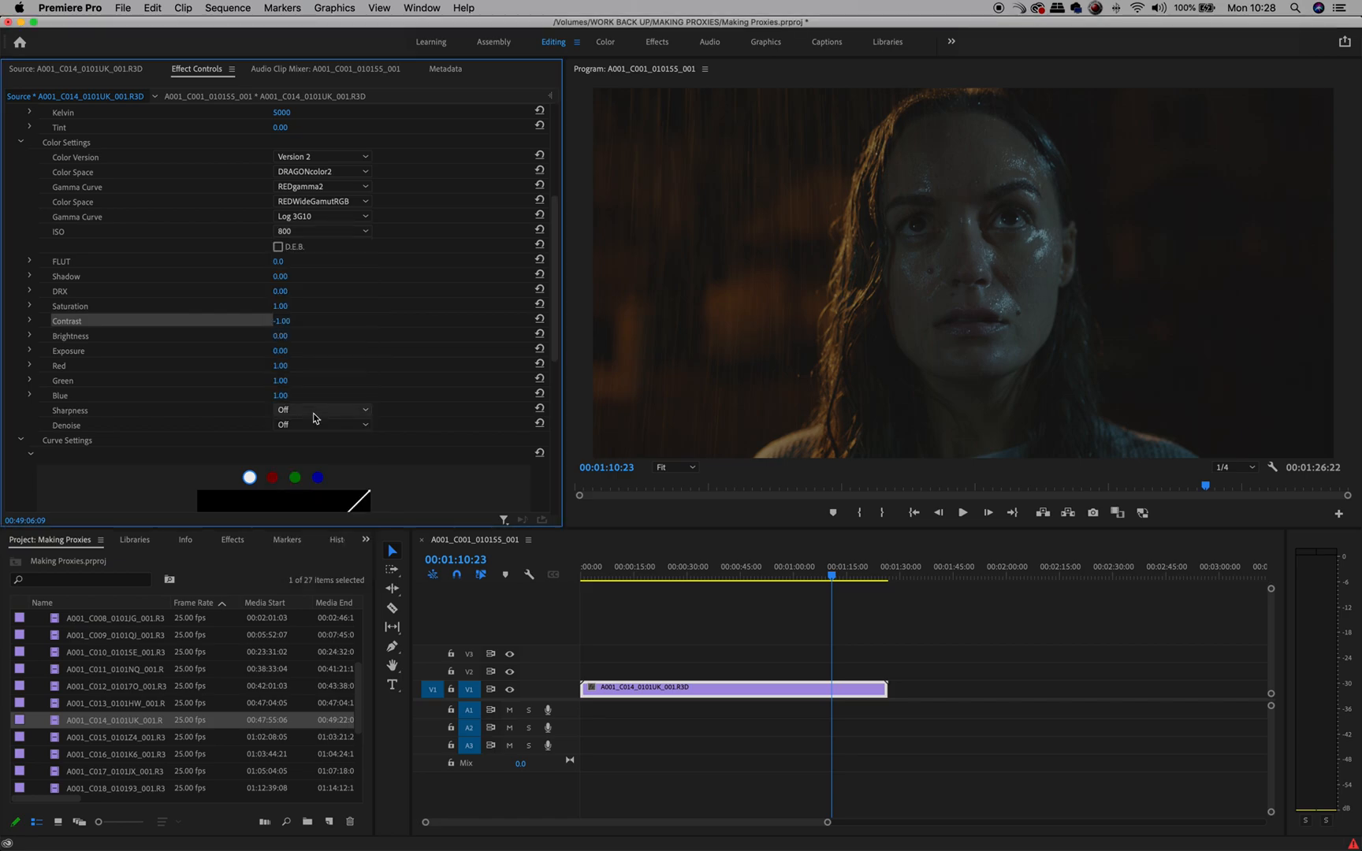
mouse_move(379, 397)
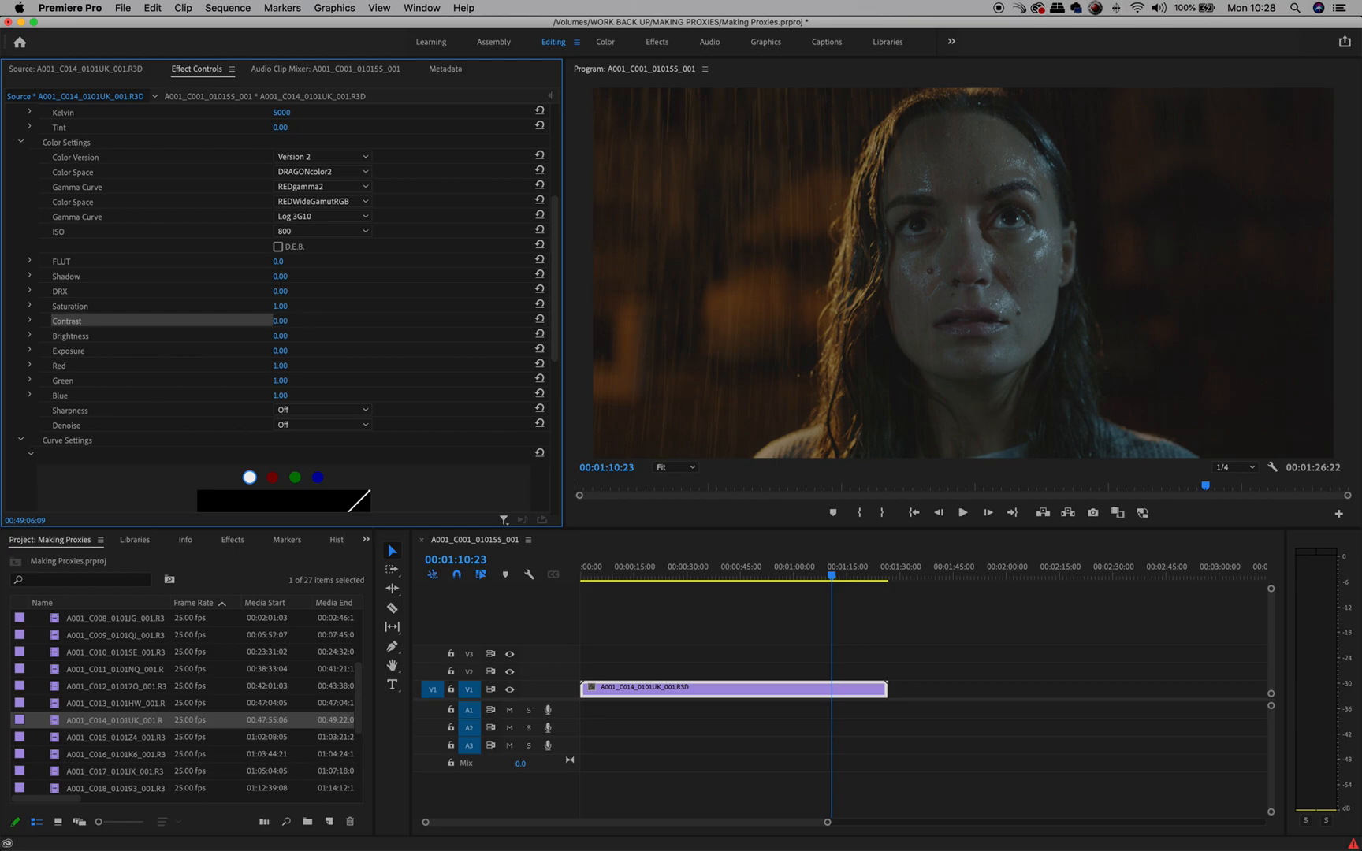
mouse_move(438, 339)
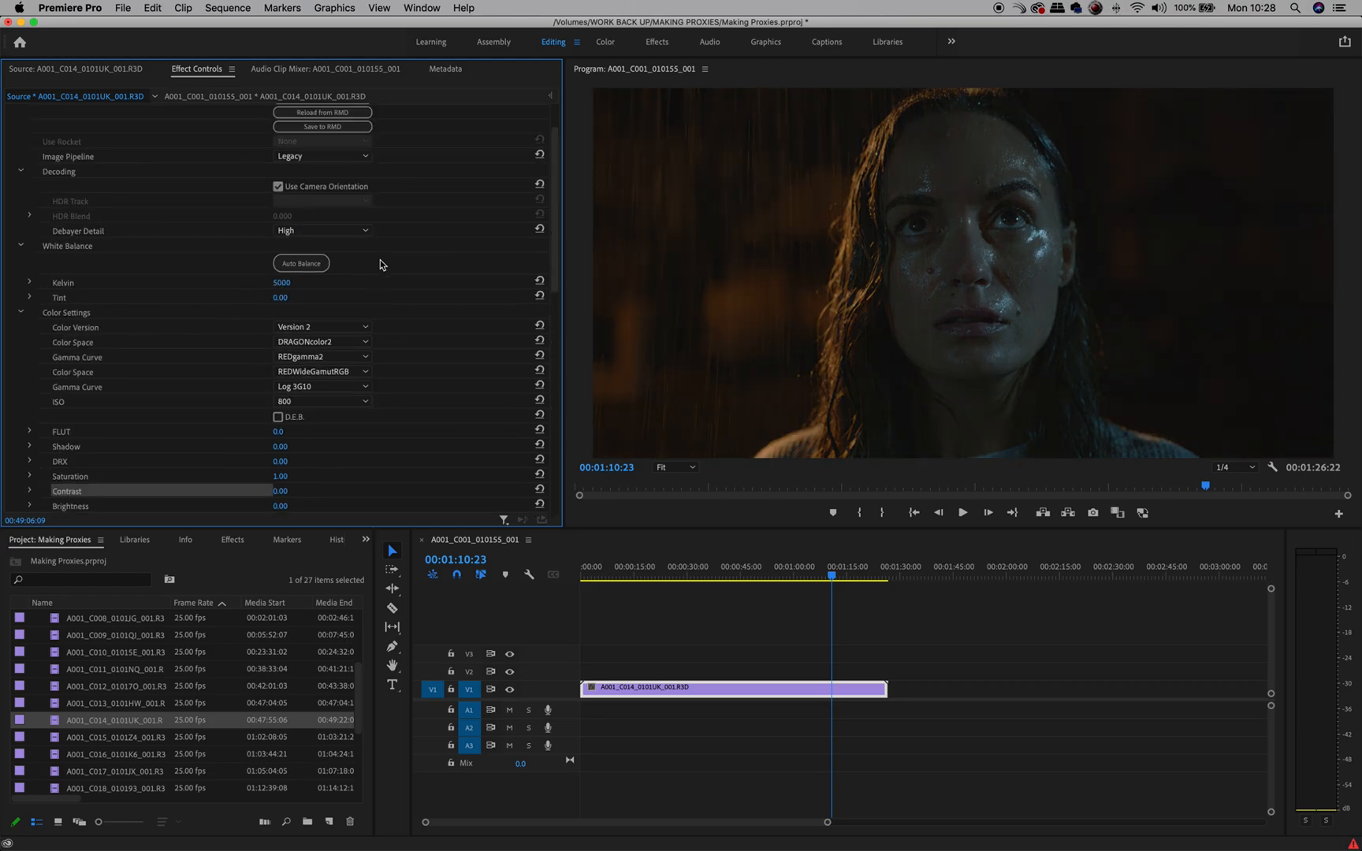
left_click(323, 402)
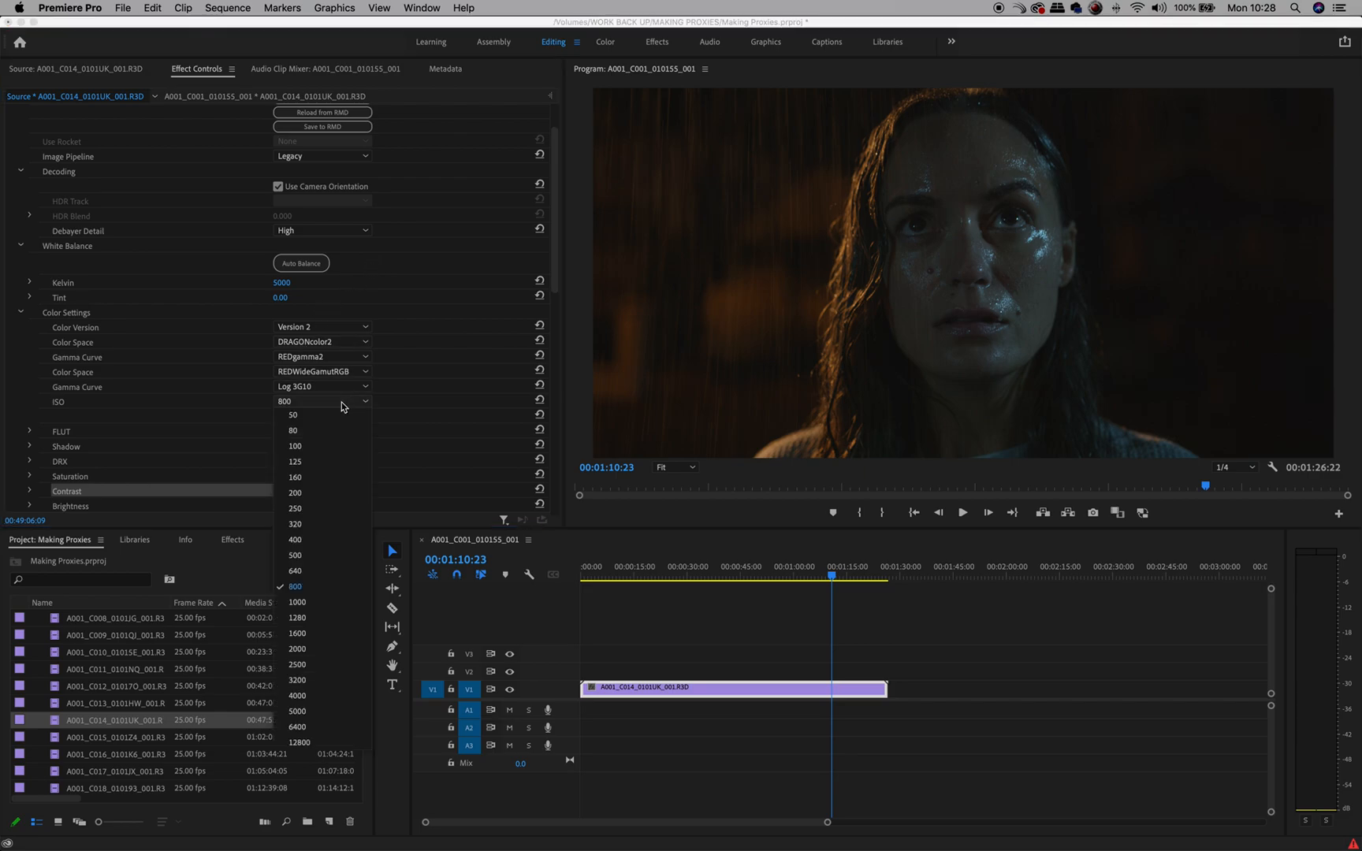
left_click(295, 539)
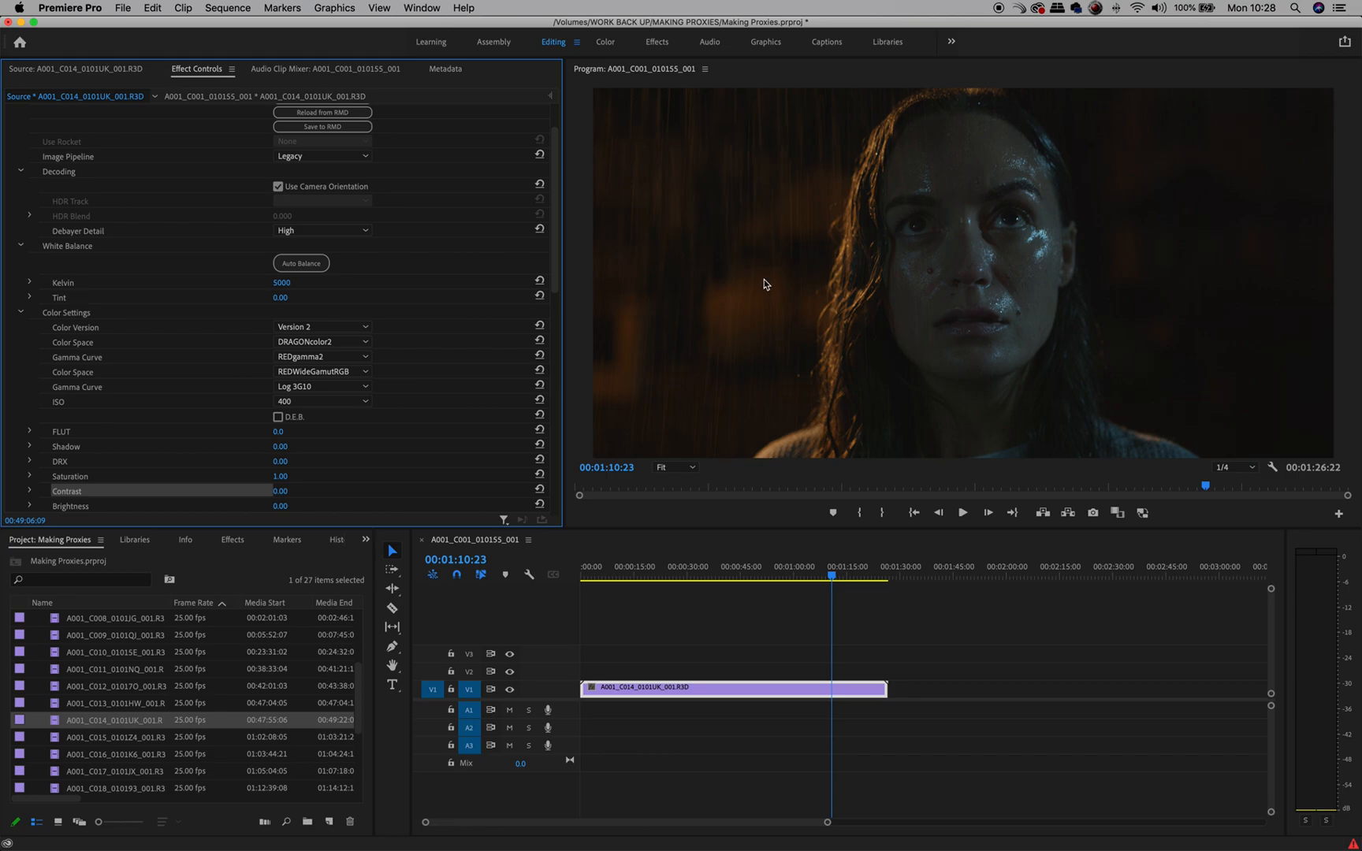
mouse_move(842, 274)
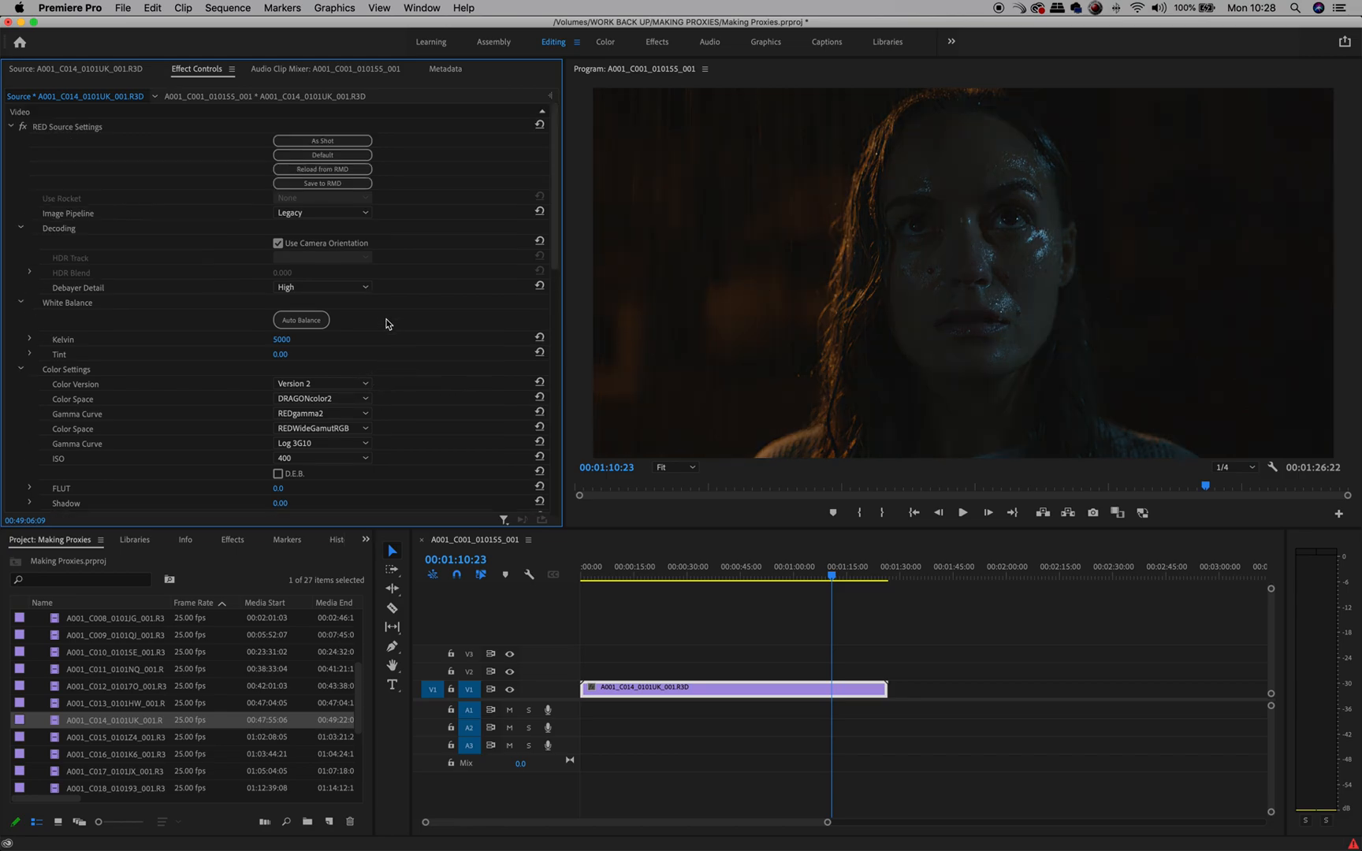
- Reset the RED source settings to as-shot (REDWideGamutRGB, Log3G10) and return to the Source viewer
scroll("down", 3)
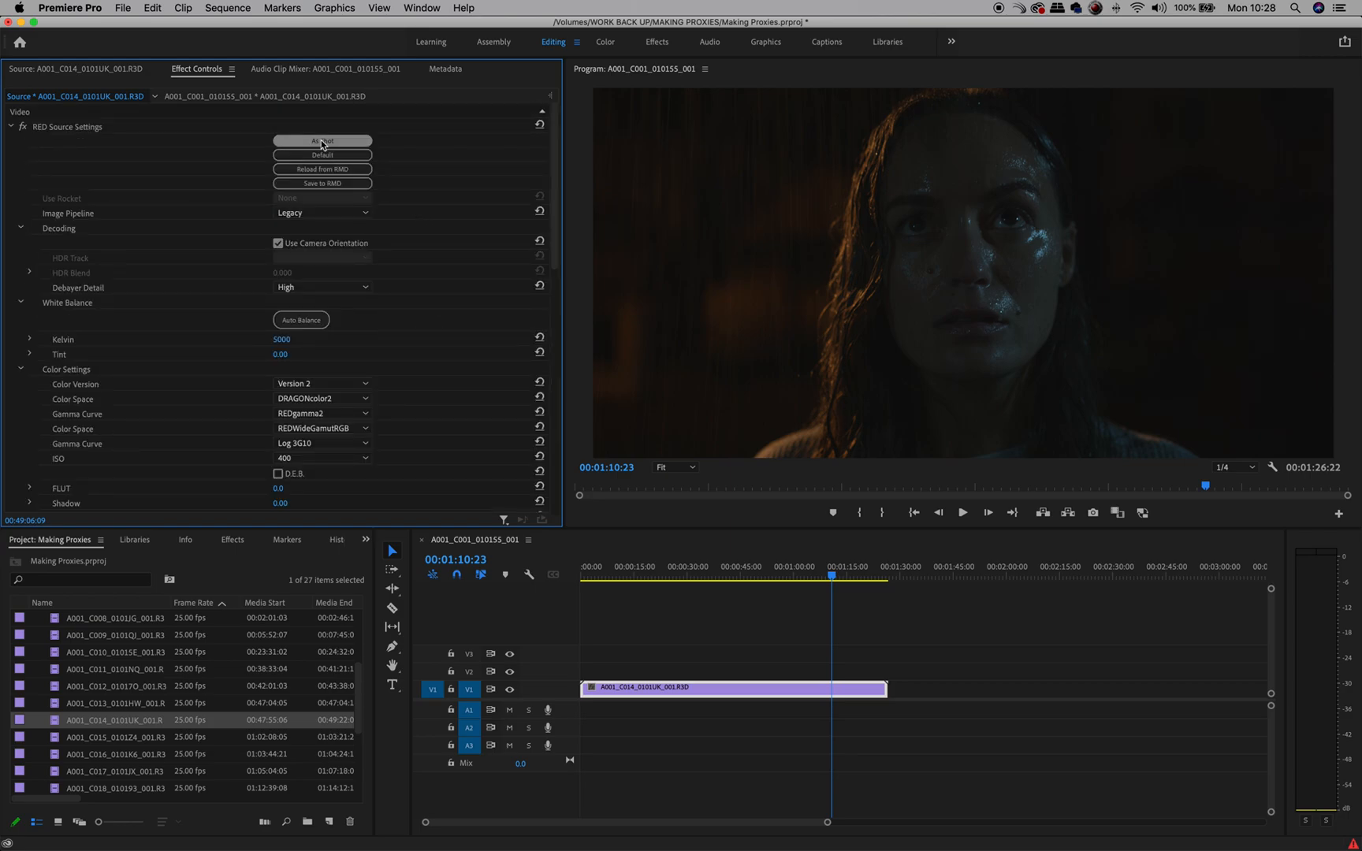
left_click(323, 397)
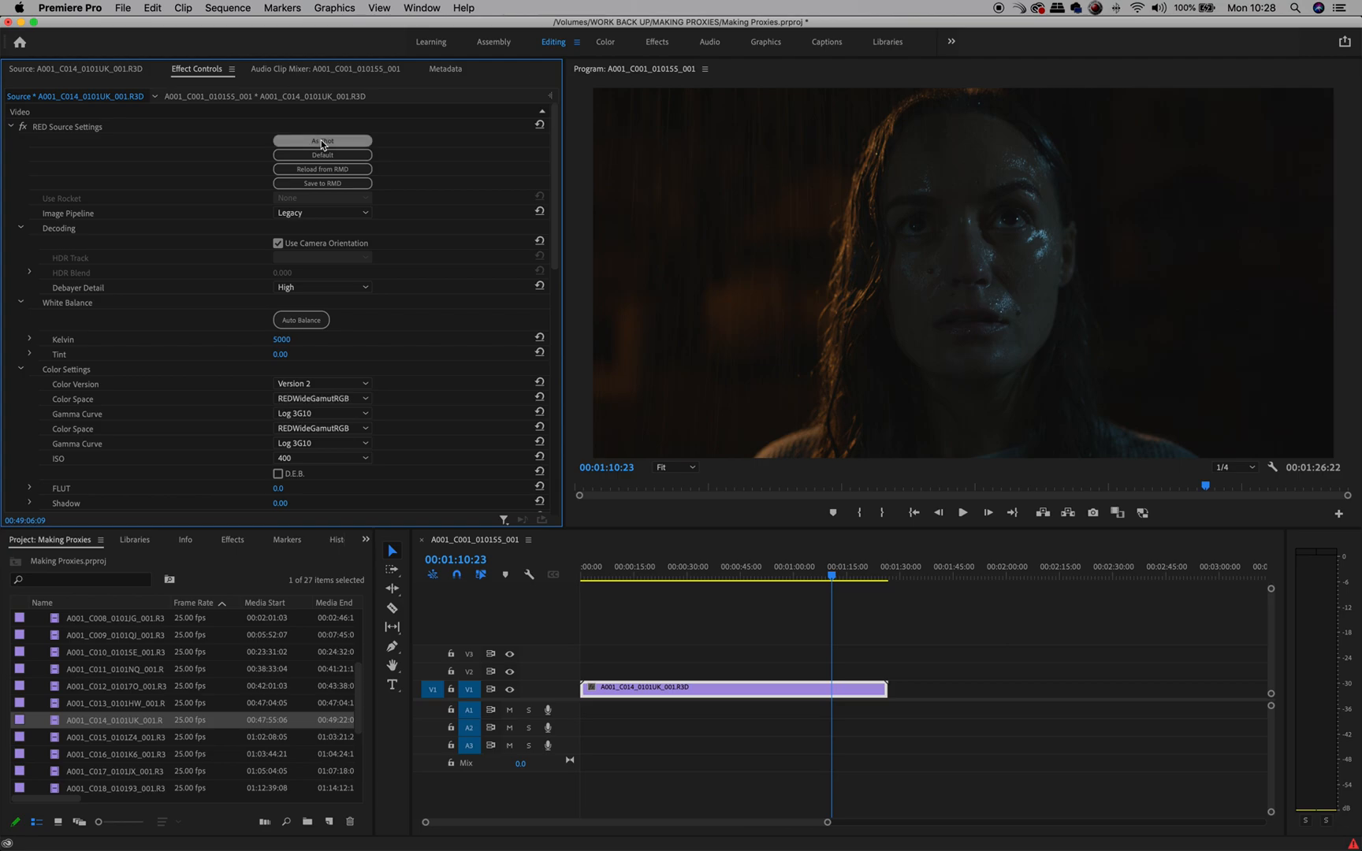
left_click(322, 141)
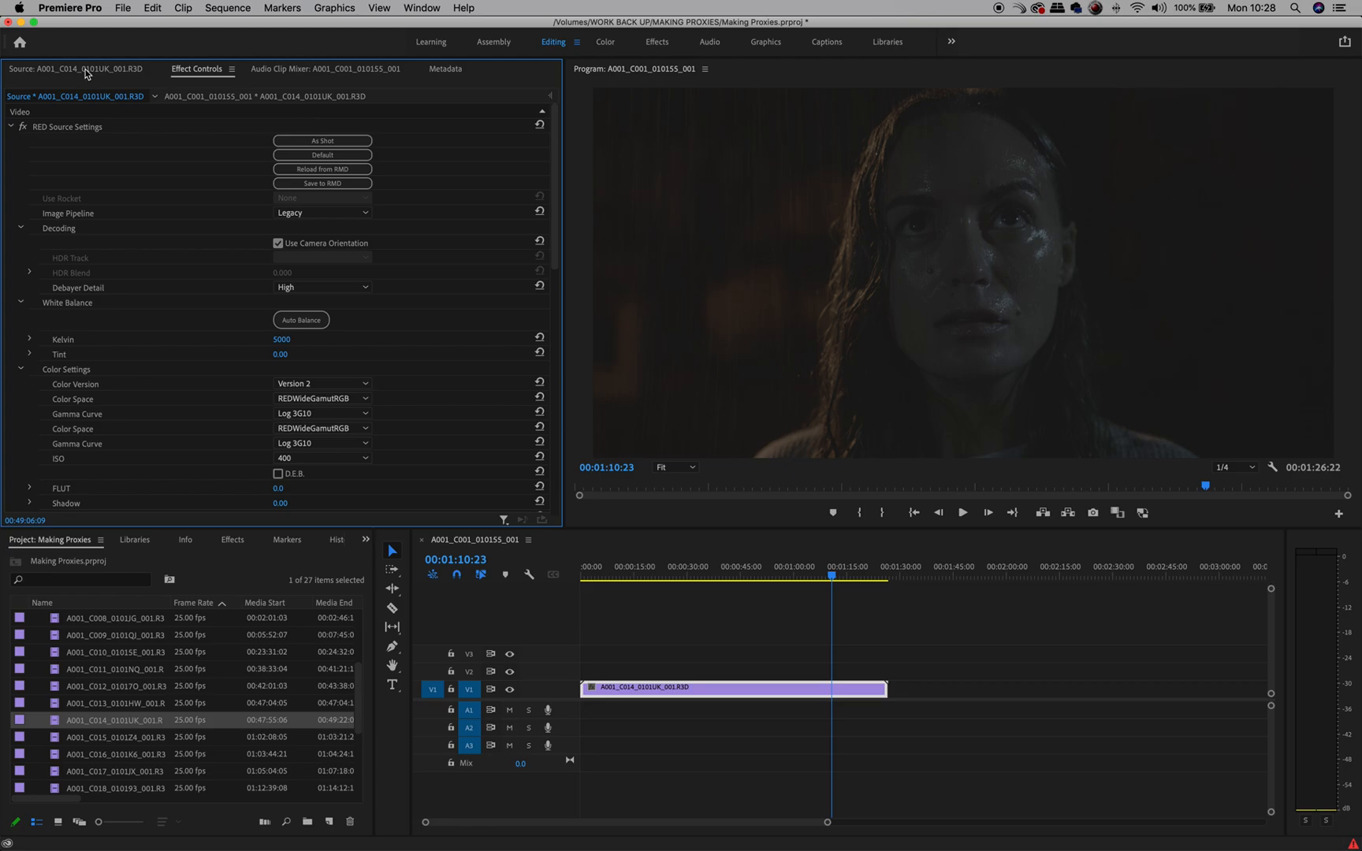
left_click(71, 69)
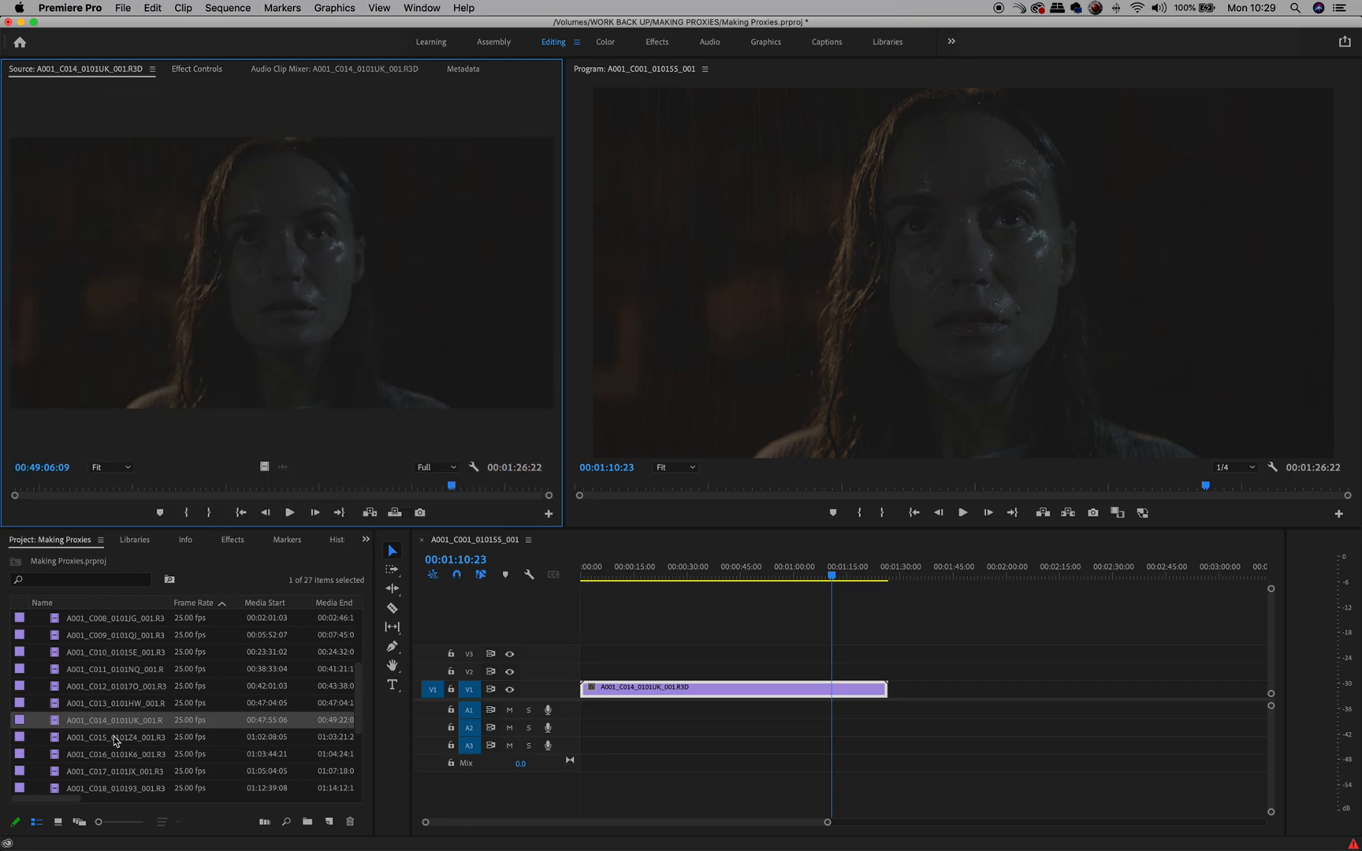
mouse_move(95, 757)
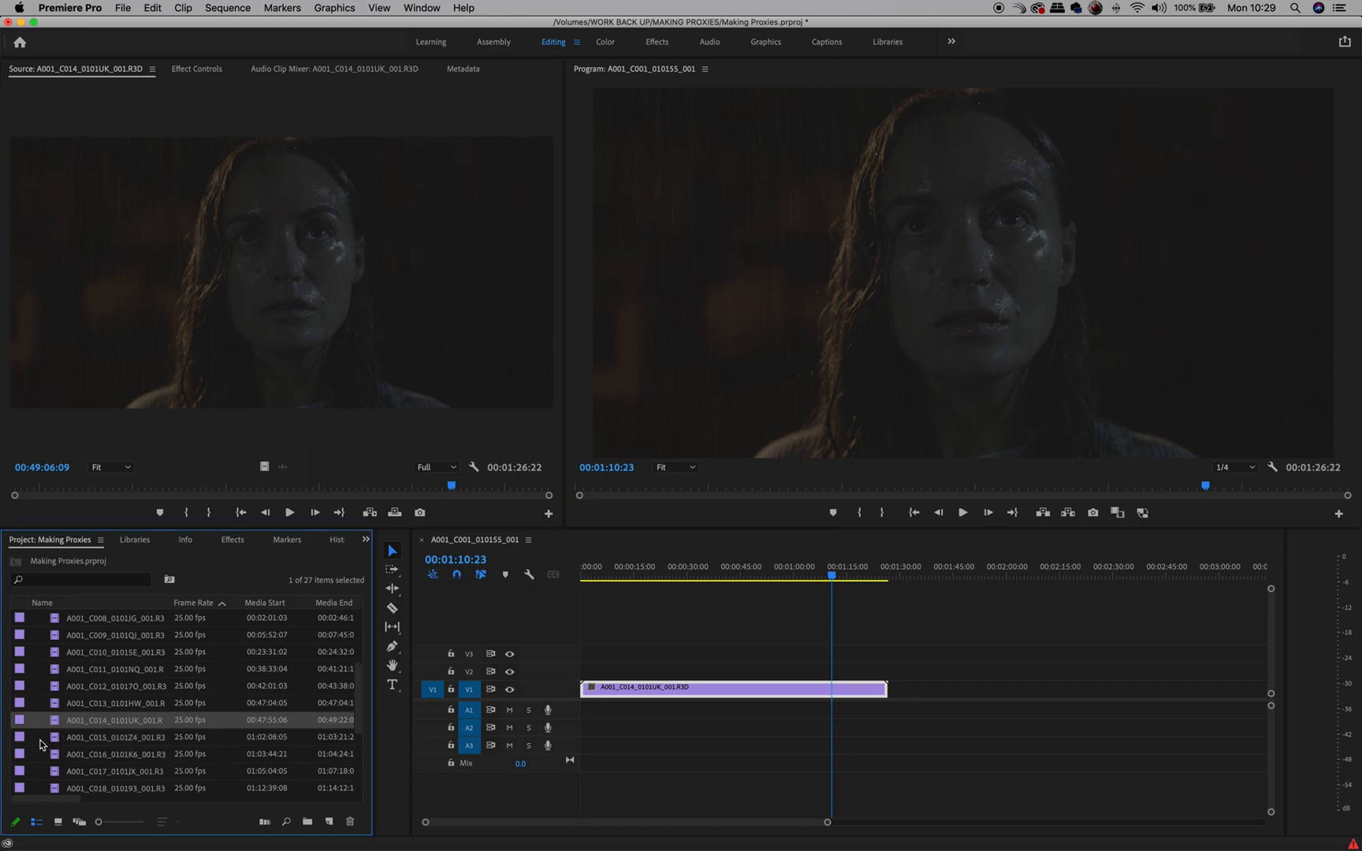
- Select three consecutive R3D clips in the Project panel and bring up their clip options
left_click(102, 738)
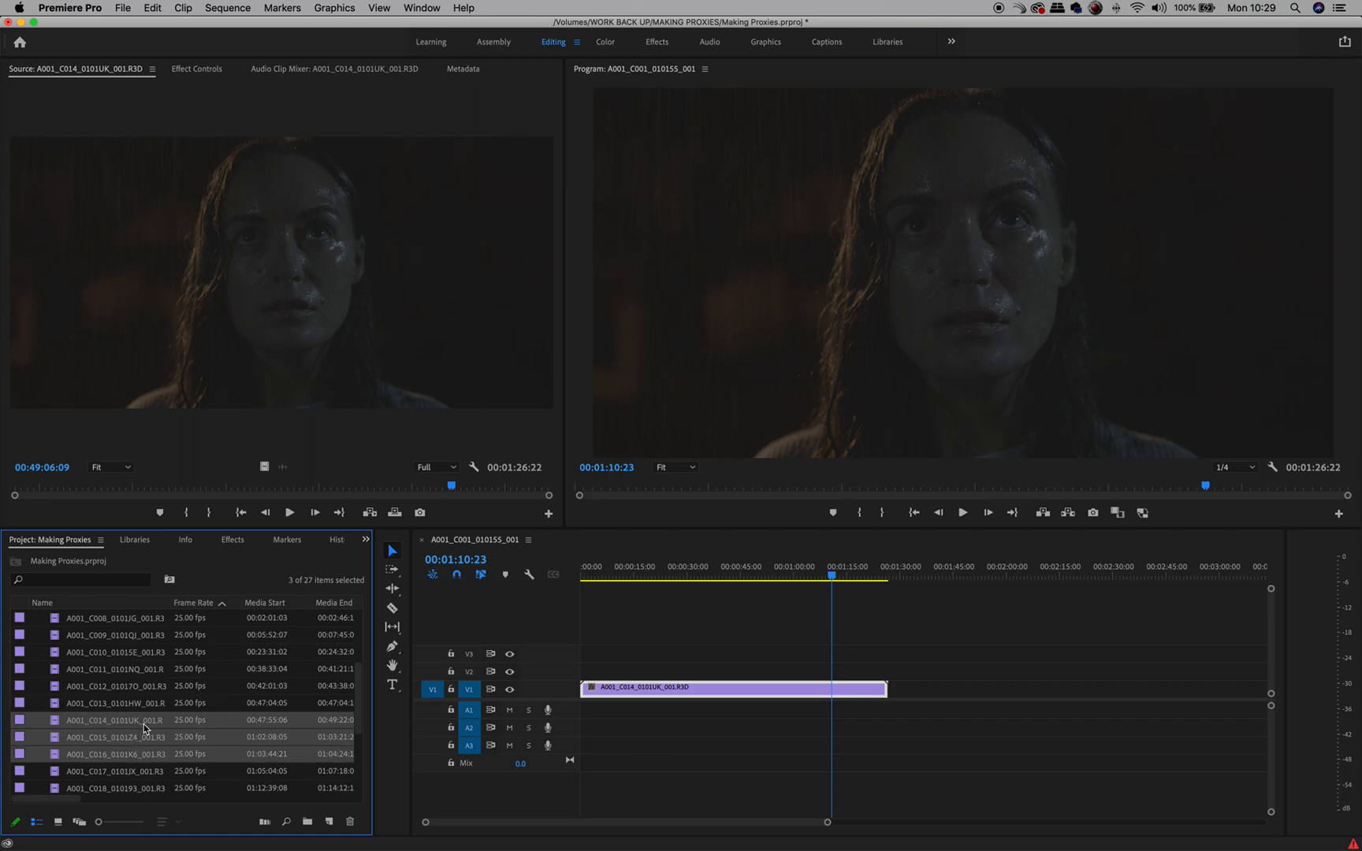
right_click(145, 720)
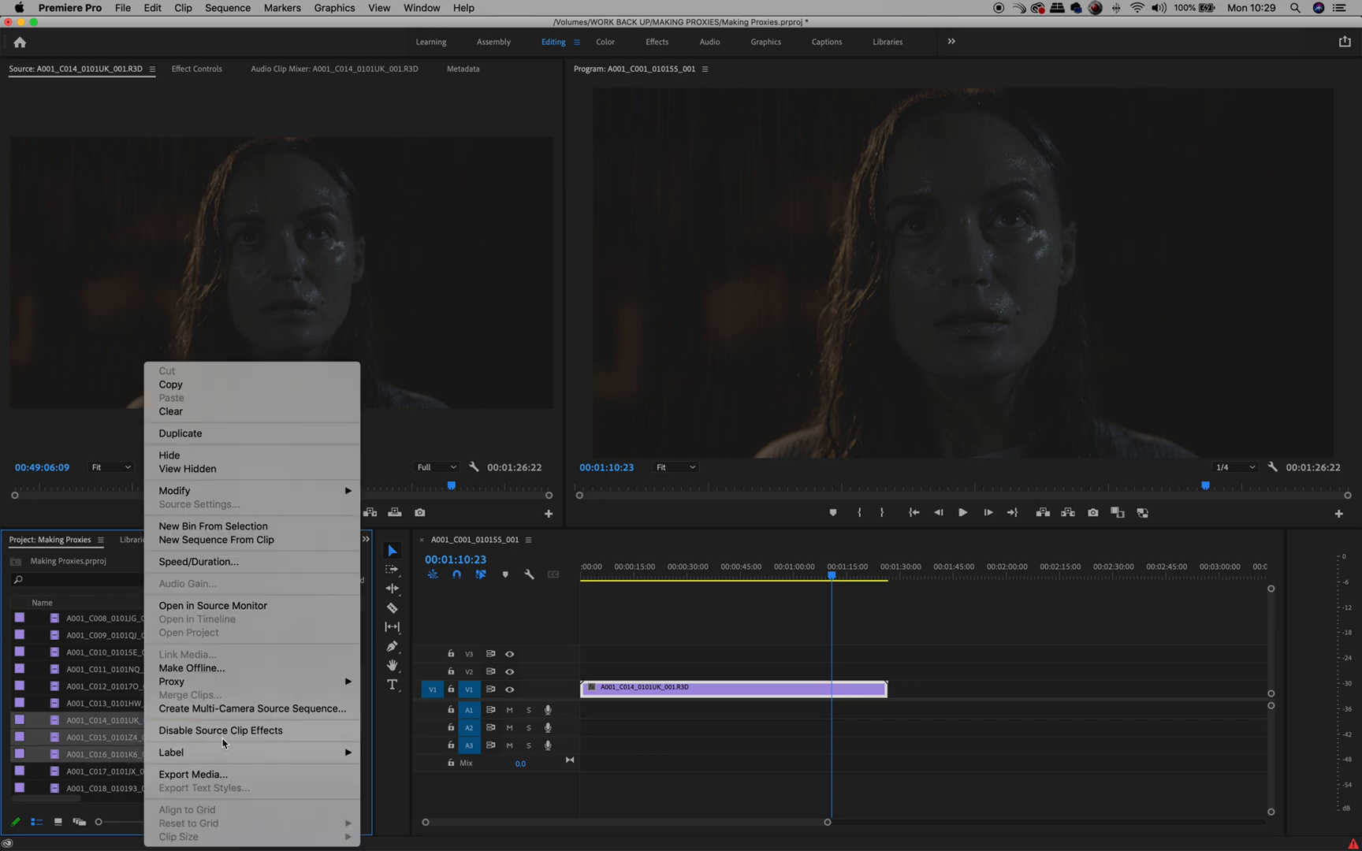
mouse_move(172, 683)
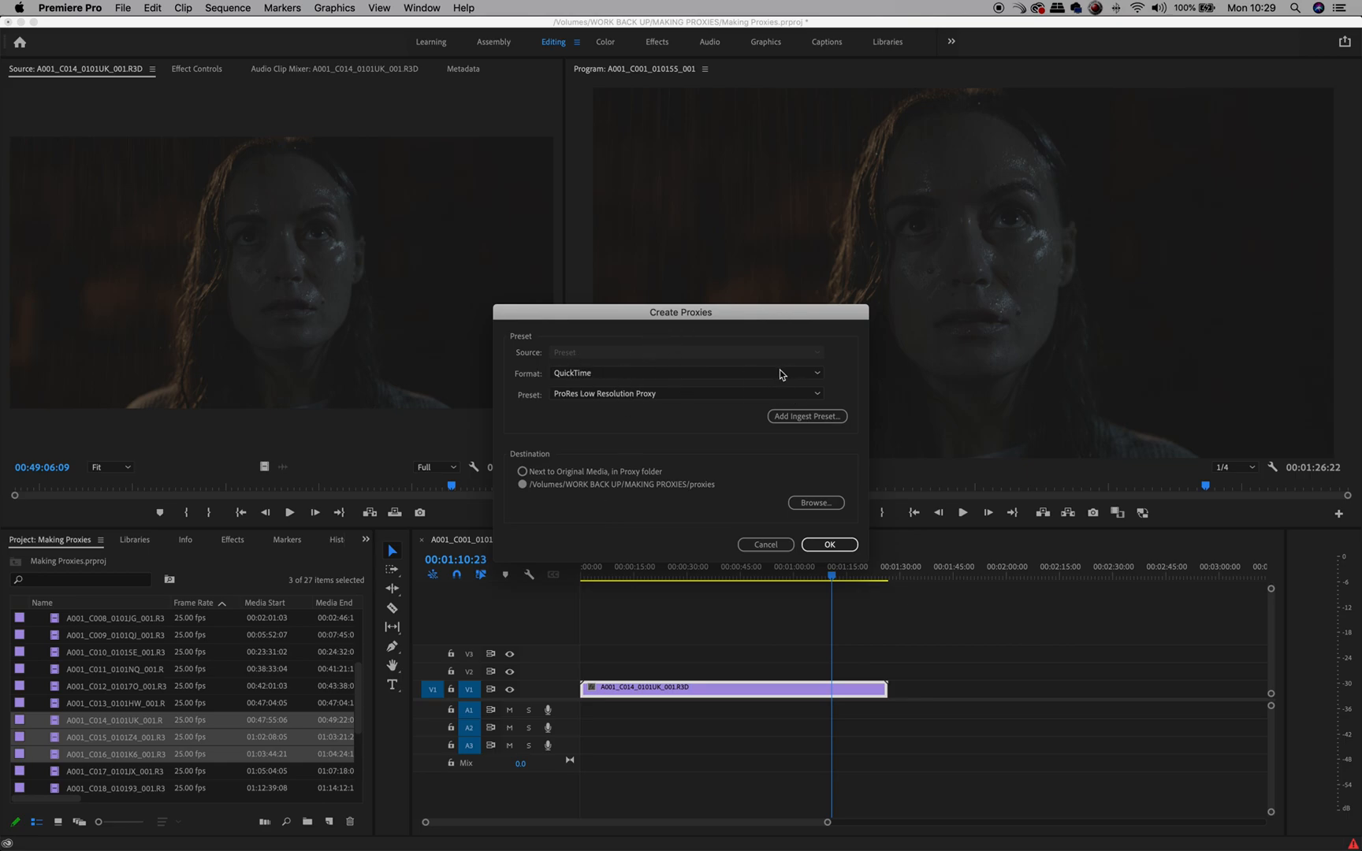
- Set the proxy format to QuickTime with the ProRes Low Resolution Proxy preset
left_click(684, 373)
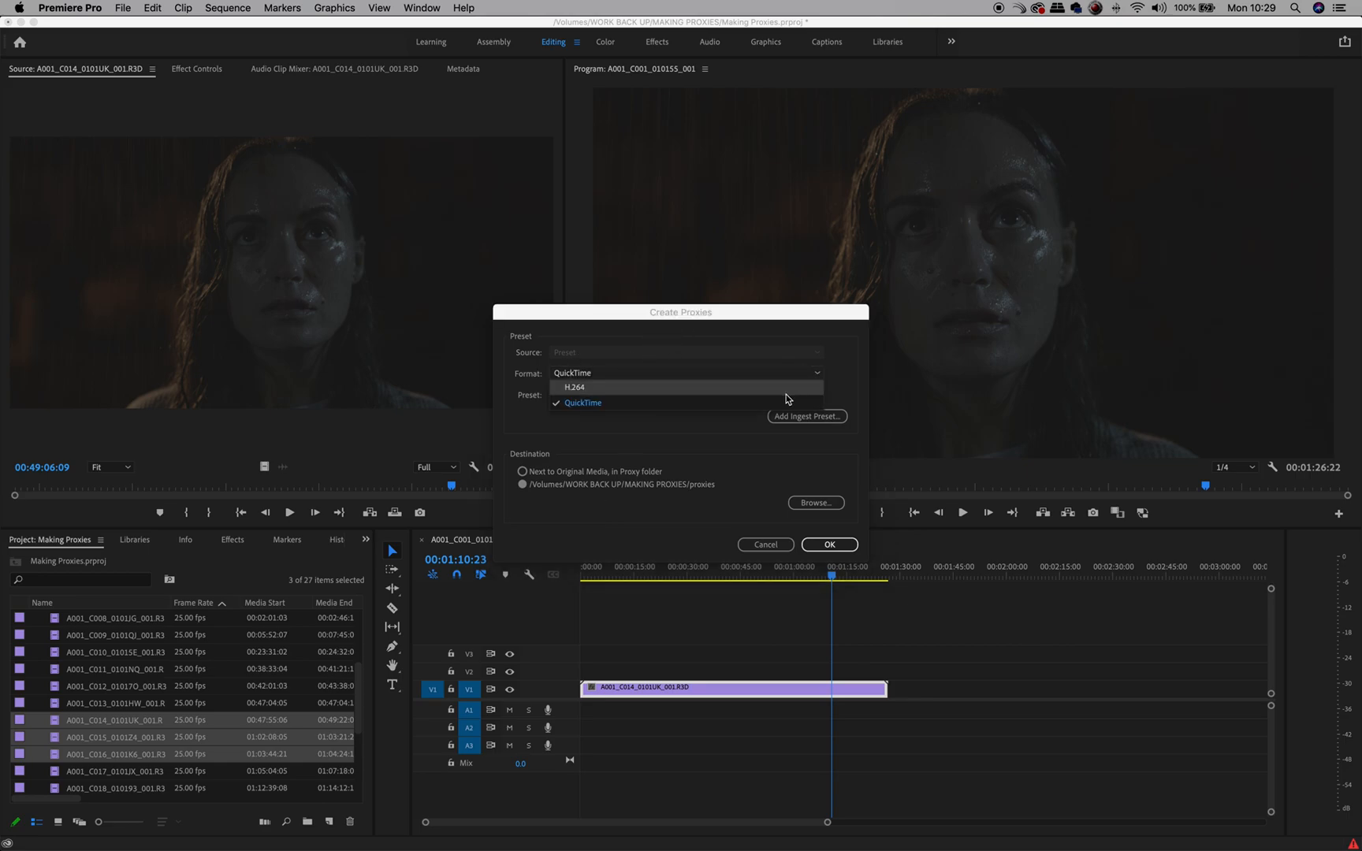
left_click(584, 403)
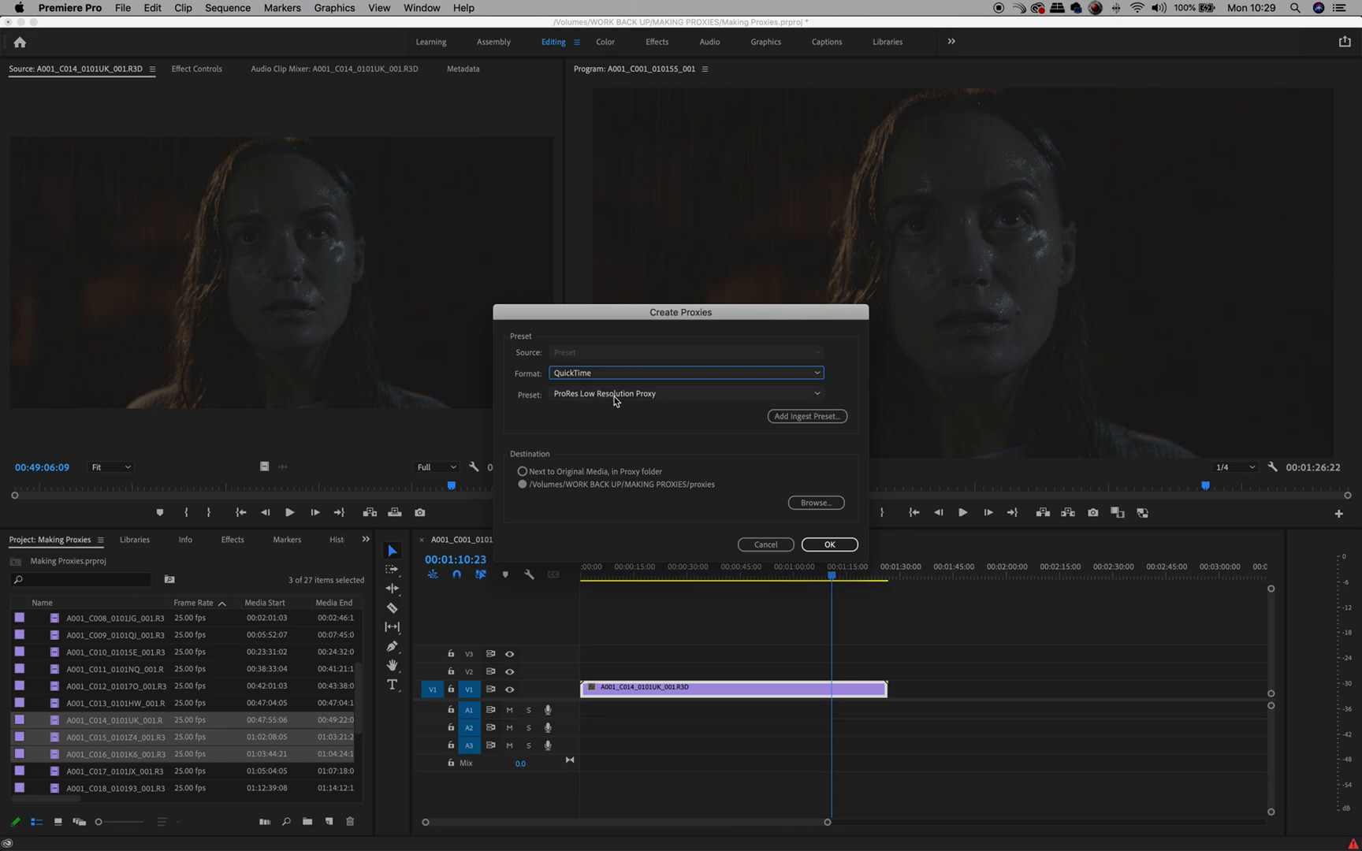
left_click(686, 394)
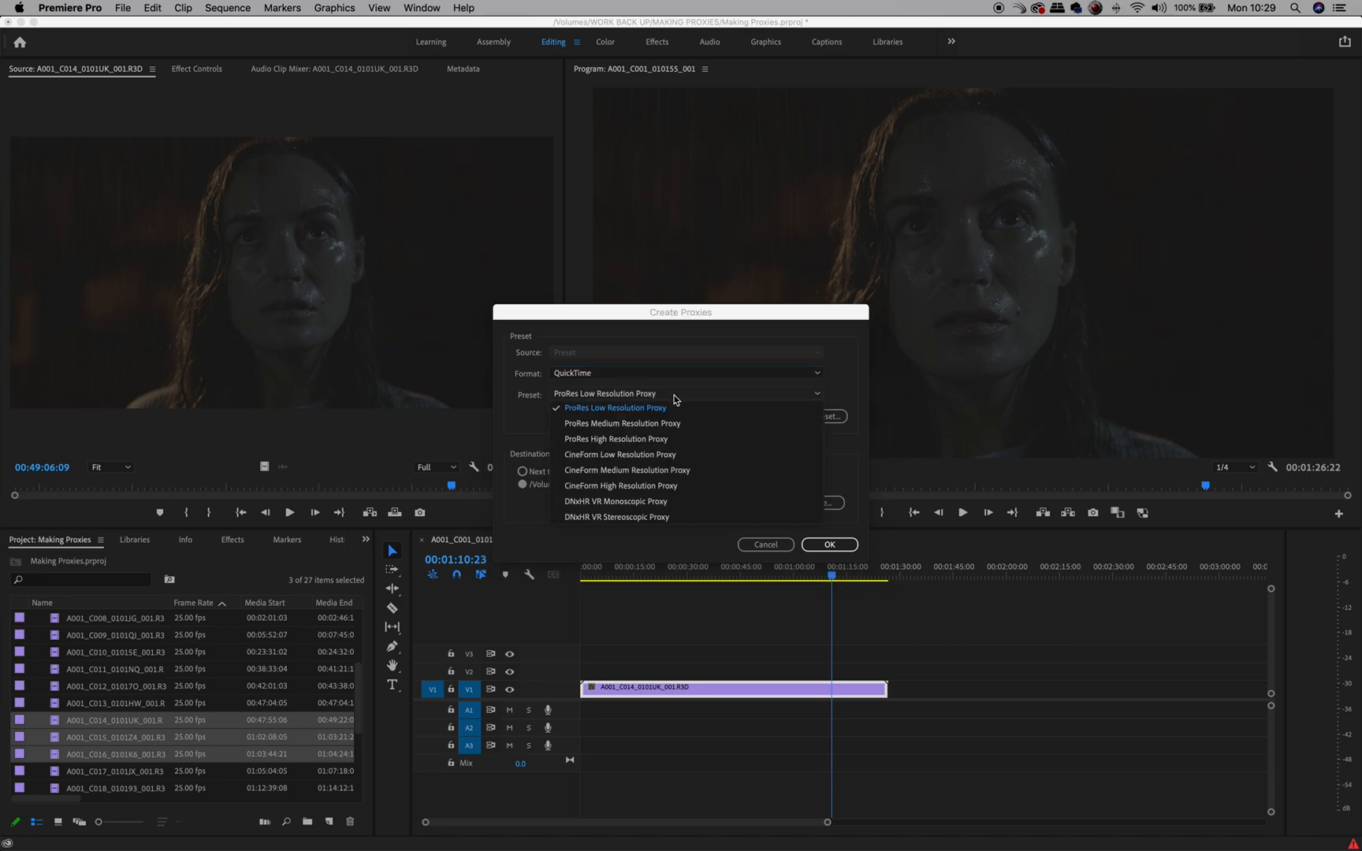
left_click(615, 407)
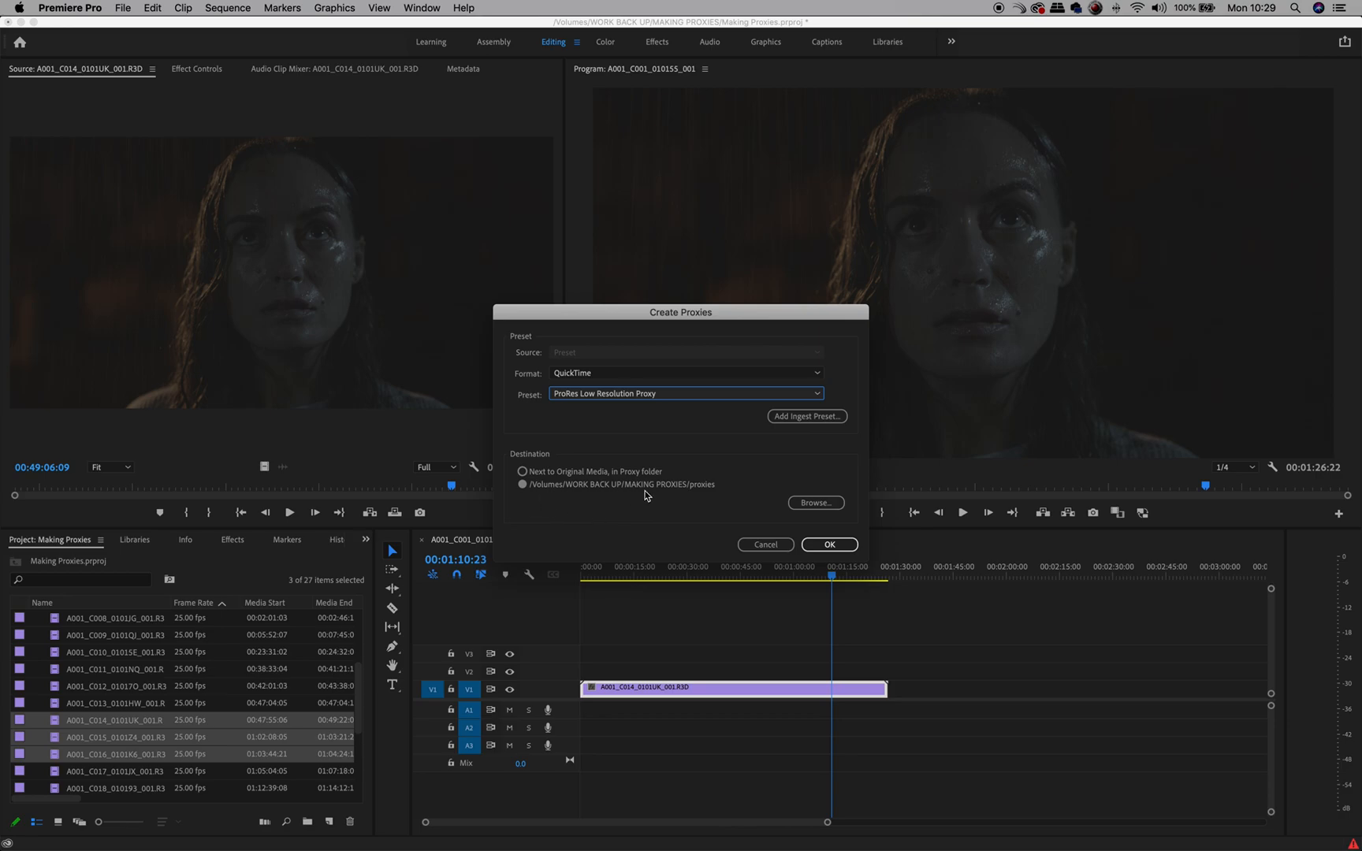
mouse_move(655, 490)
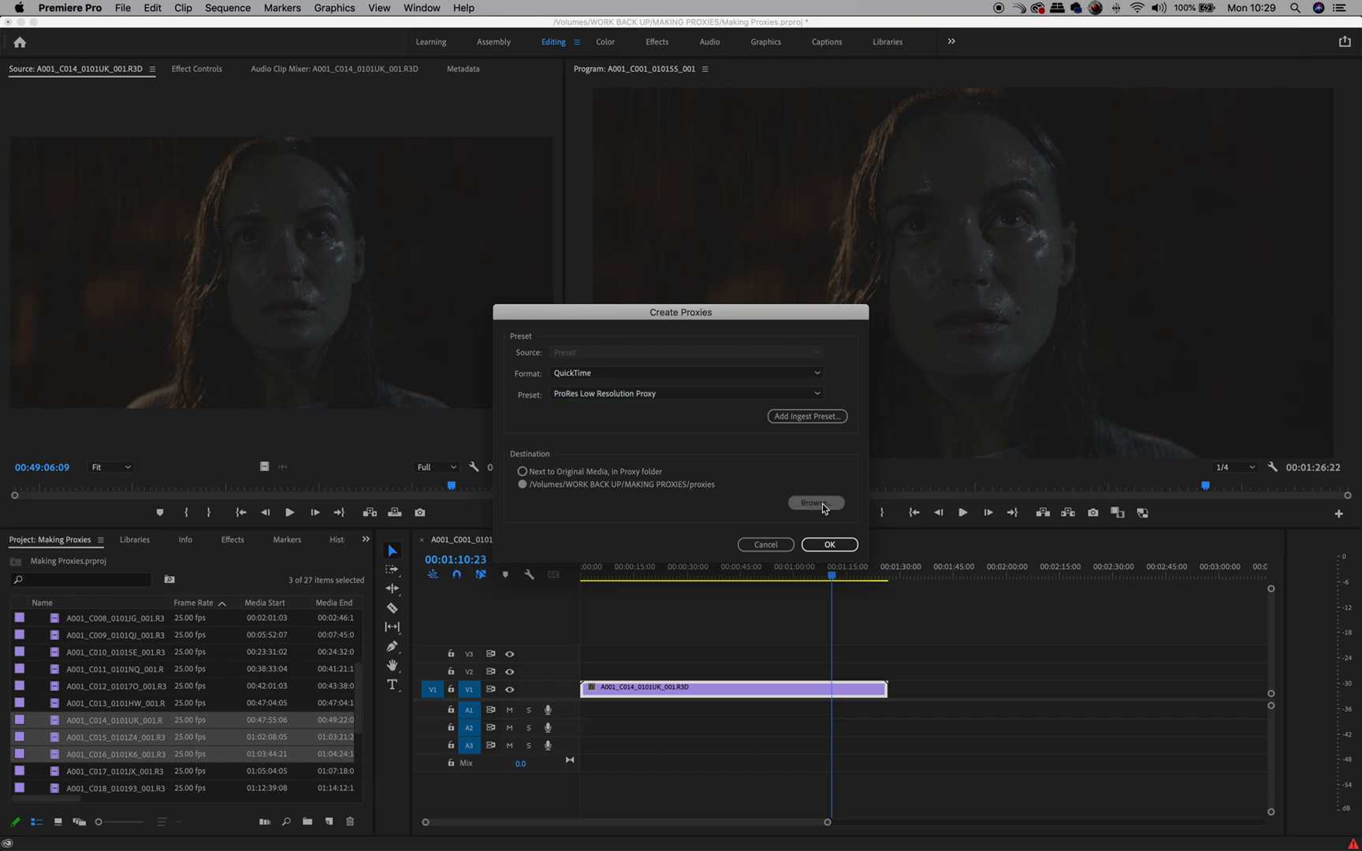
- Choose WORK BACK UP > MAKING PROXIES > proxies as the destination and confirm proxy creation
left_click(816, 503)
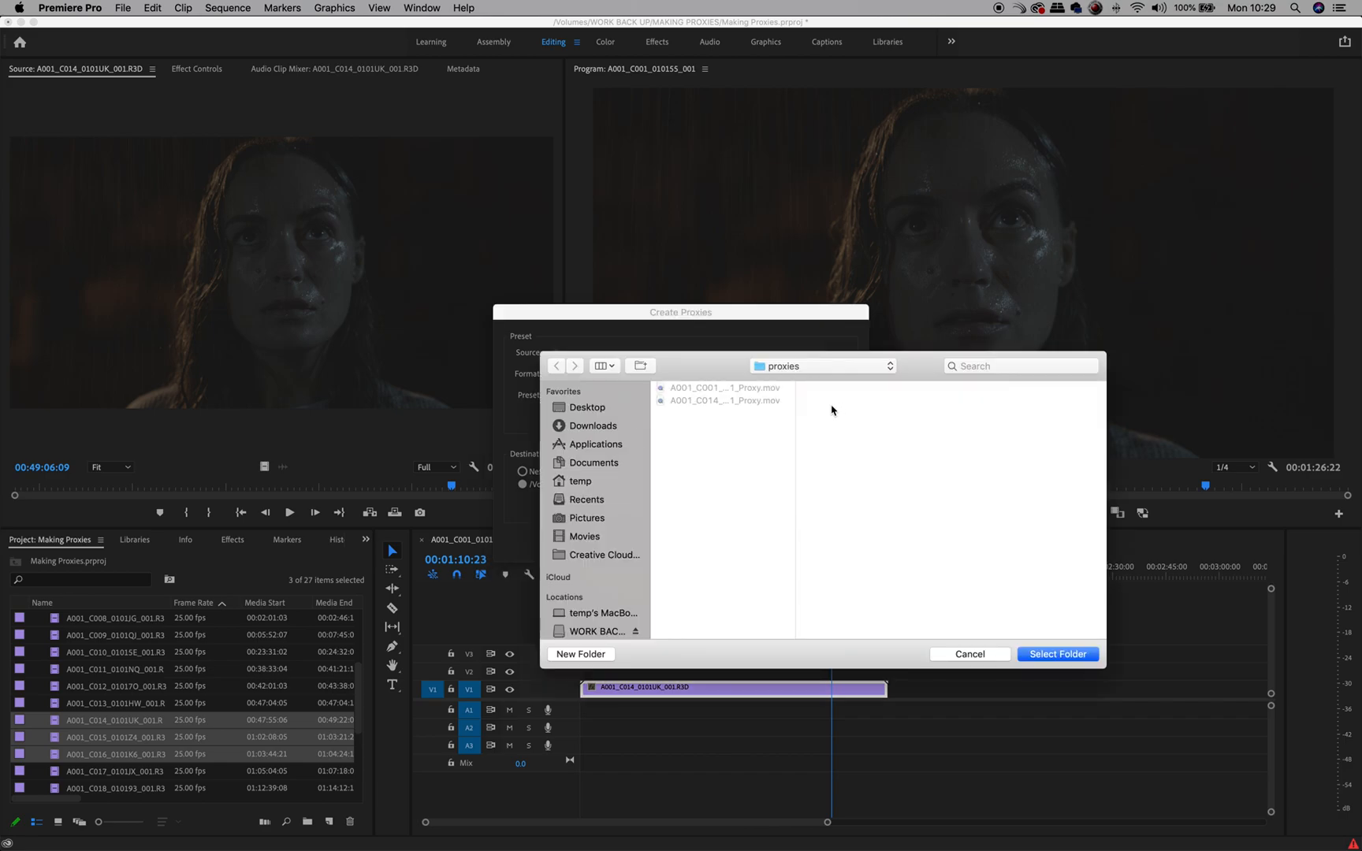
left_click(821, 365)
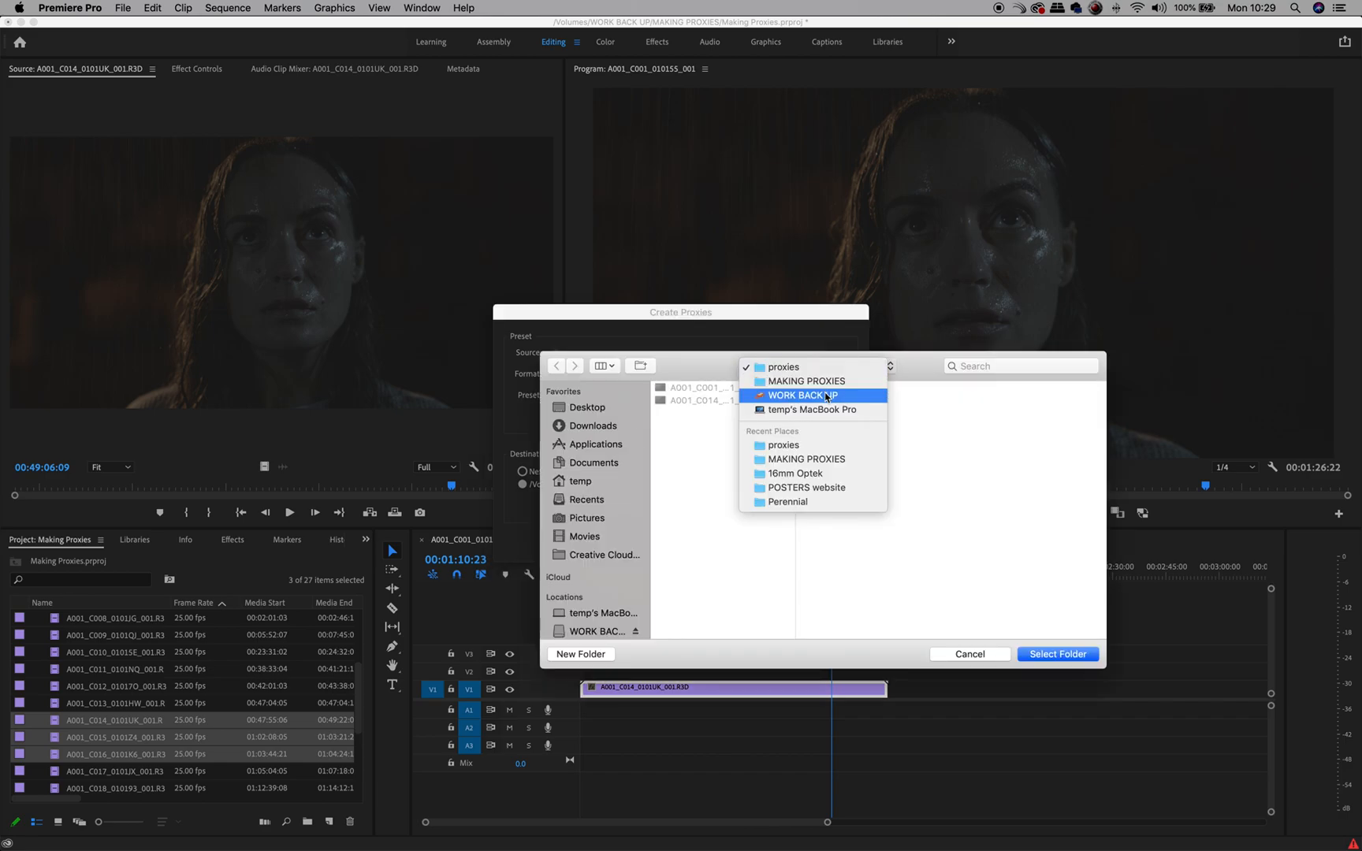
left_click(804, 394)
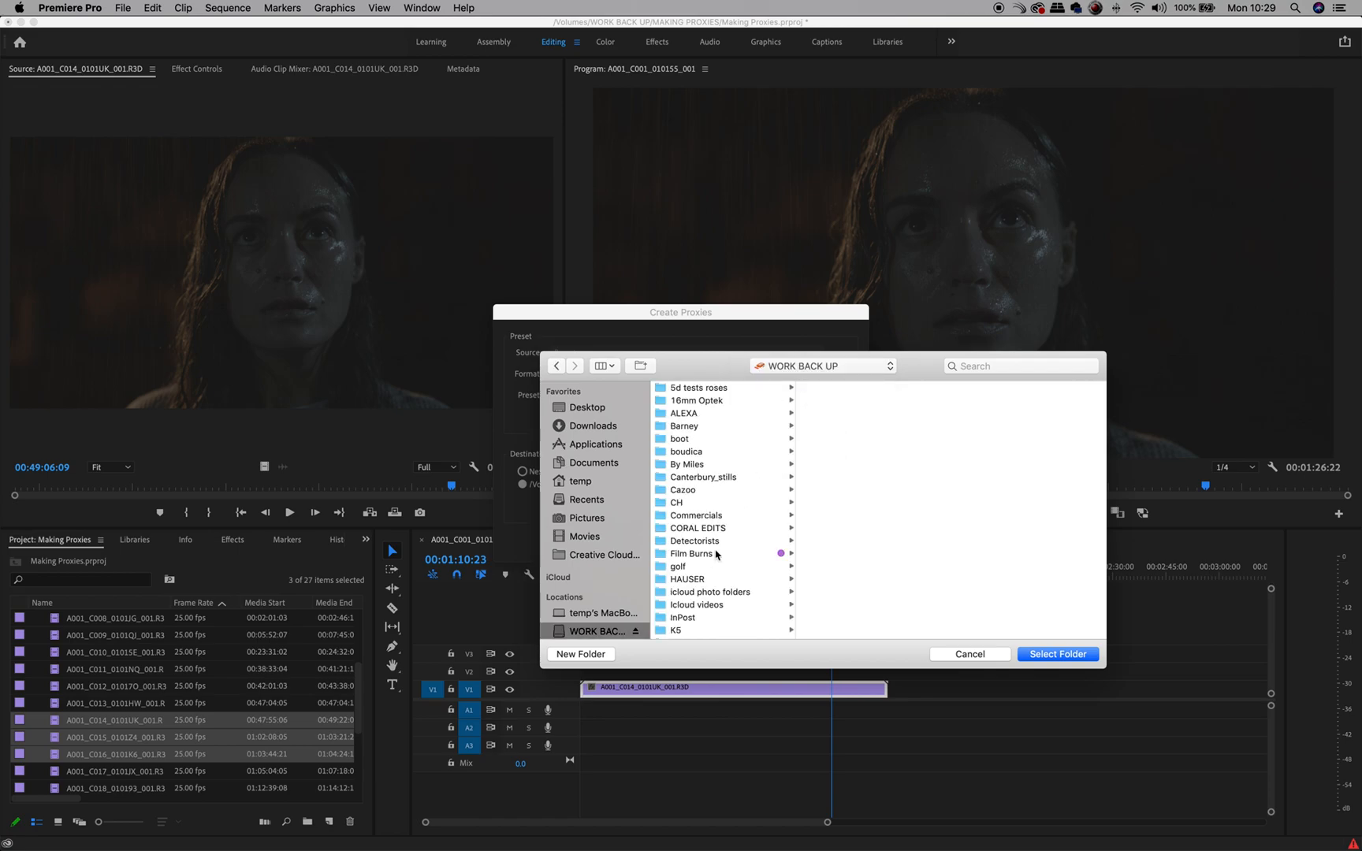
scroll("down", 3)
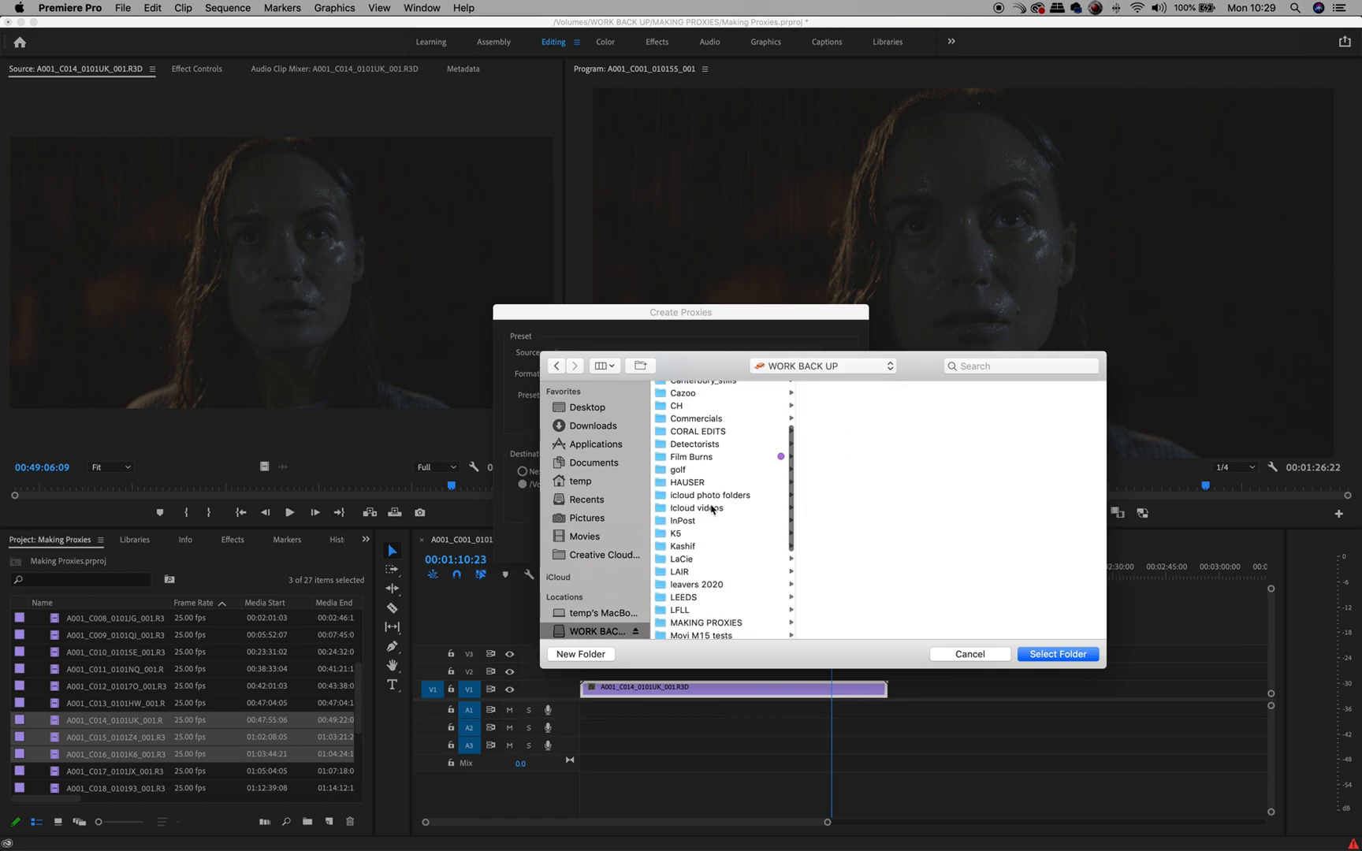
scroll("down", 3)
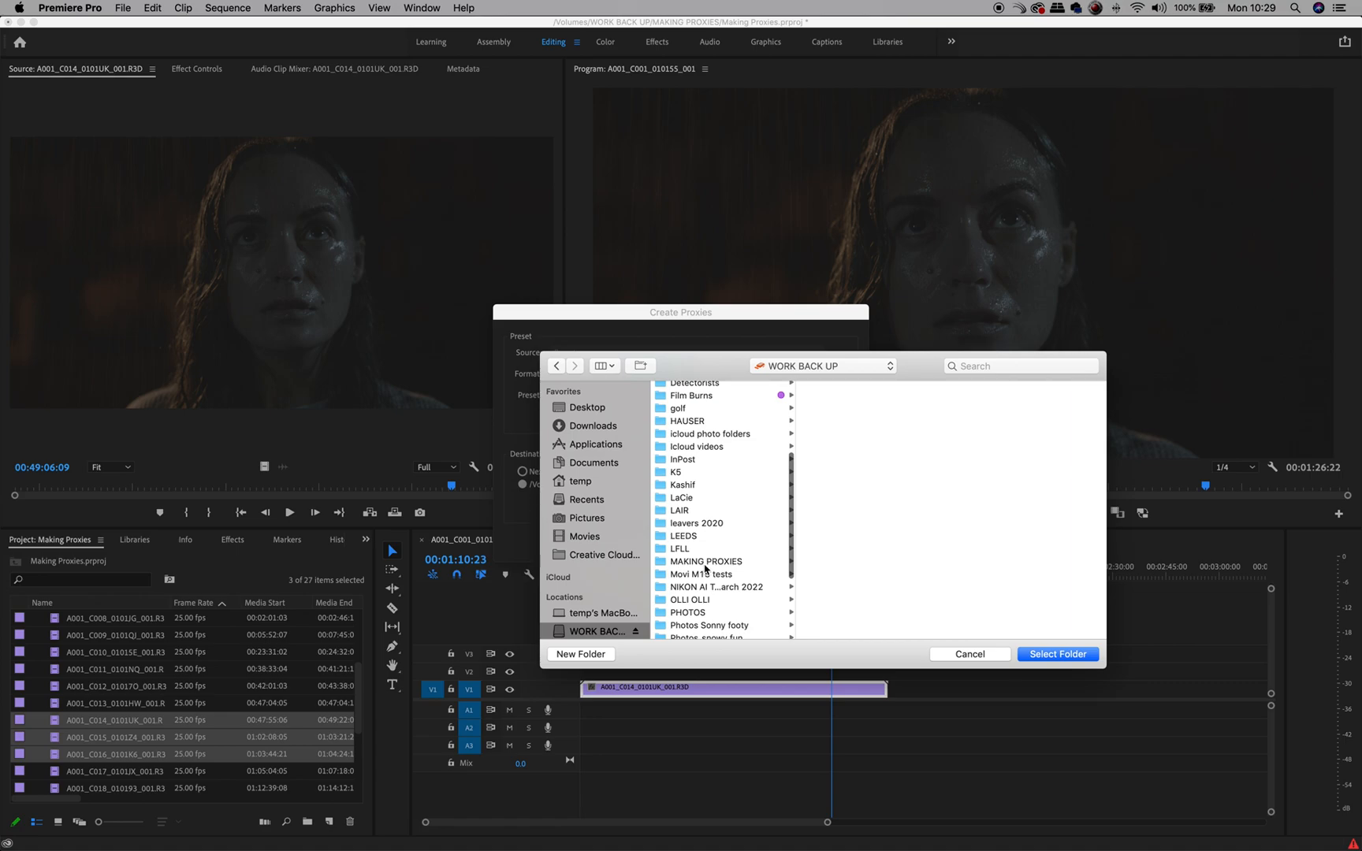
left_click(704, 561)
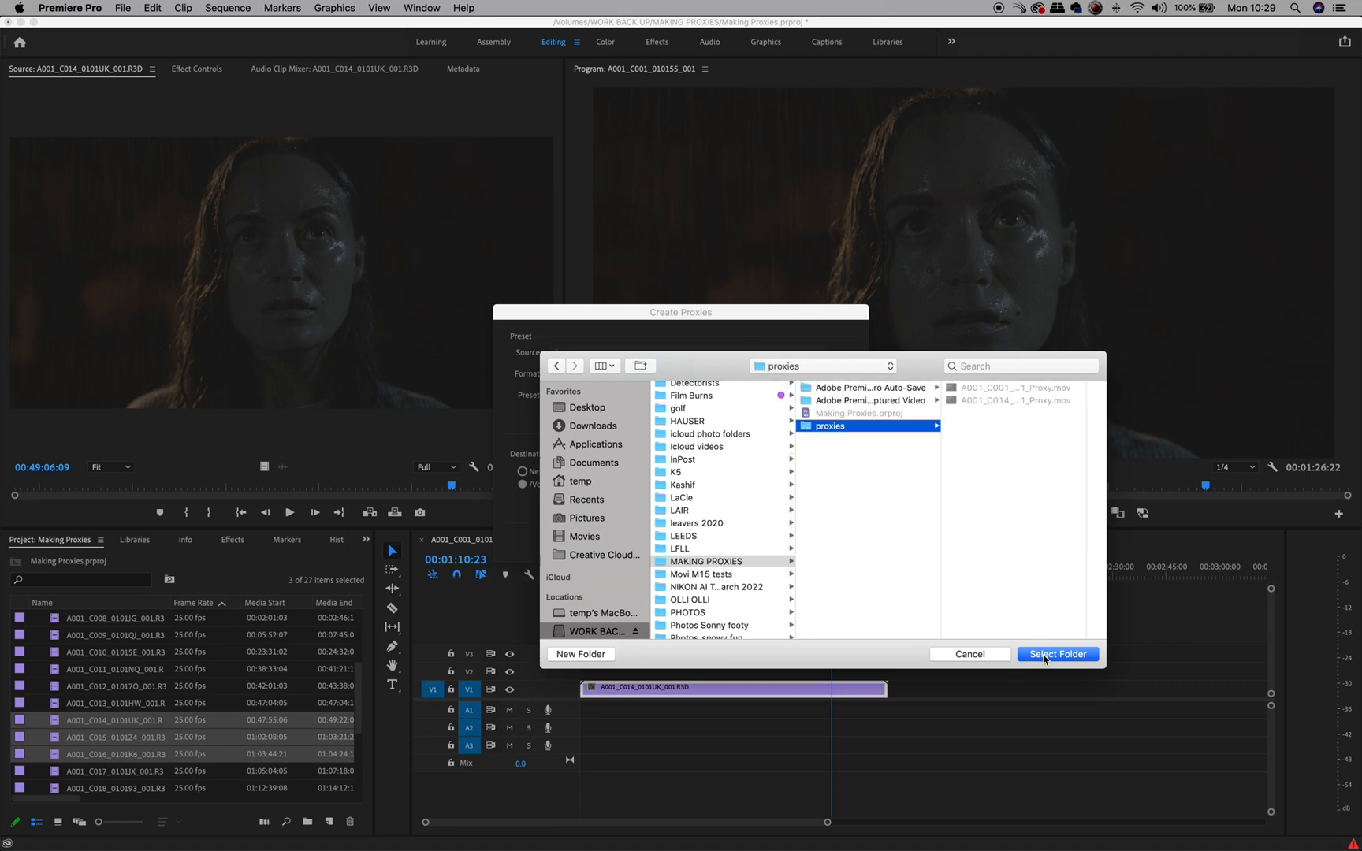
left_click(1057, 654)
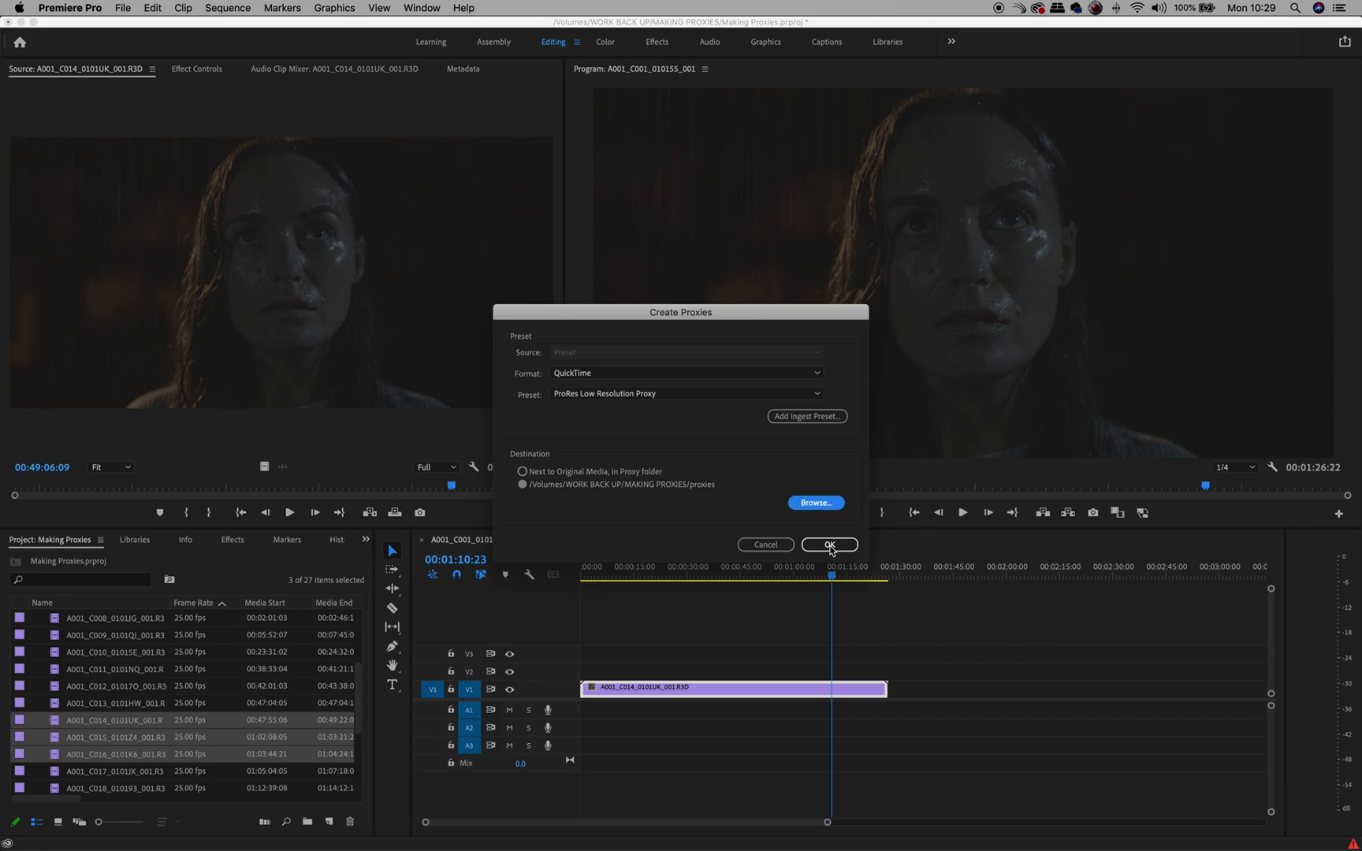
left_click(828, 545)
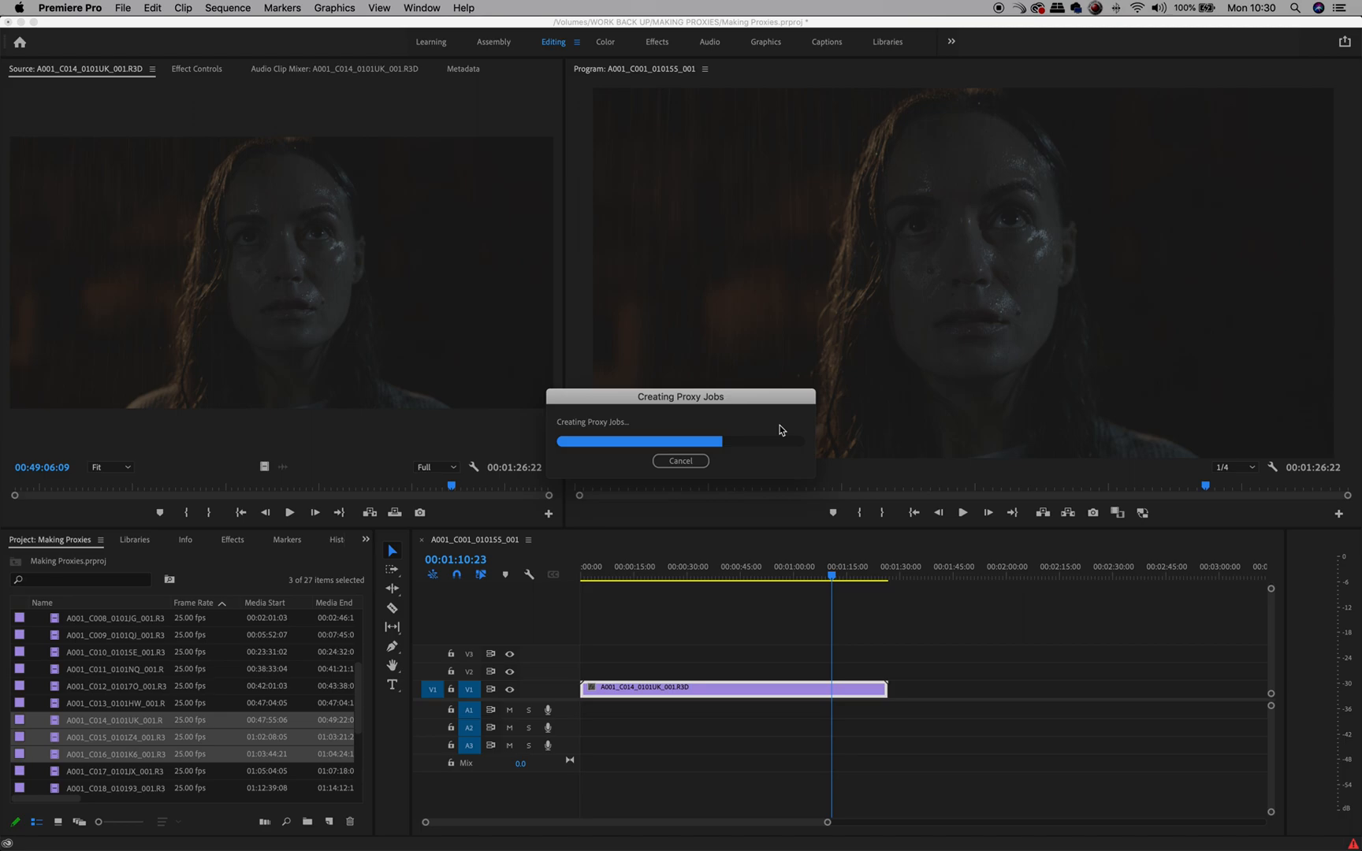
- Switch to Adobe Media Encoder to watch the three proxy jobs queue and encode
key("cmd+tab")
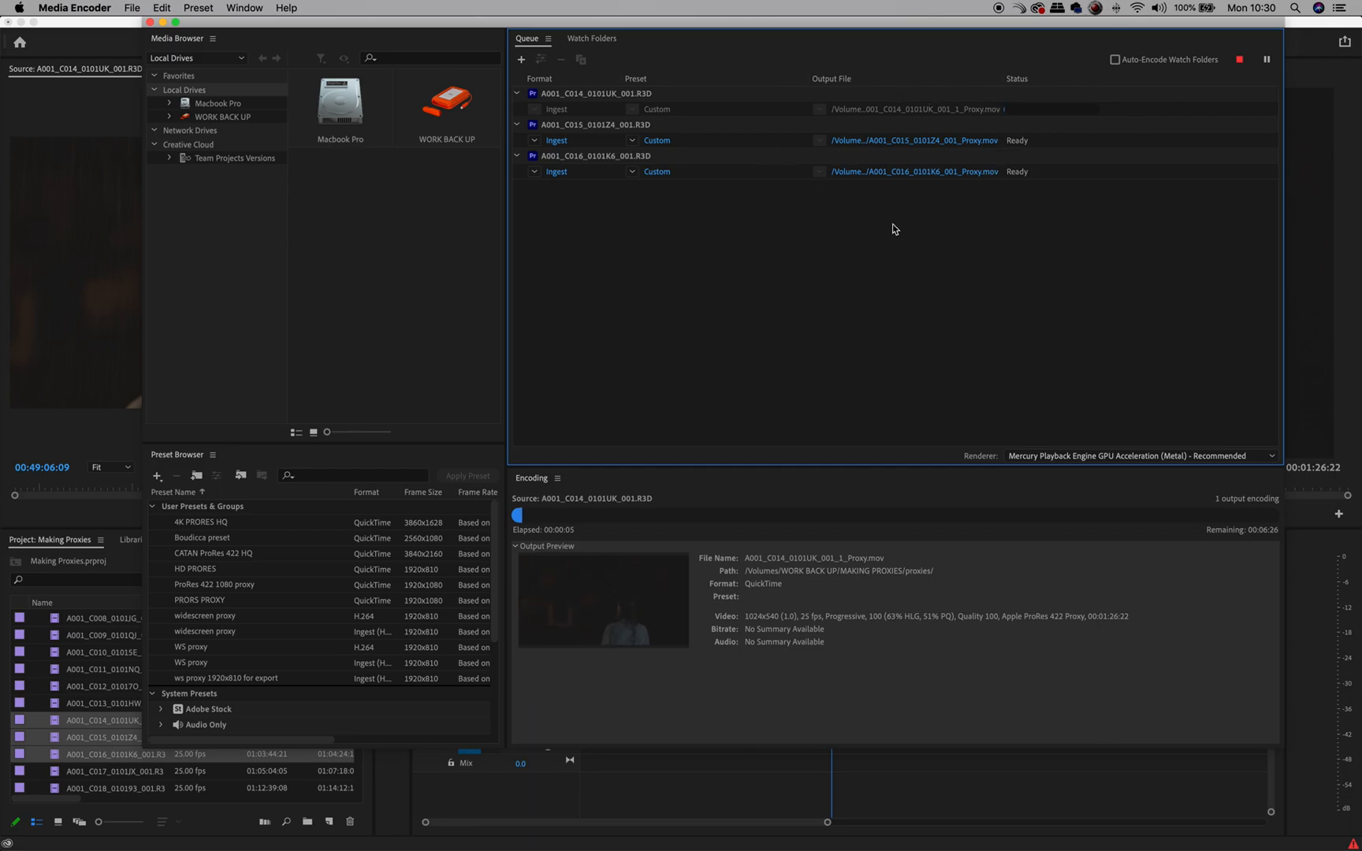
mouse_move(570, 618)
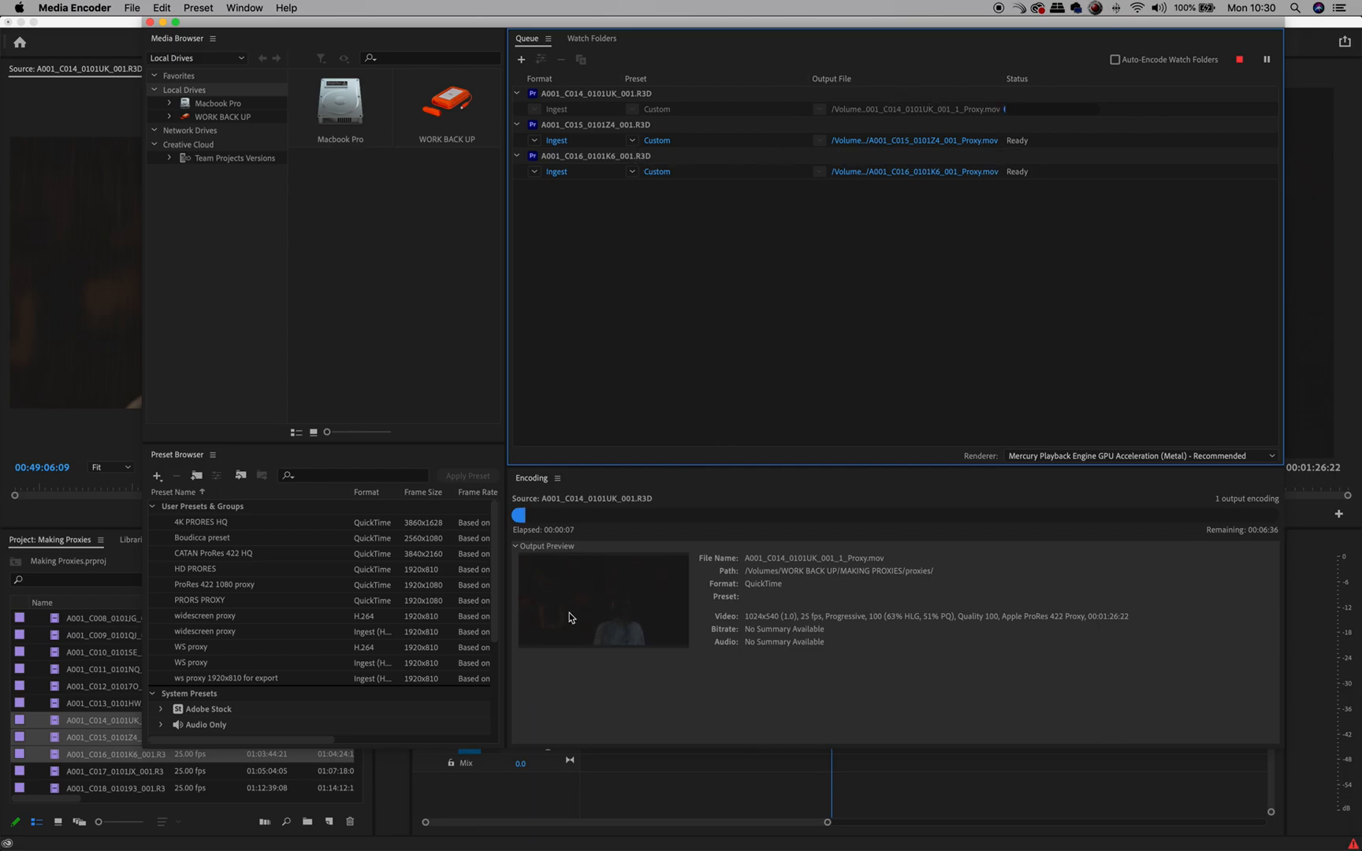
mouse_move(885, 504)
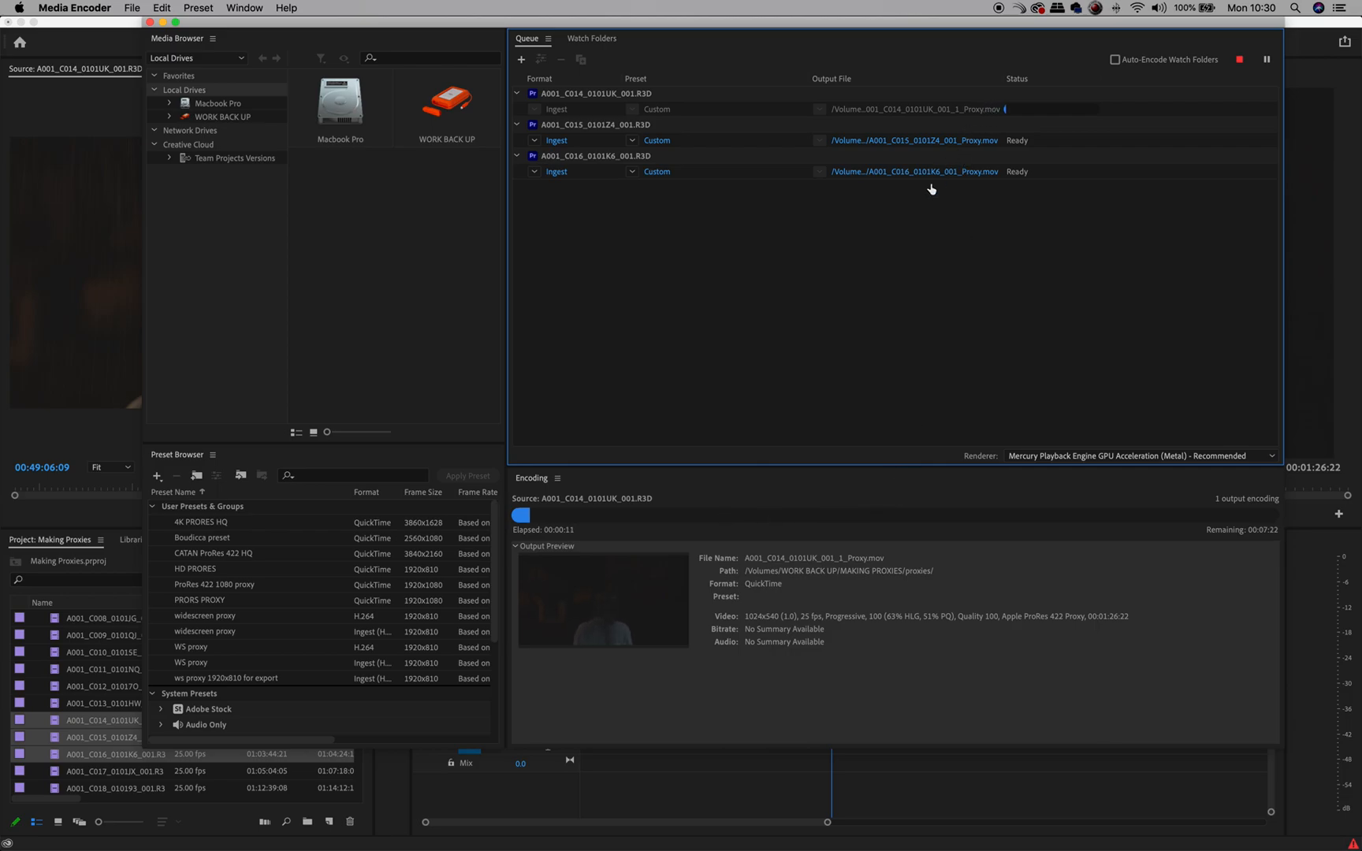
mouse_move(1125, 649)
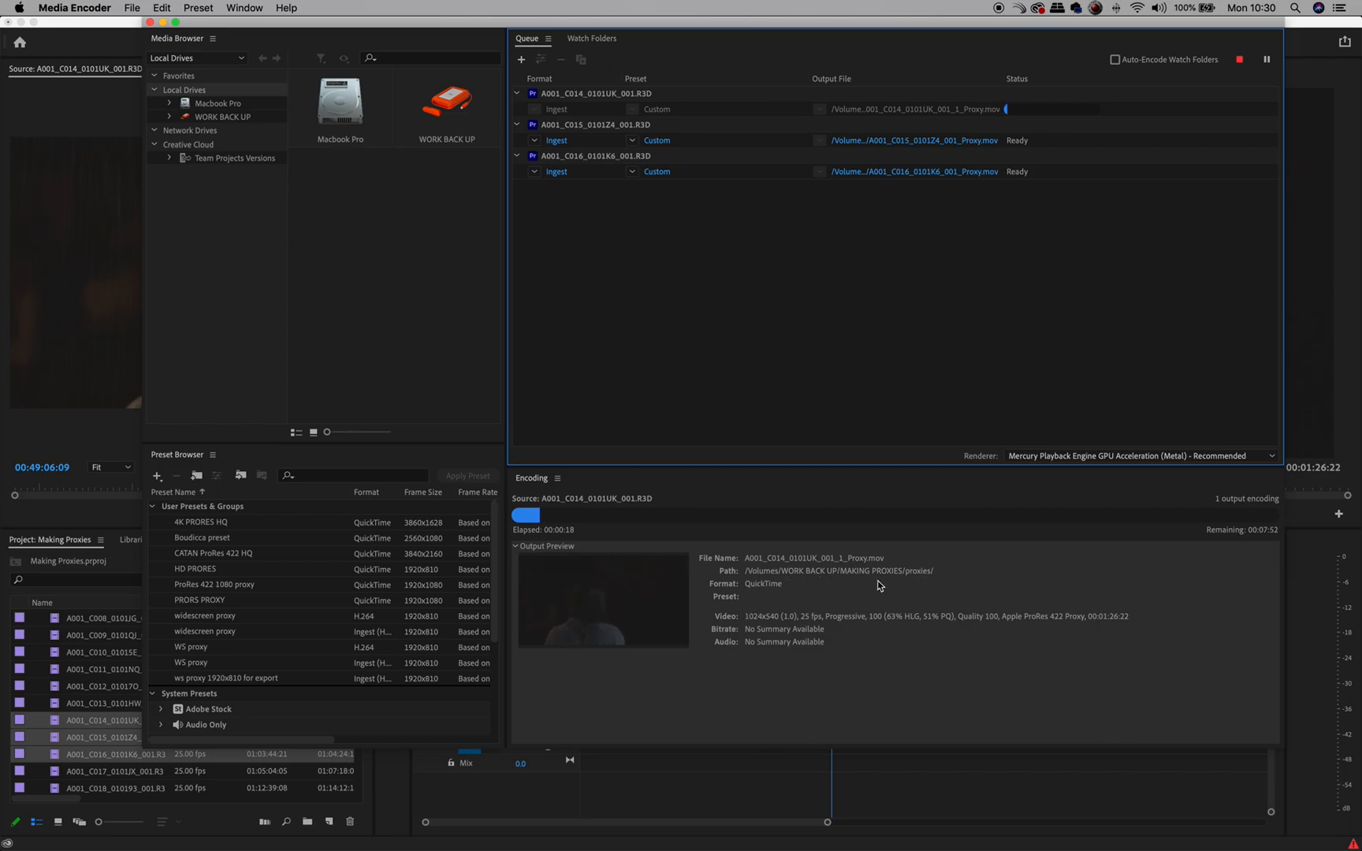
mouse_move(742, 646)
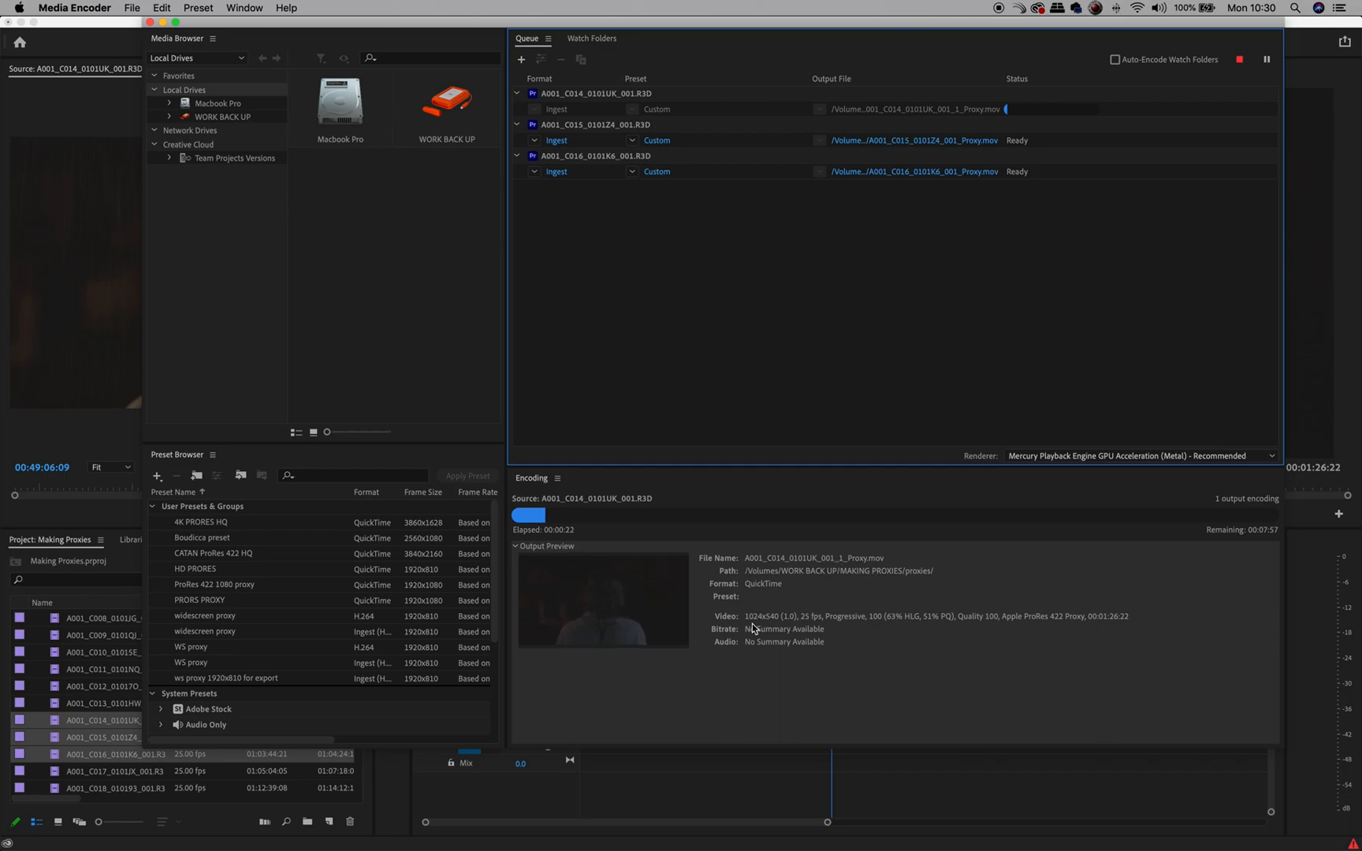
mouse_move(774, 631)
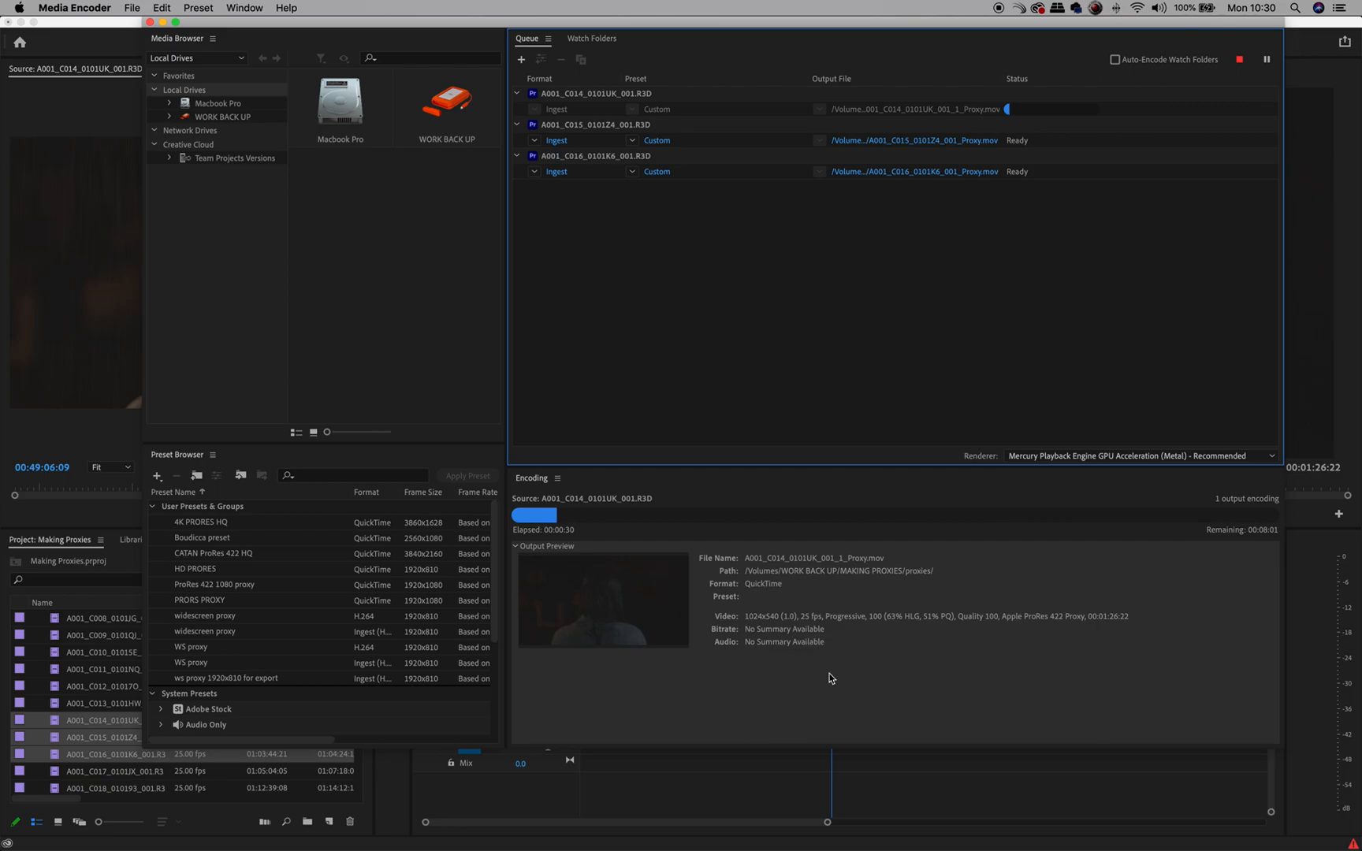
mouse_move(1048, 643)
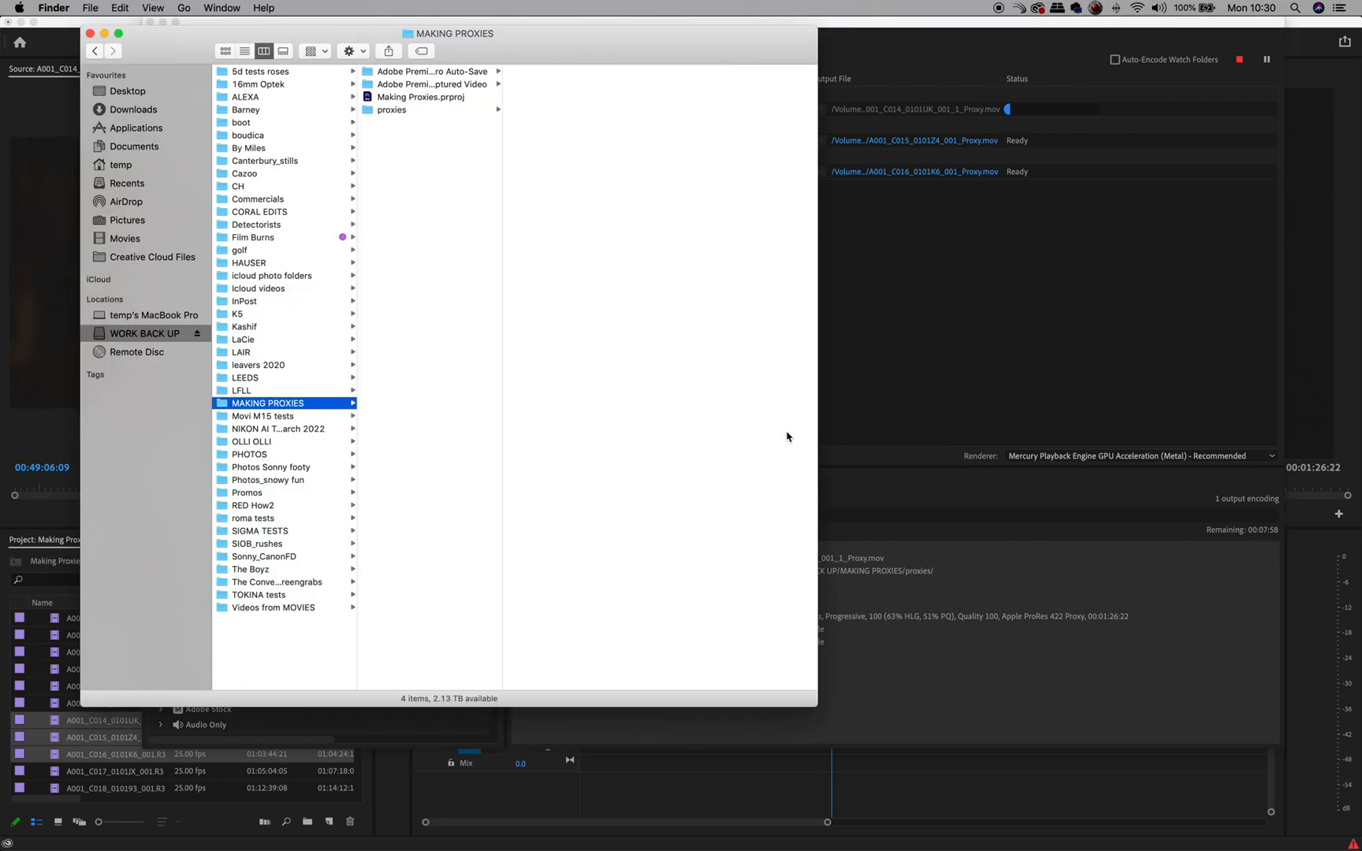
- View the three _Proxy.mov files in the proxies folder in Finder, then return to the Media Encoder queue
left_click(391, 110)
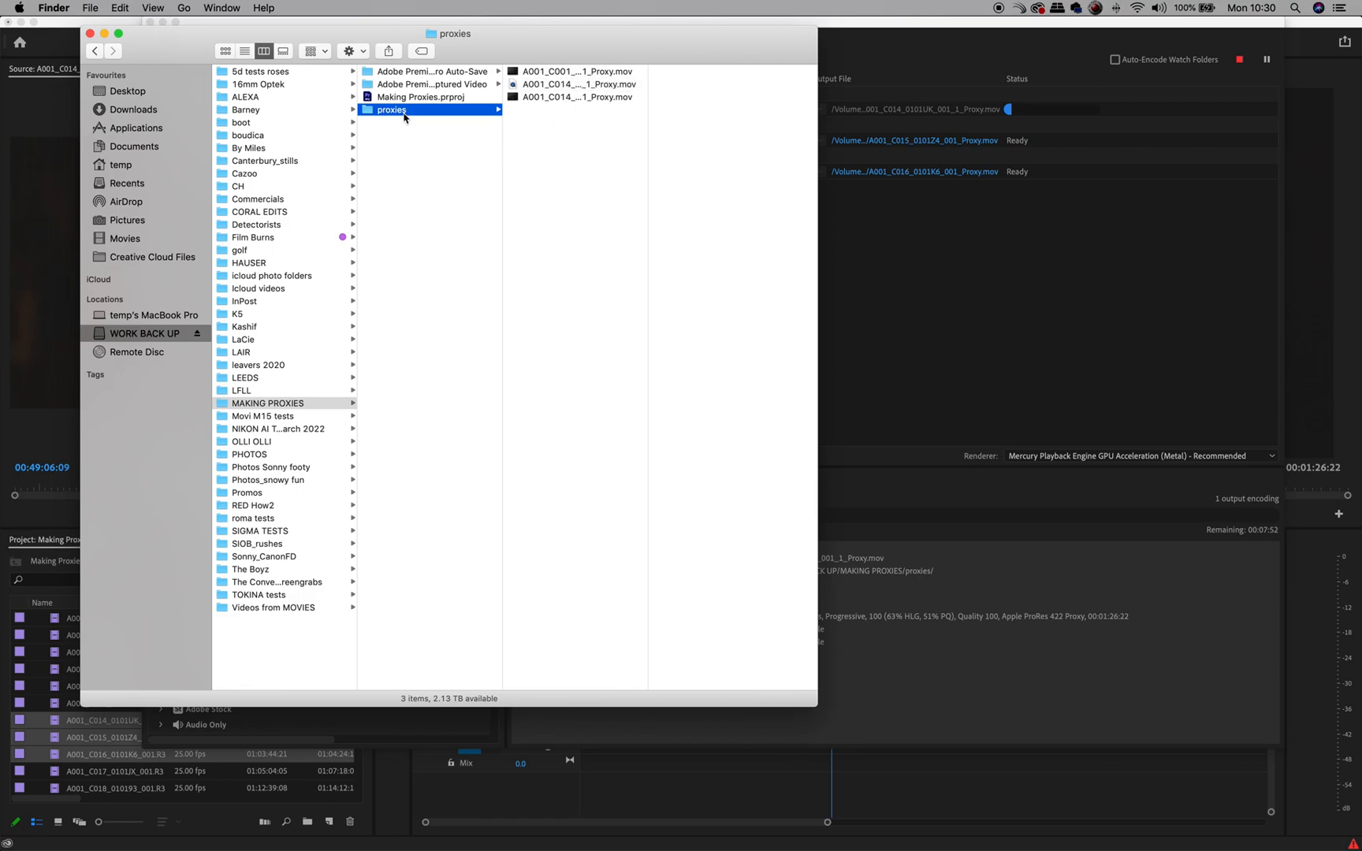
key("Cmd+Tab")
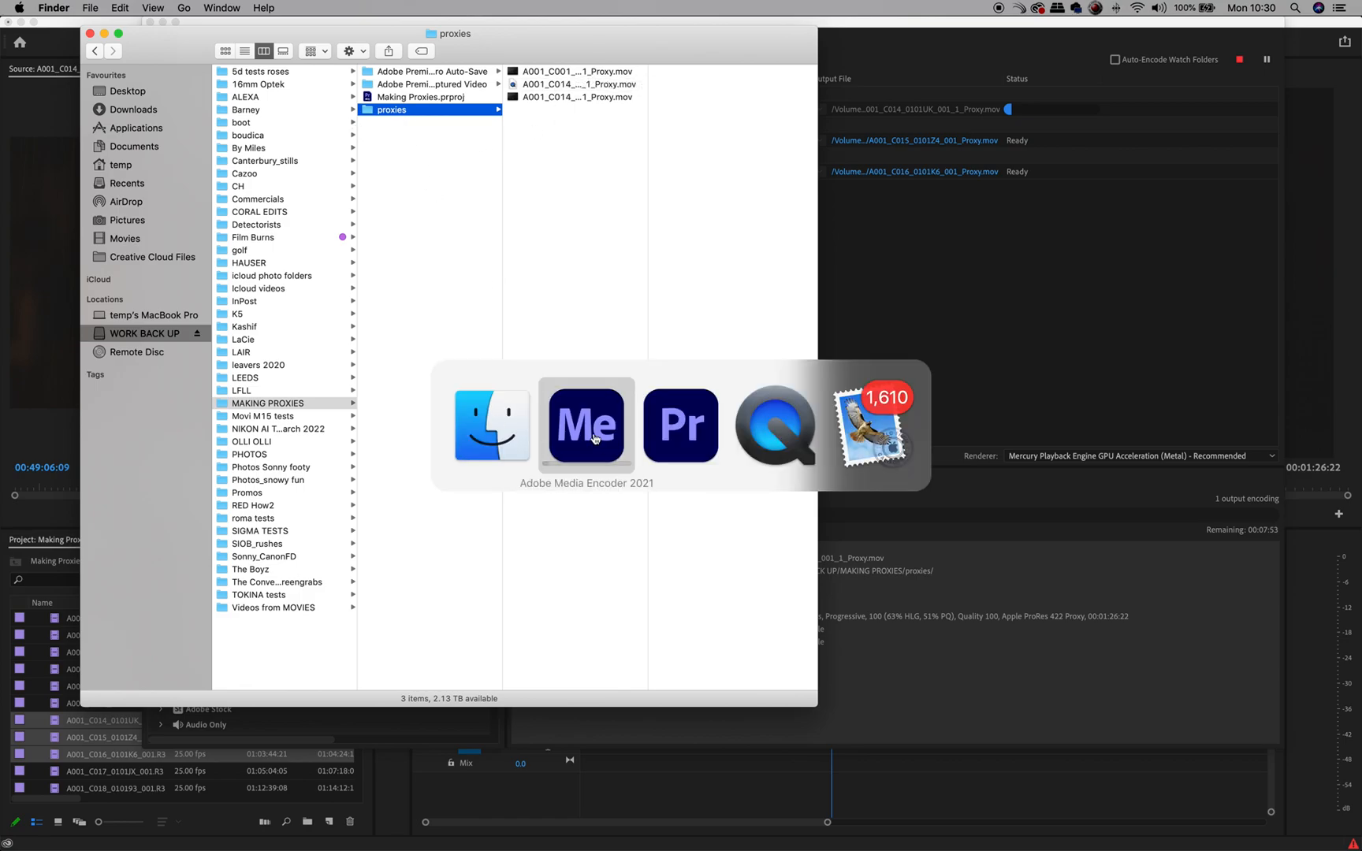
left_click(586, 426)
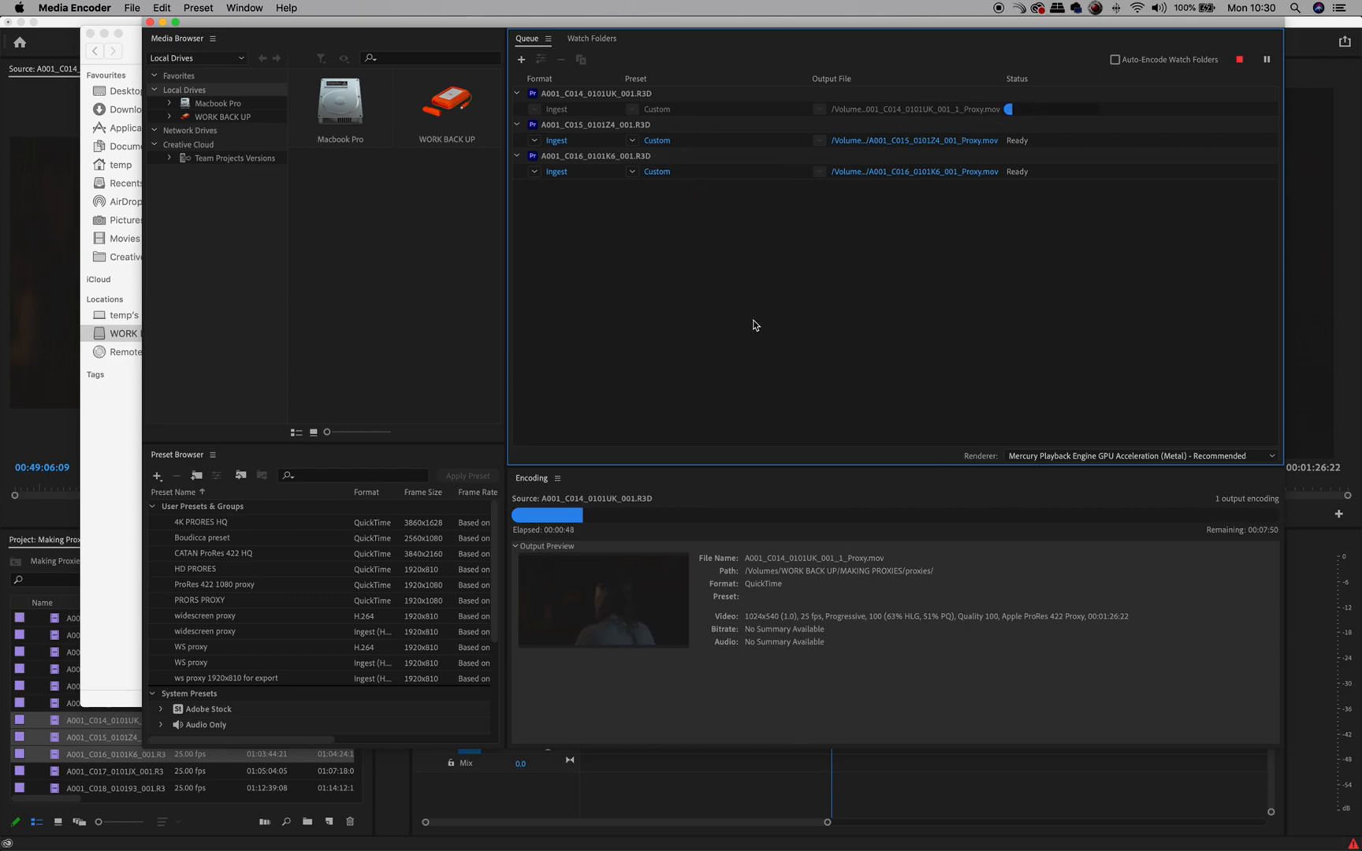
mouse_move(760, 596)
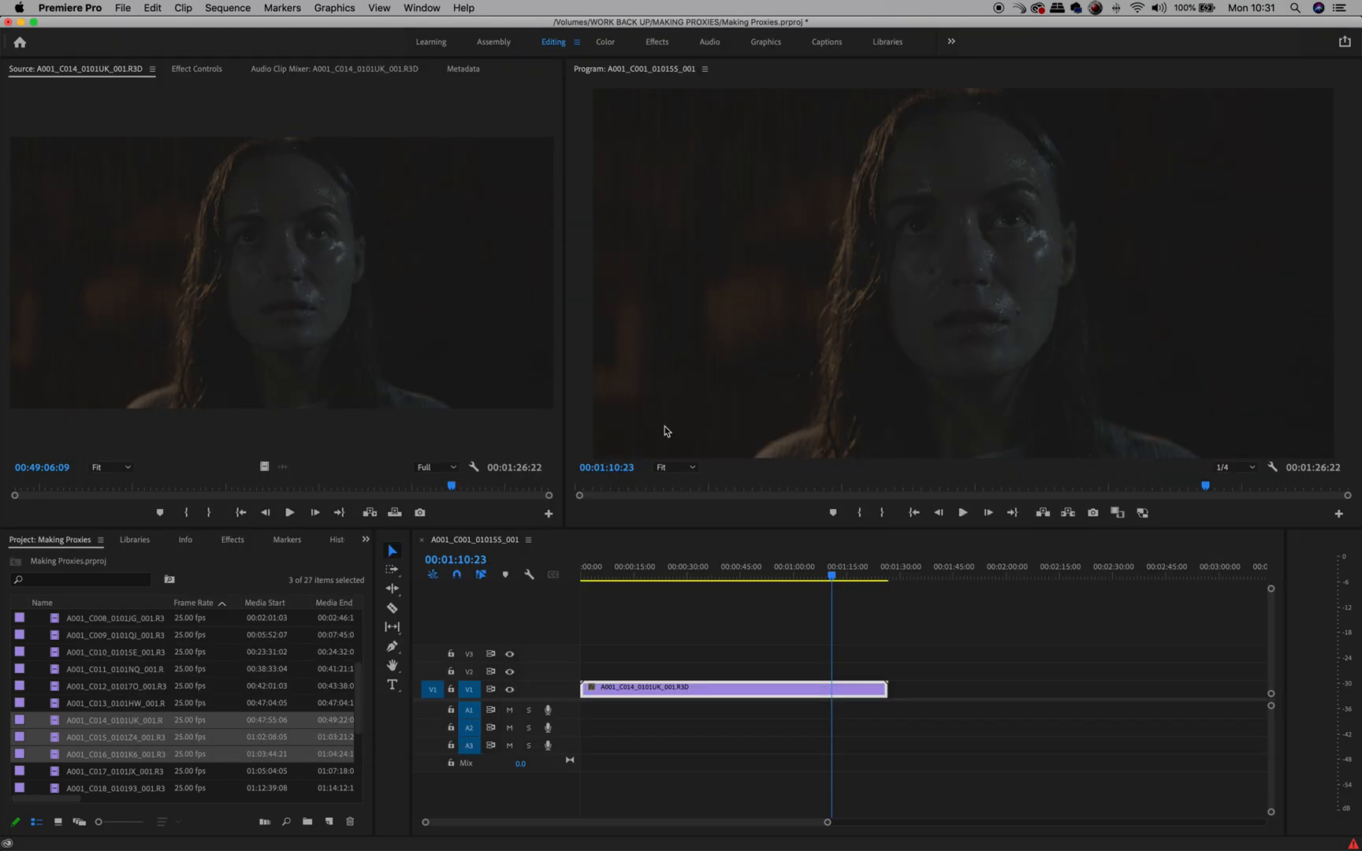
mouse_move(634, 284)
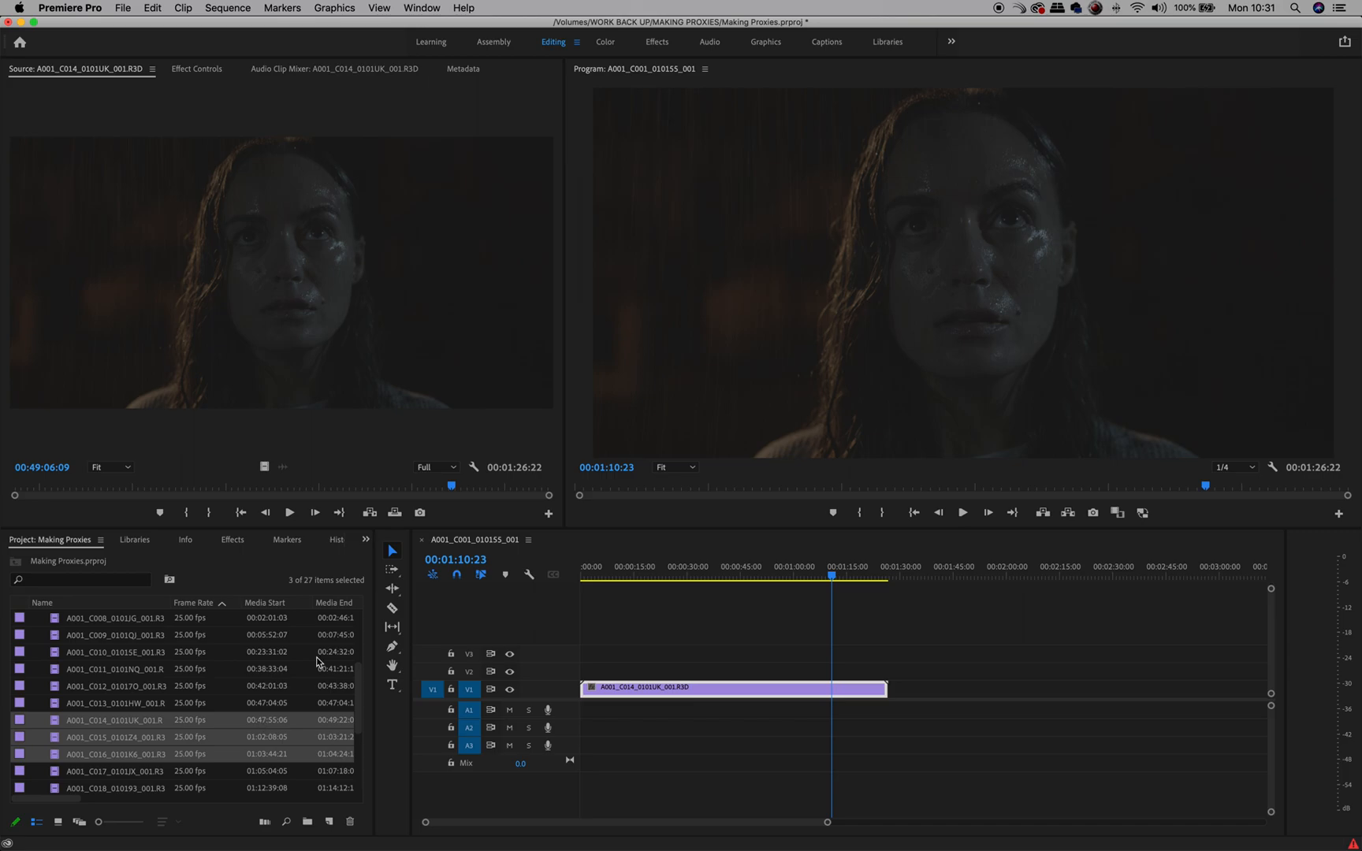
- Set the R3D clip's RED source settings again to DRAGONcolor2 colour space and REDgamma2 gamma curve
left_click(192, 69)
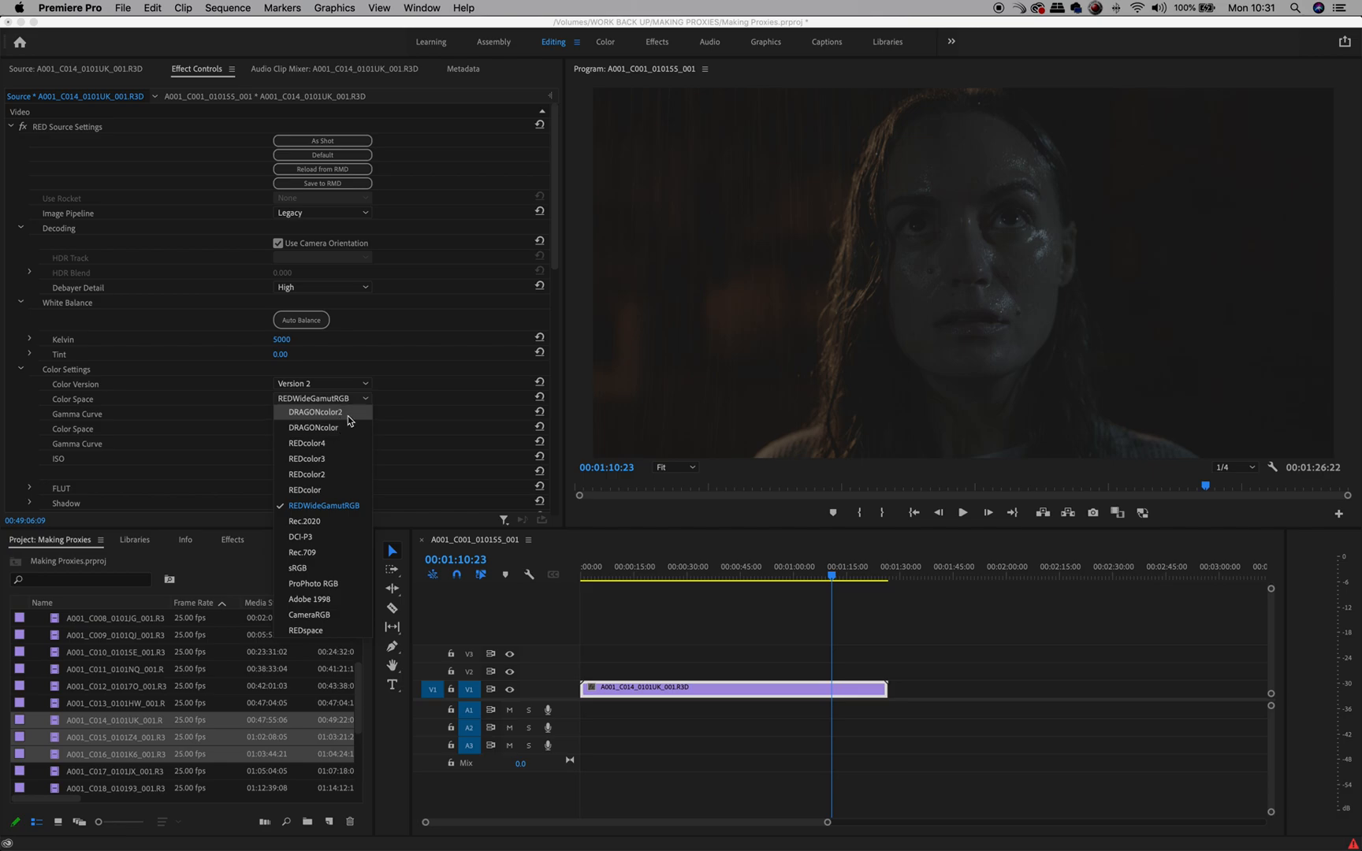
left_click(315, 411)
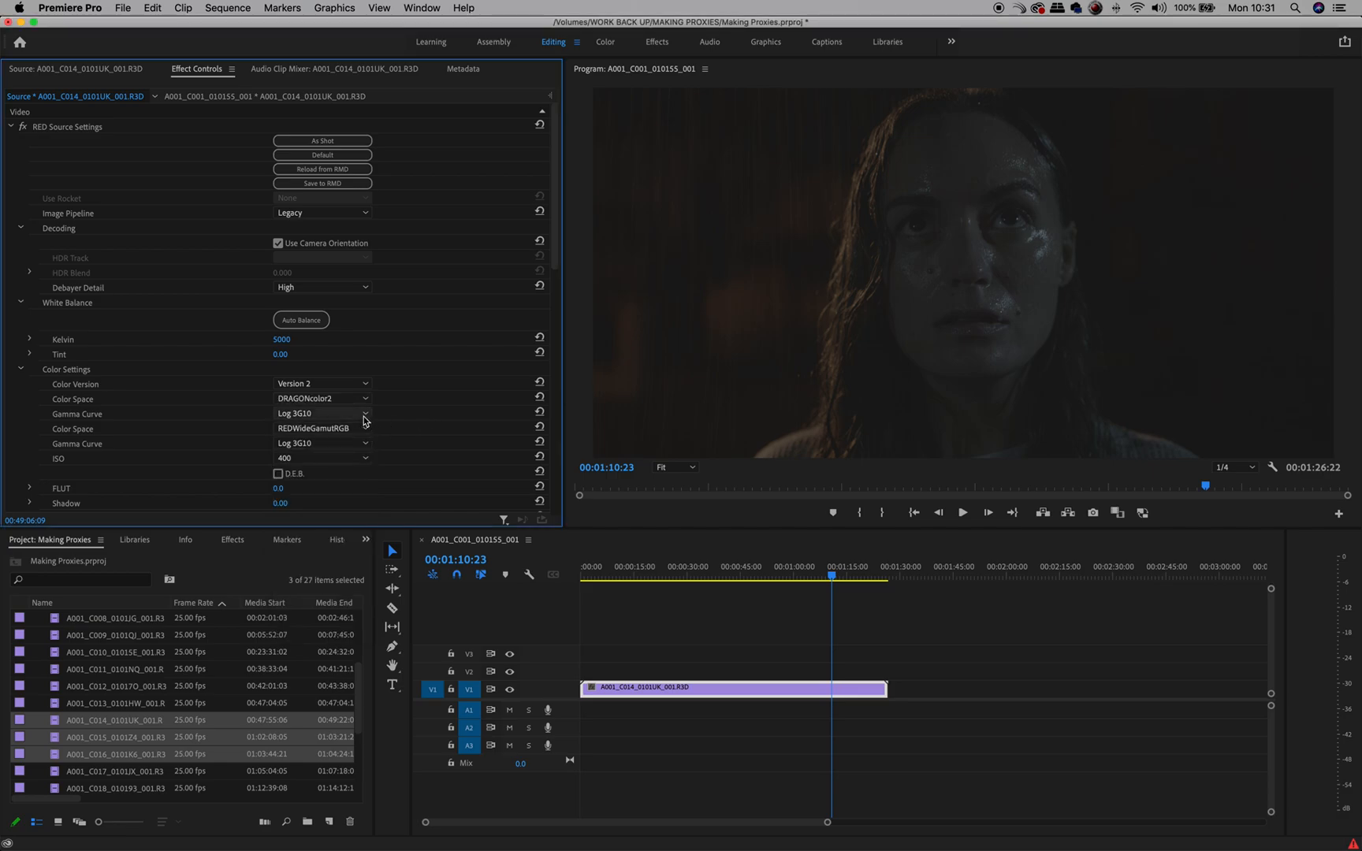
left_click(321, 413)
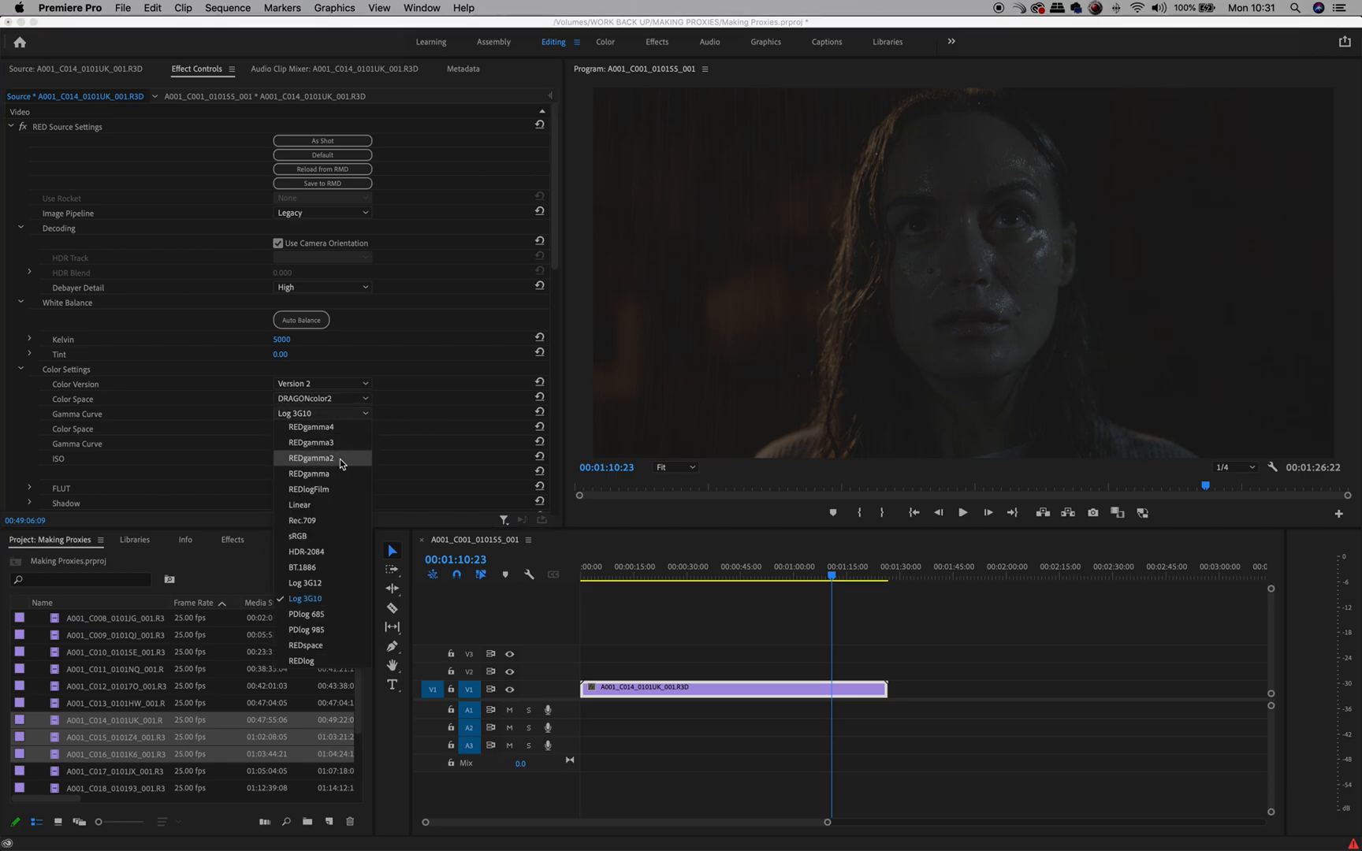
left_click(310, 458)
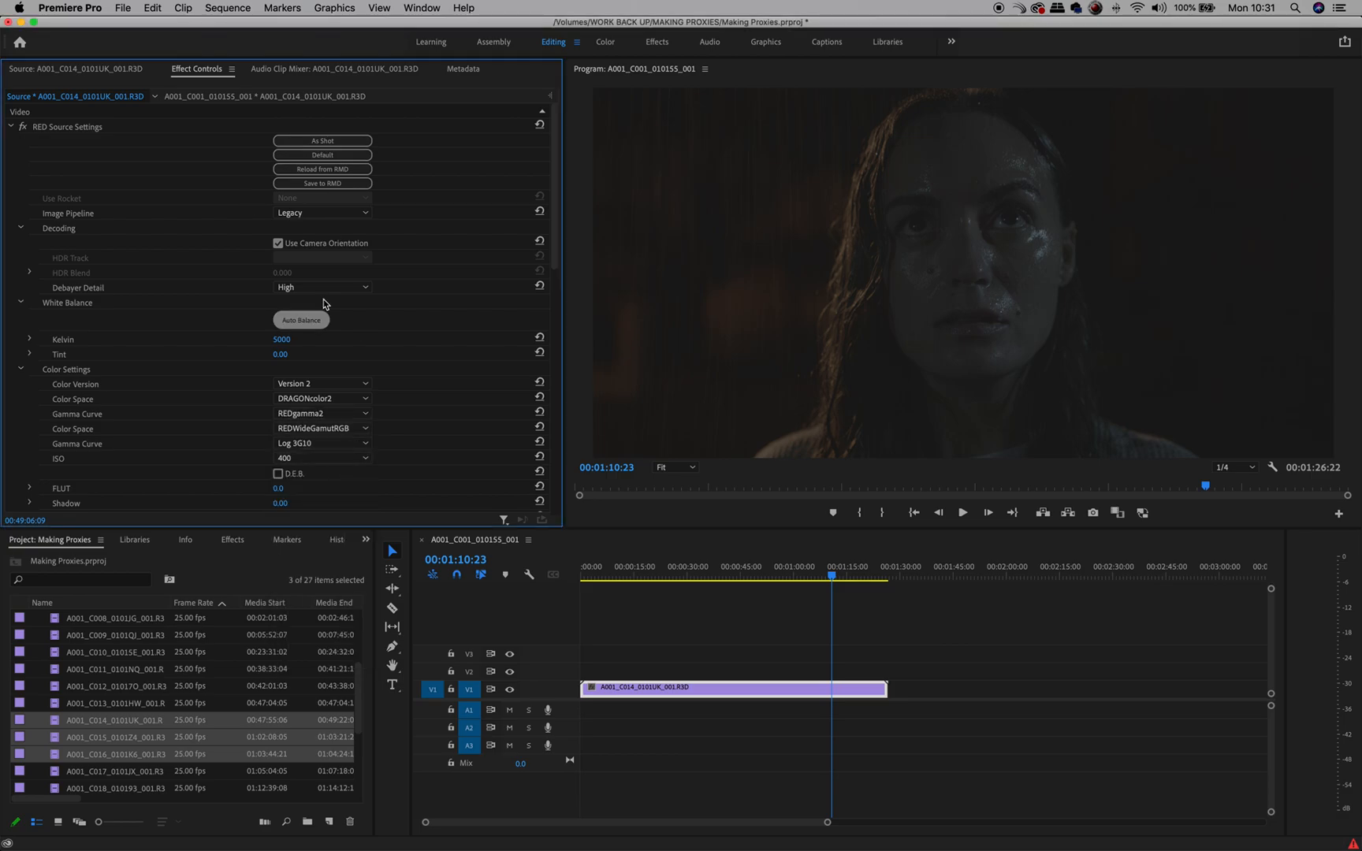
mouse_move(863, 287)
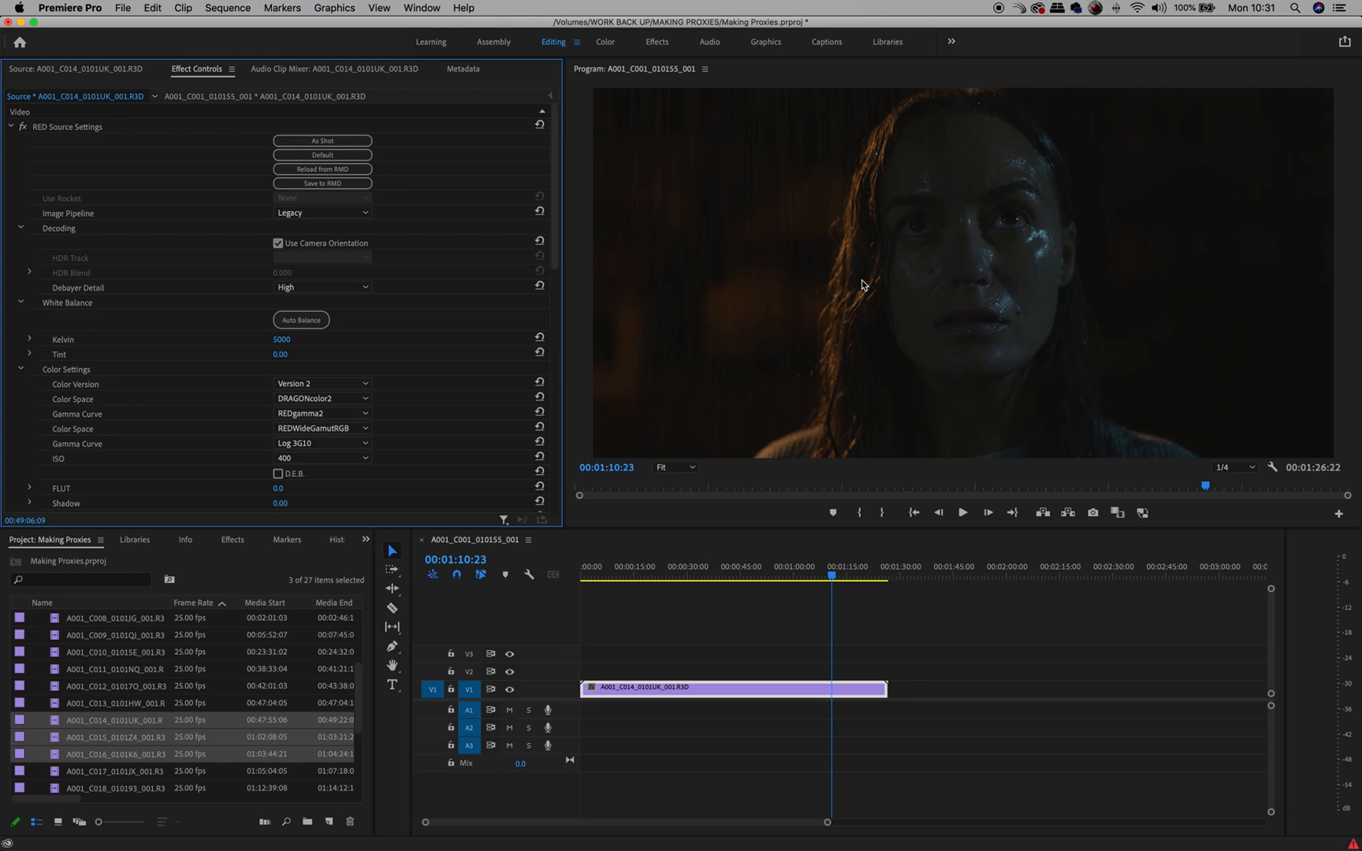
mouse_move(999, 180)
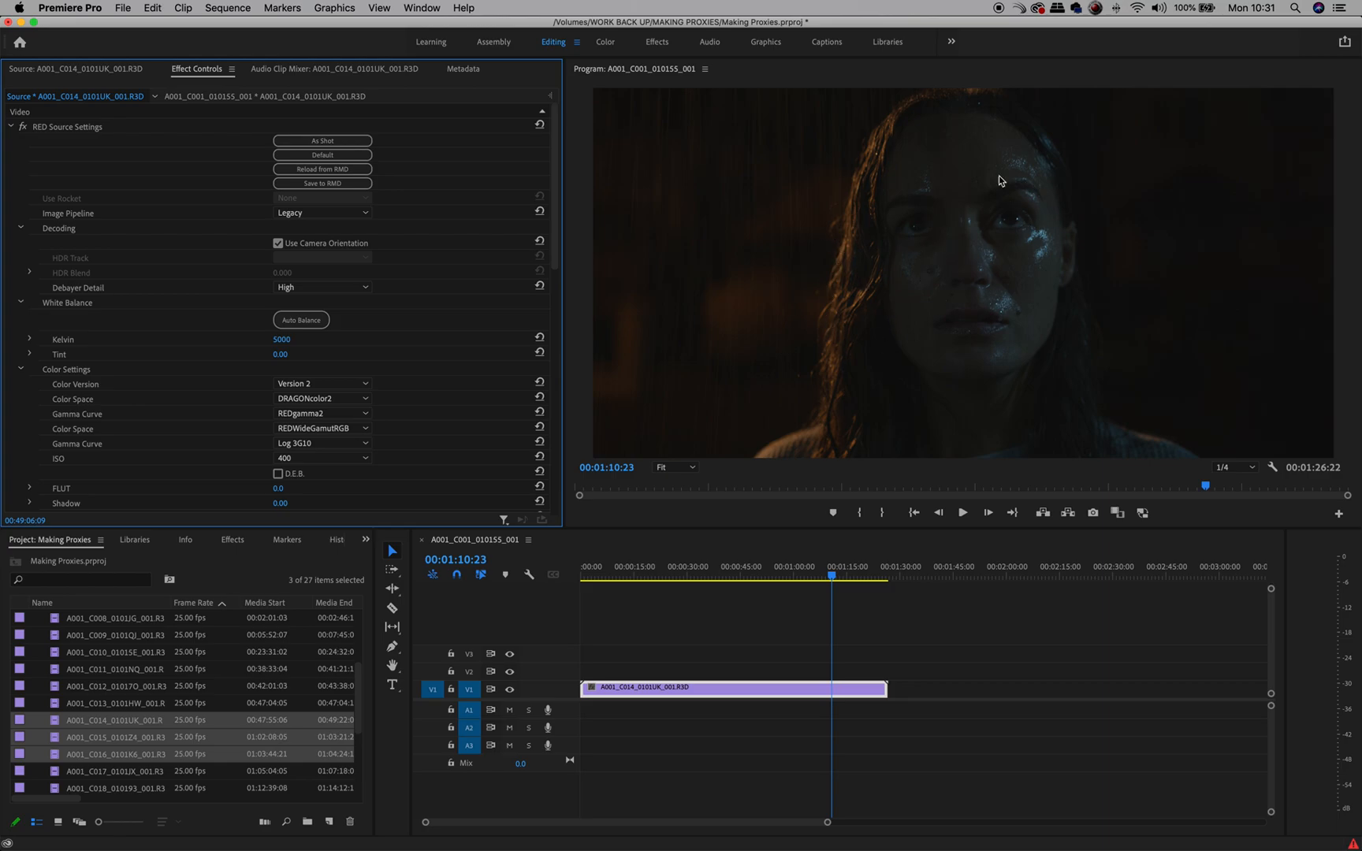
mouse_move(439, 377)
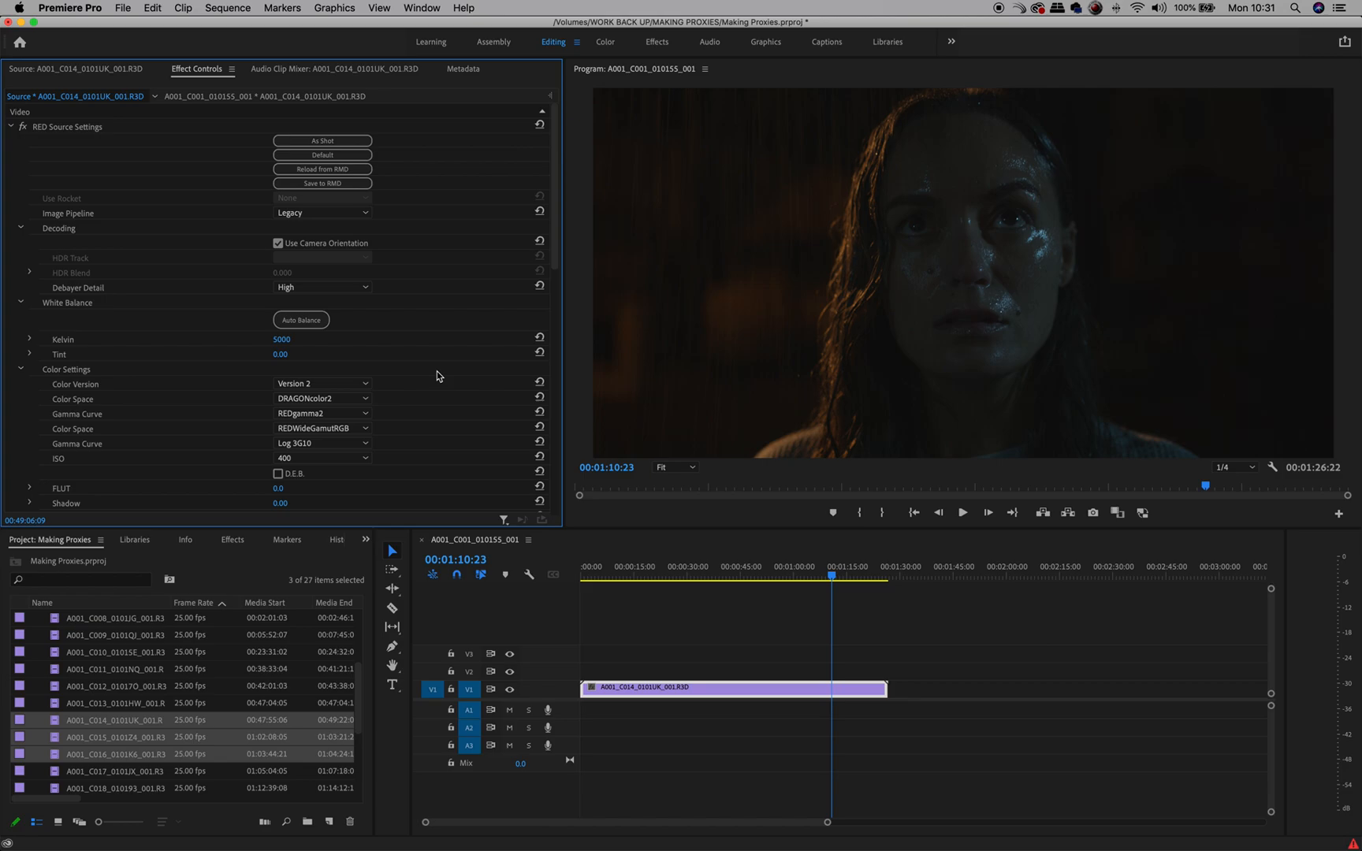
mouse_move(479, 297)
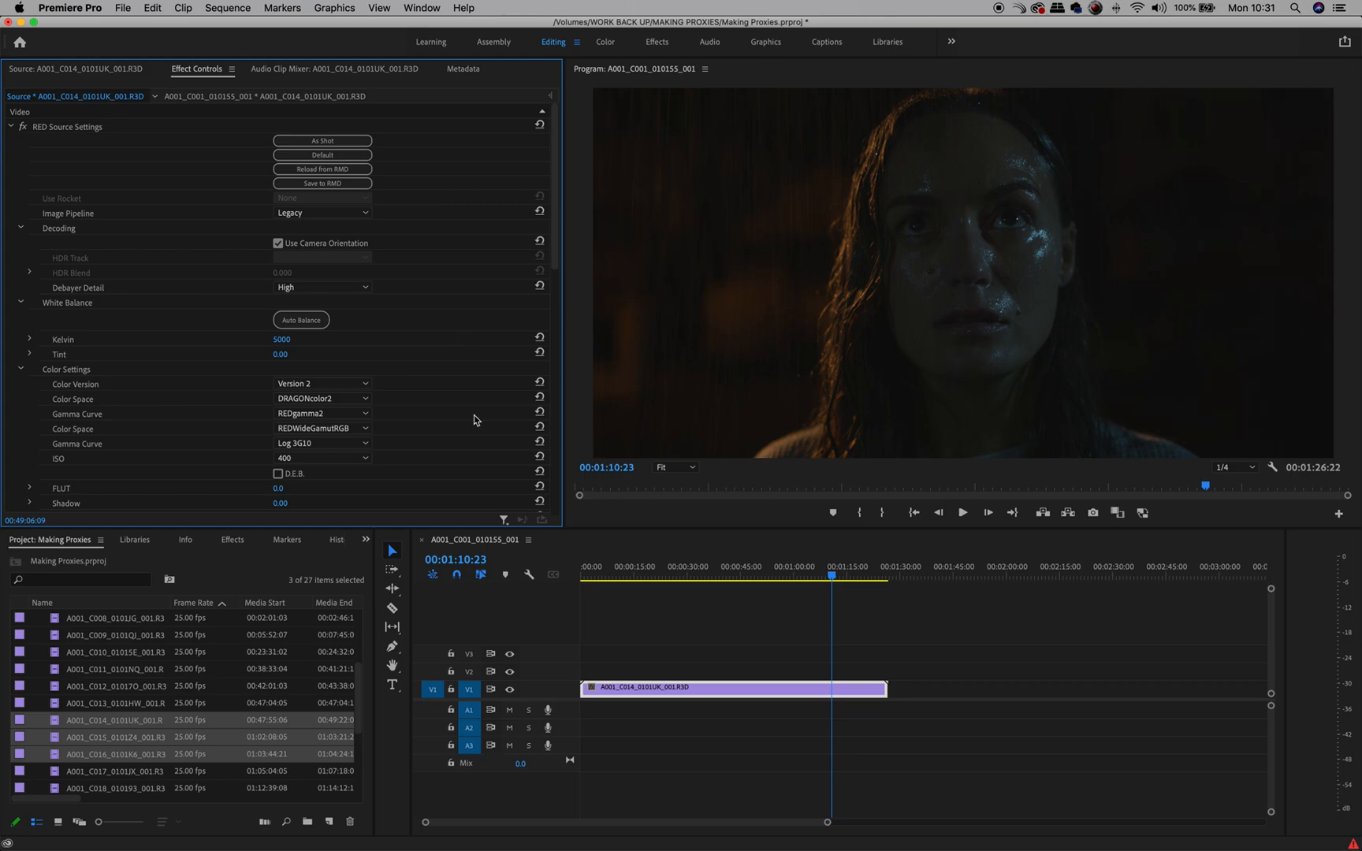
mouse_move(536, 282)
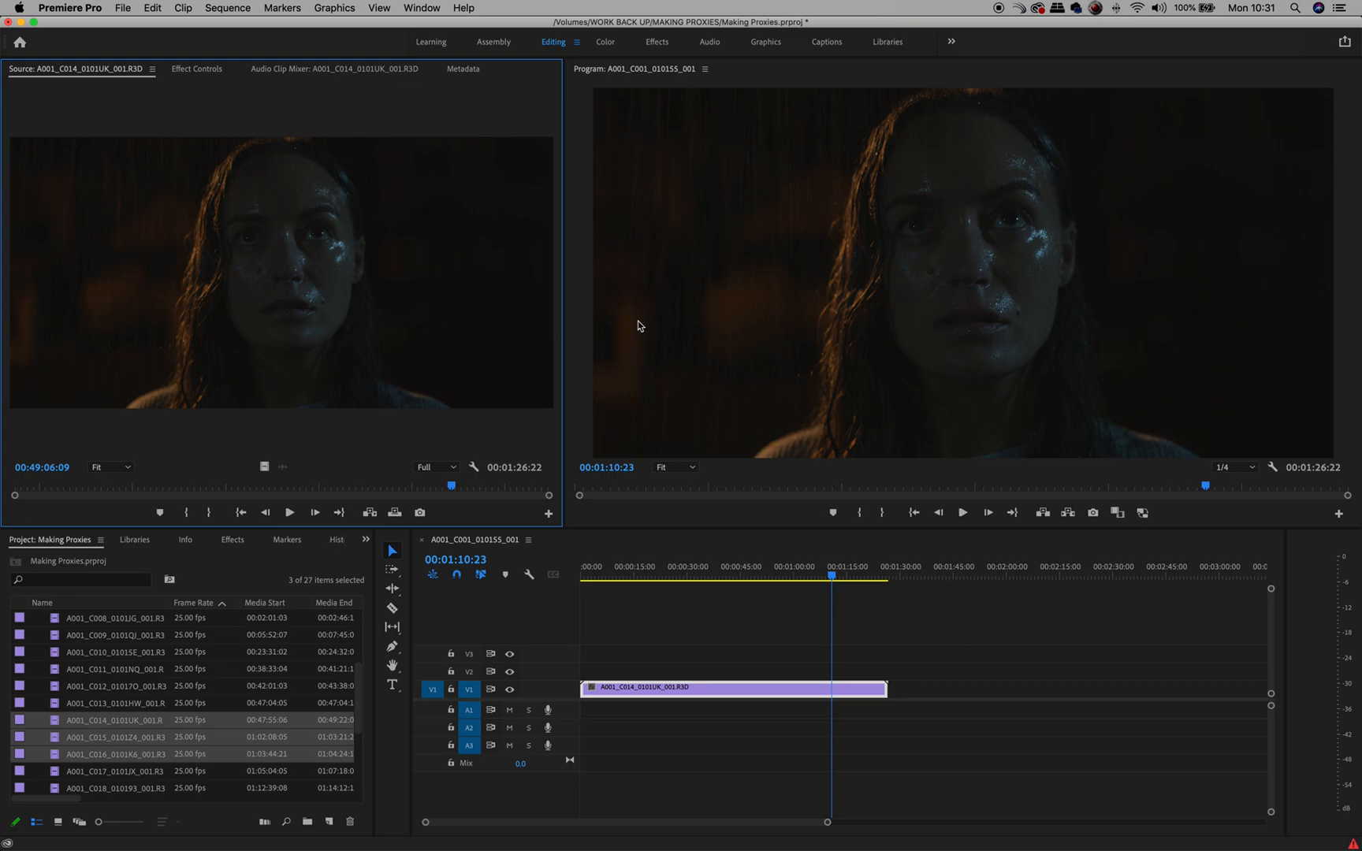
mouse_move(296, 295)
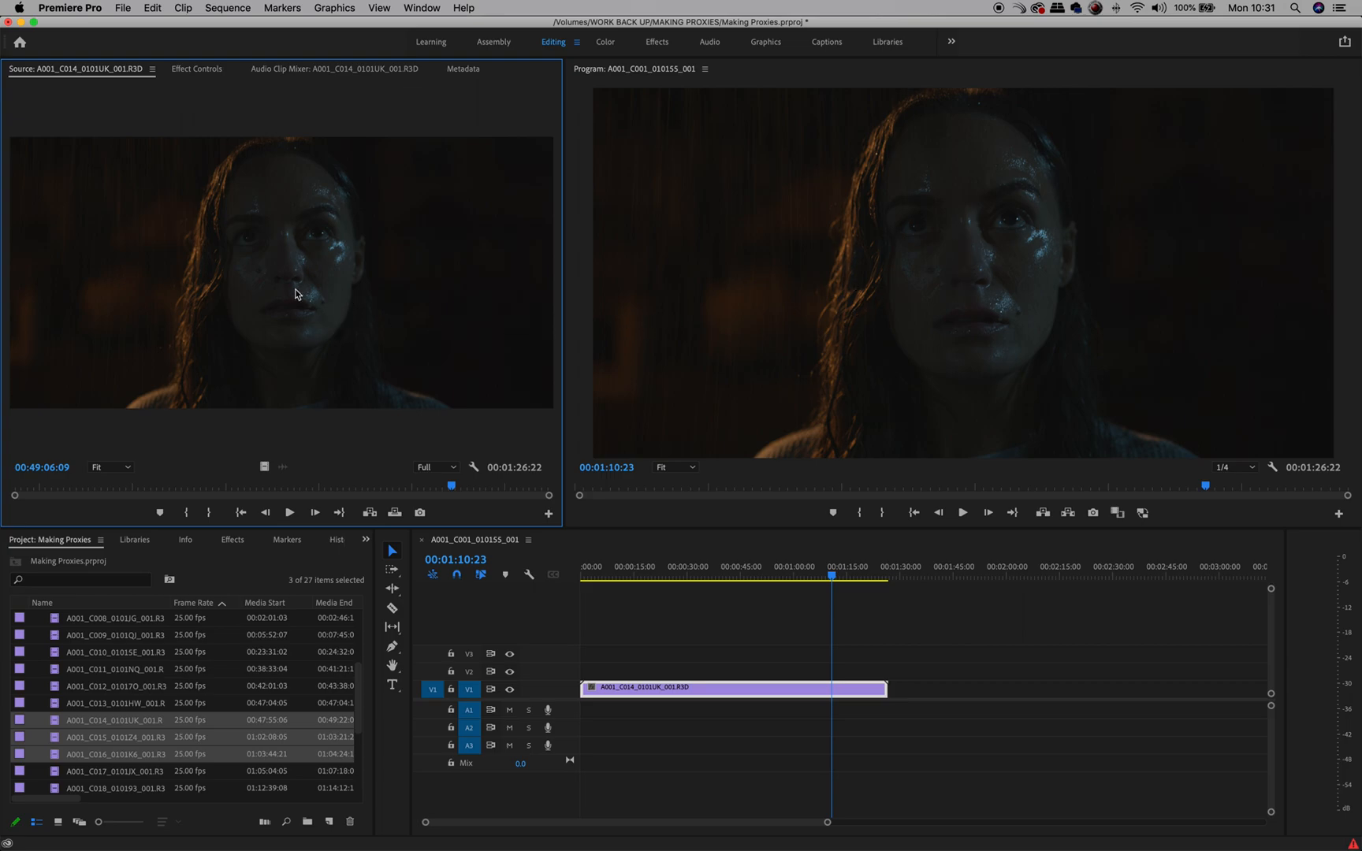
mouse_move(310, 659)
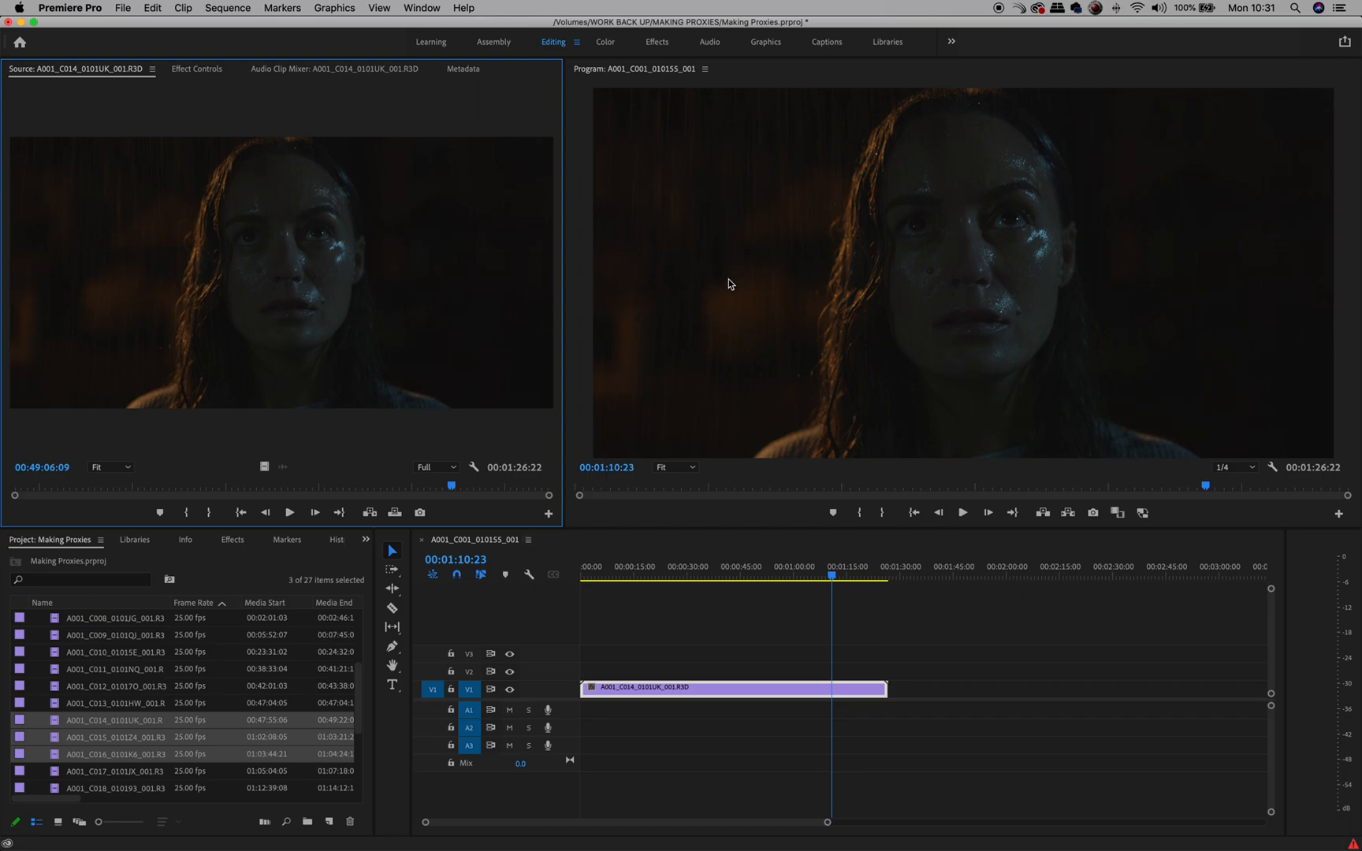
mouse_move(933, 212)
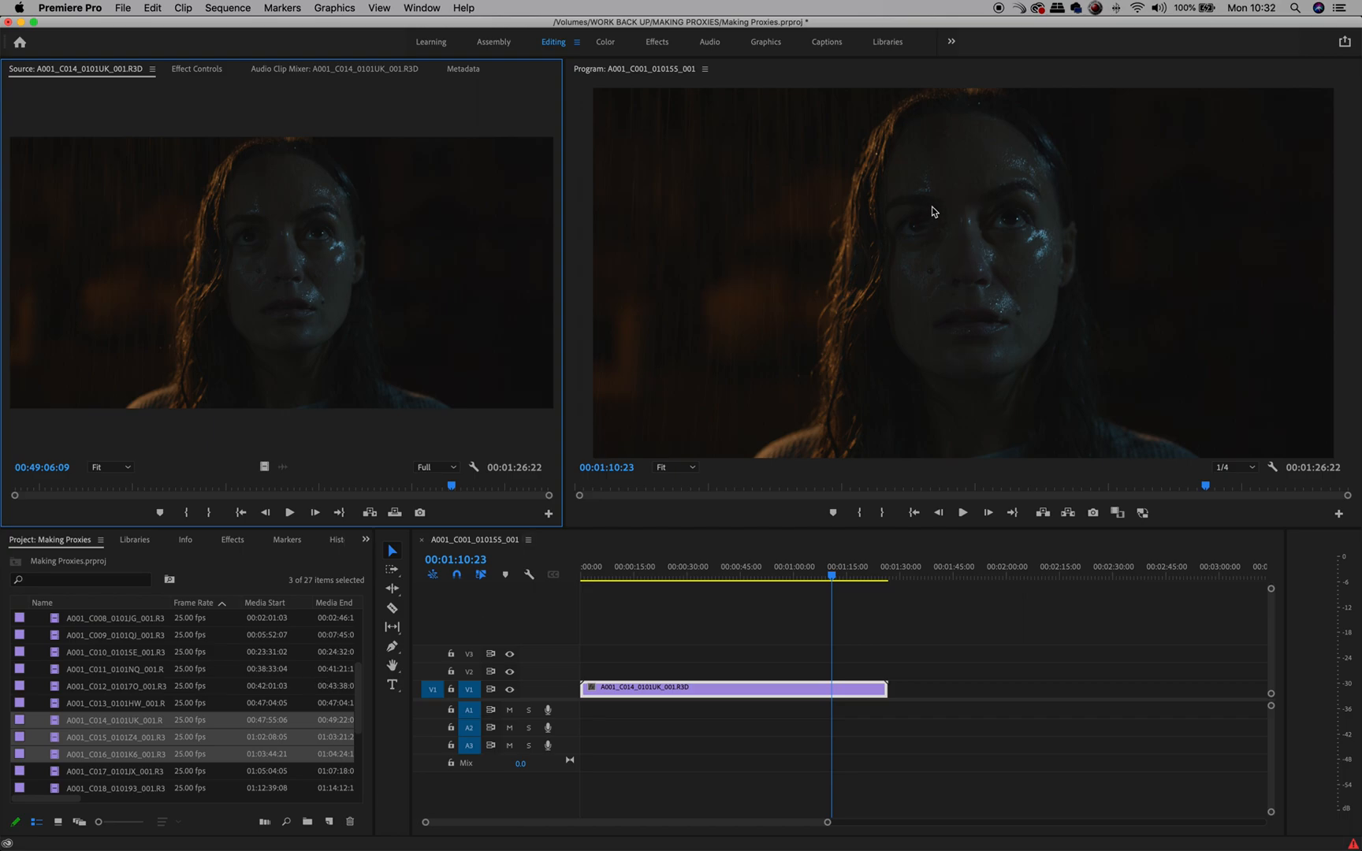